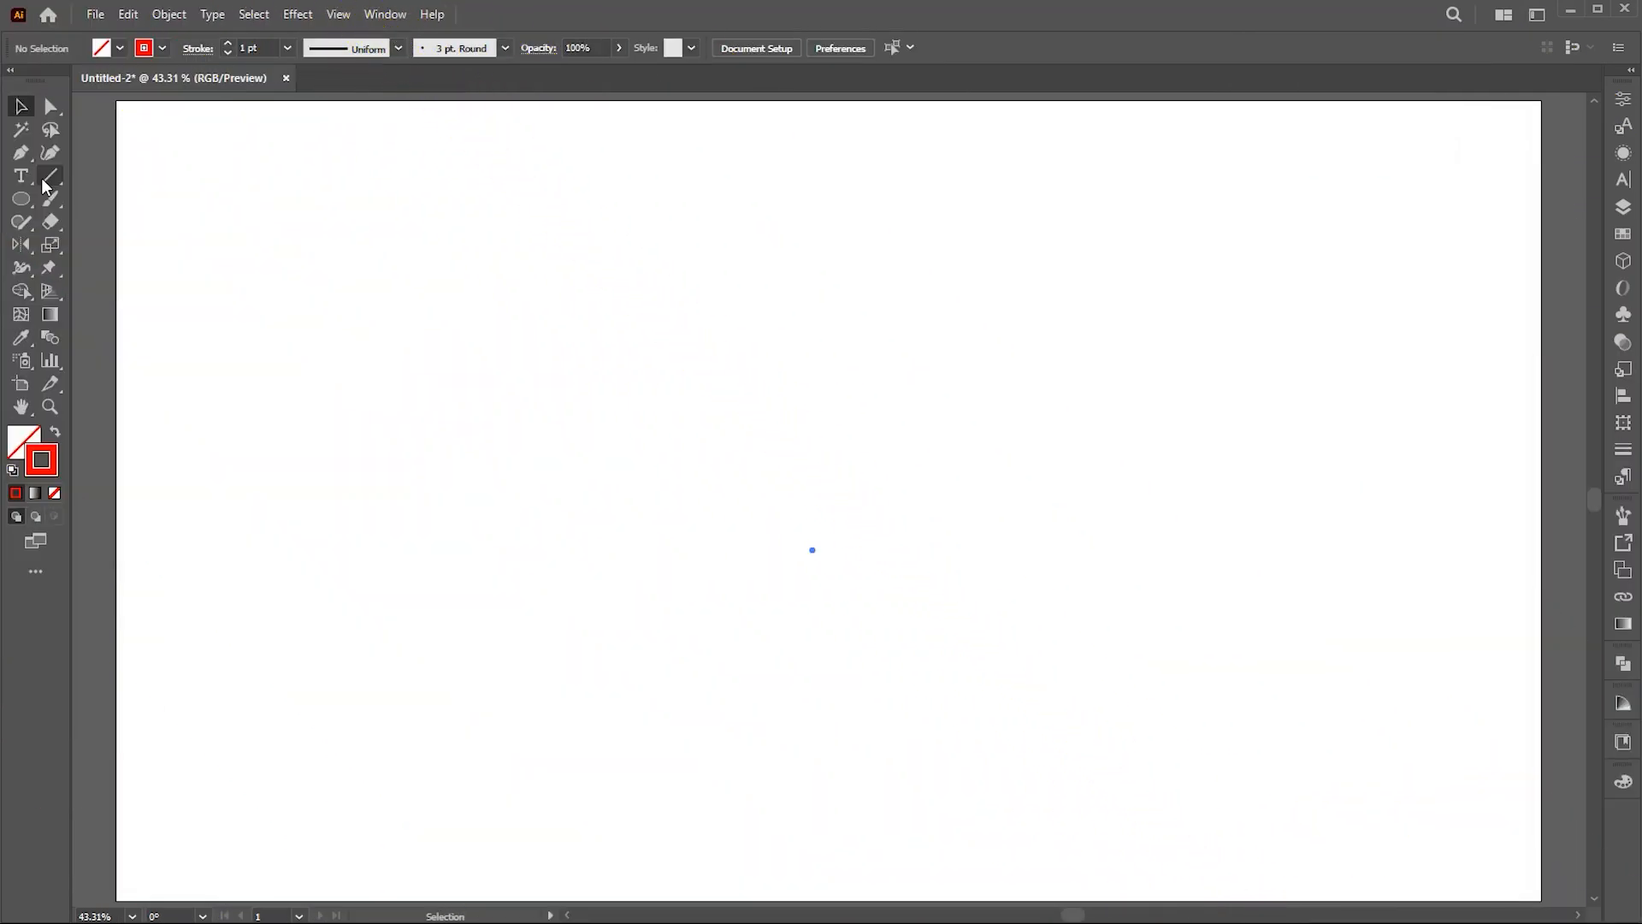
# Draw a 25 pt round-cap red vertical bar and repeat copies into fifteen evenly spaced bars.
pyautogui.moveTo(377, 277); pyautogui.dragTo(375, 663)
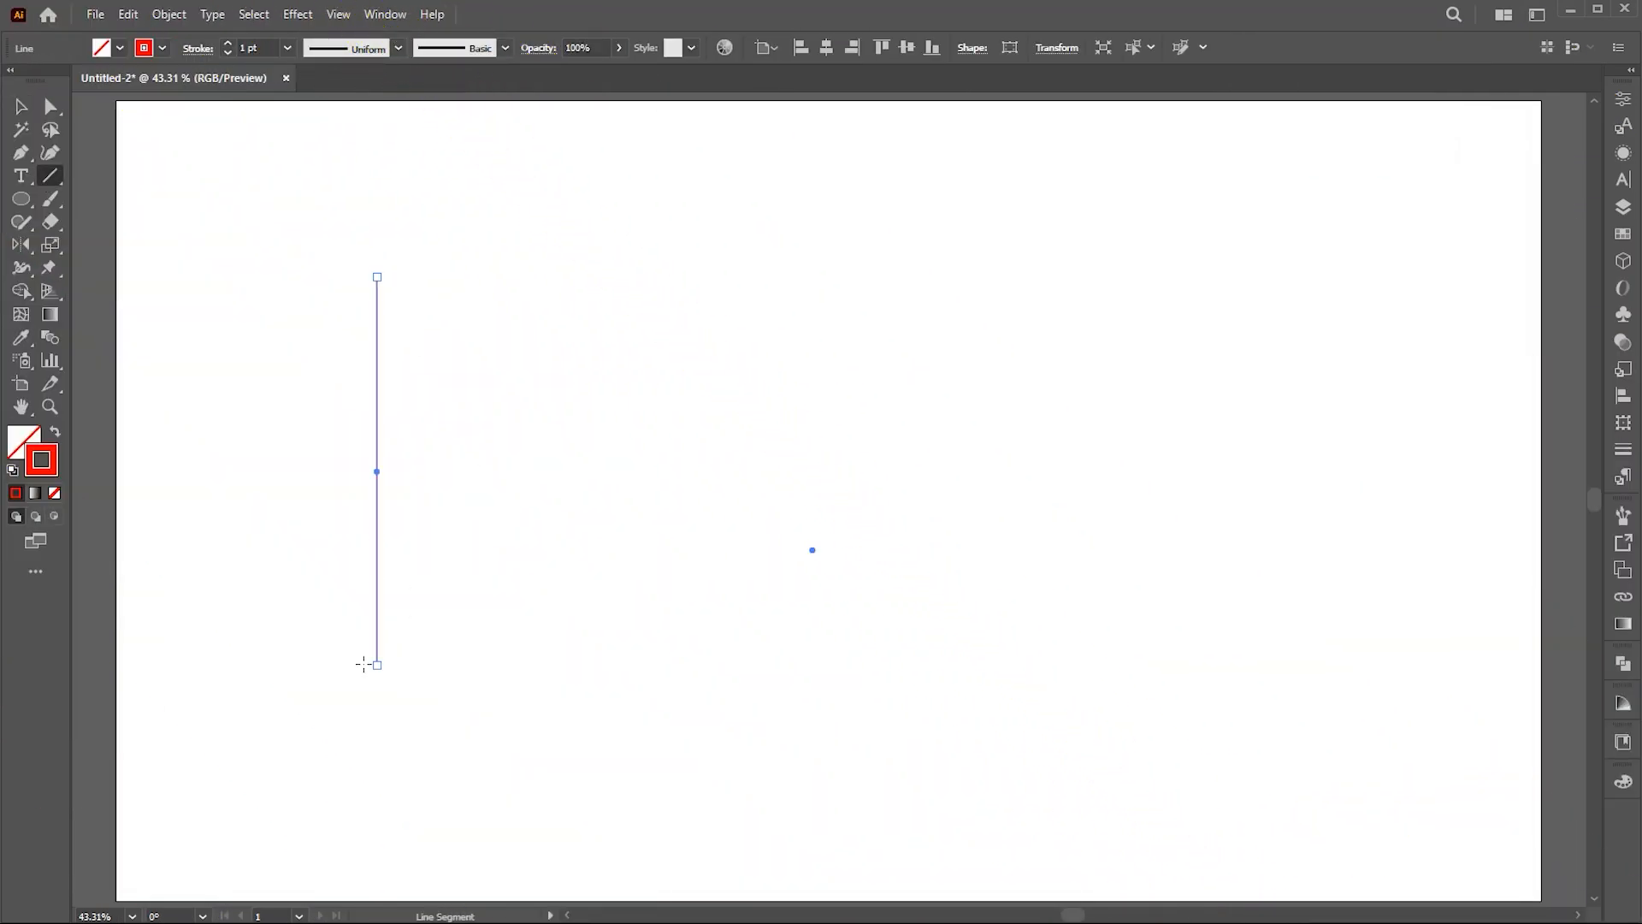
pyautogui.click(256, 48)
pyautogui.write('25')
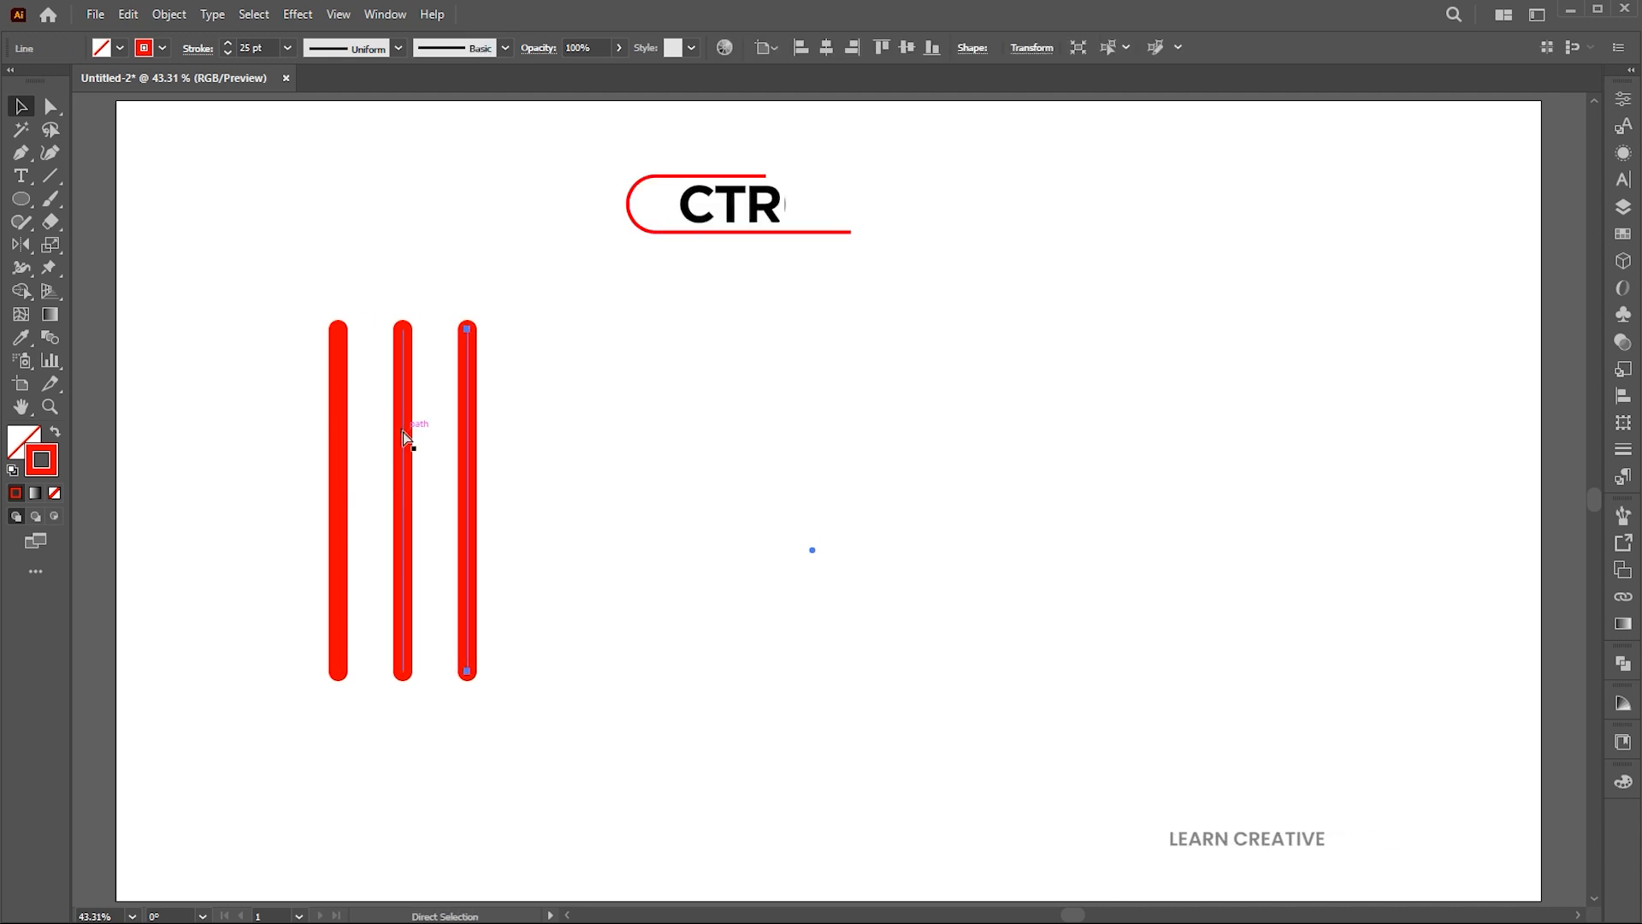
pyautogui.press('ctrl+d')
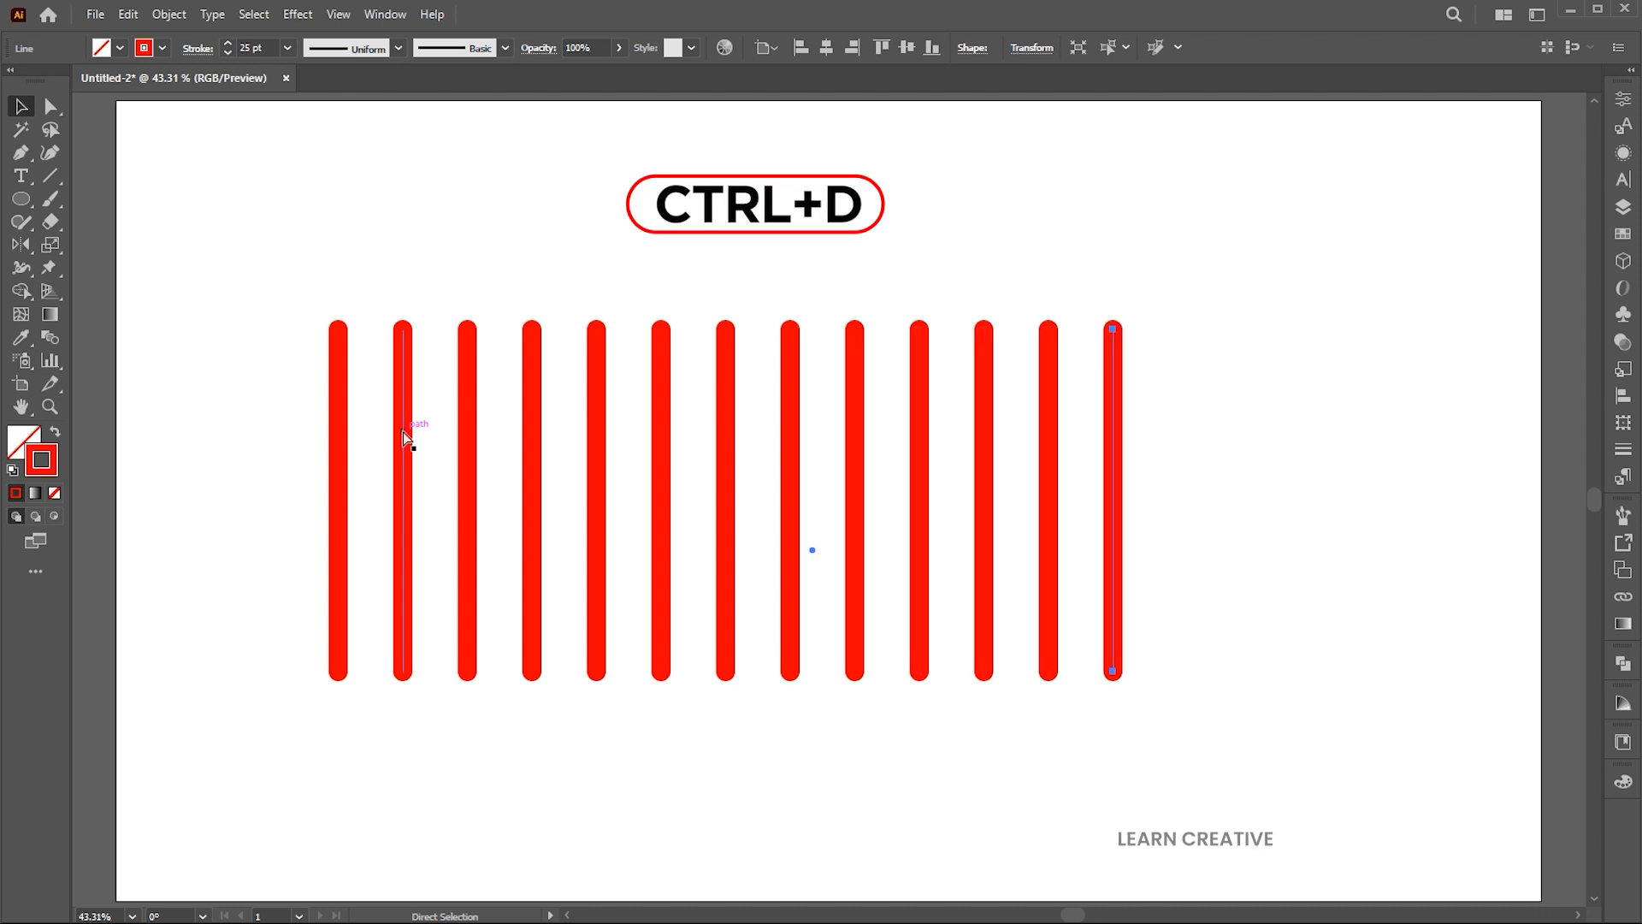
pyautogui.press('ctrl+d')
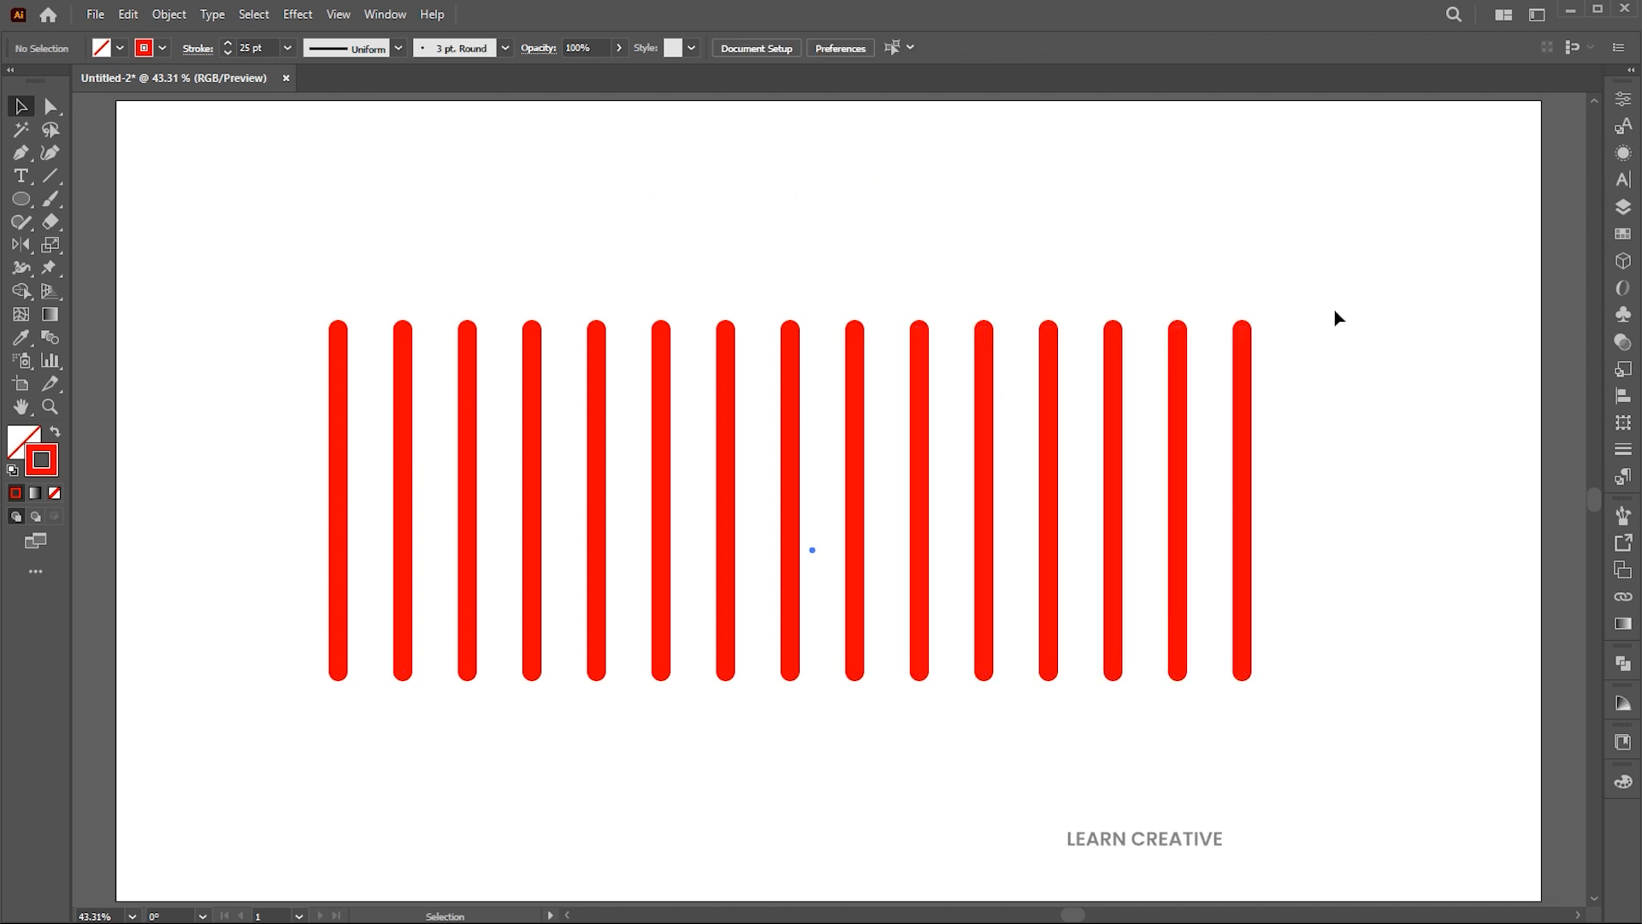
# Select the bars' anchor points and launch the PointsMoveRandom script.
pyautogui.click(50, 106)
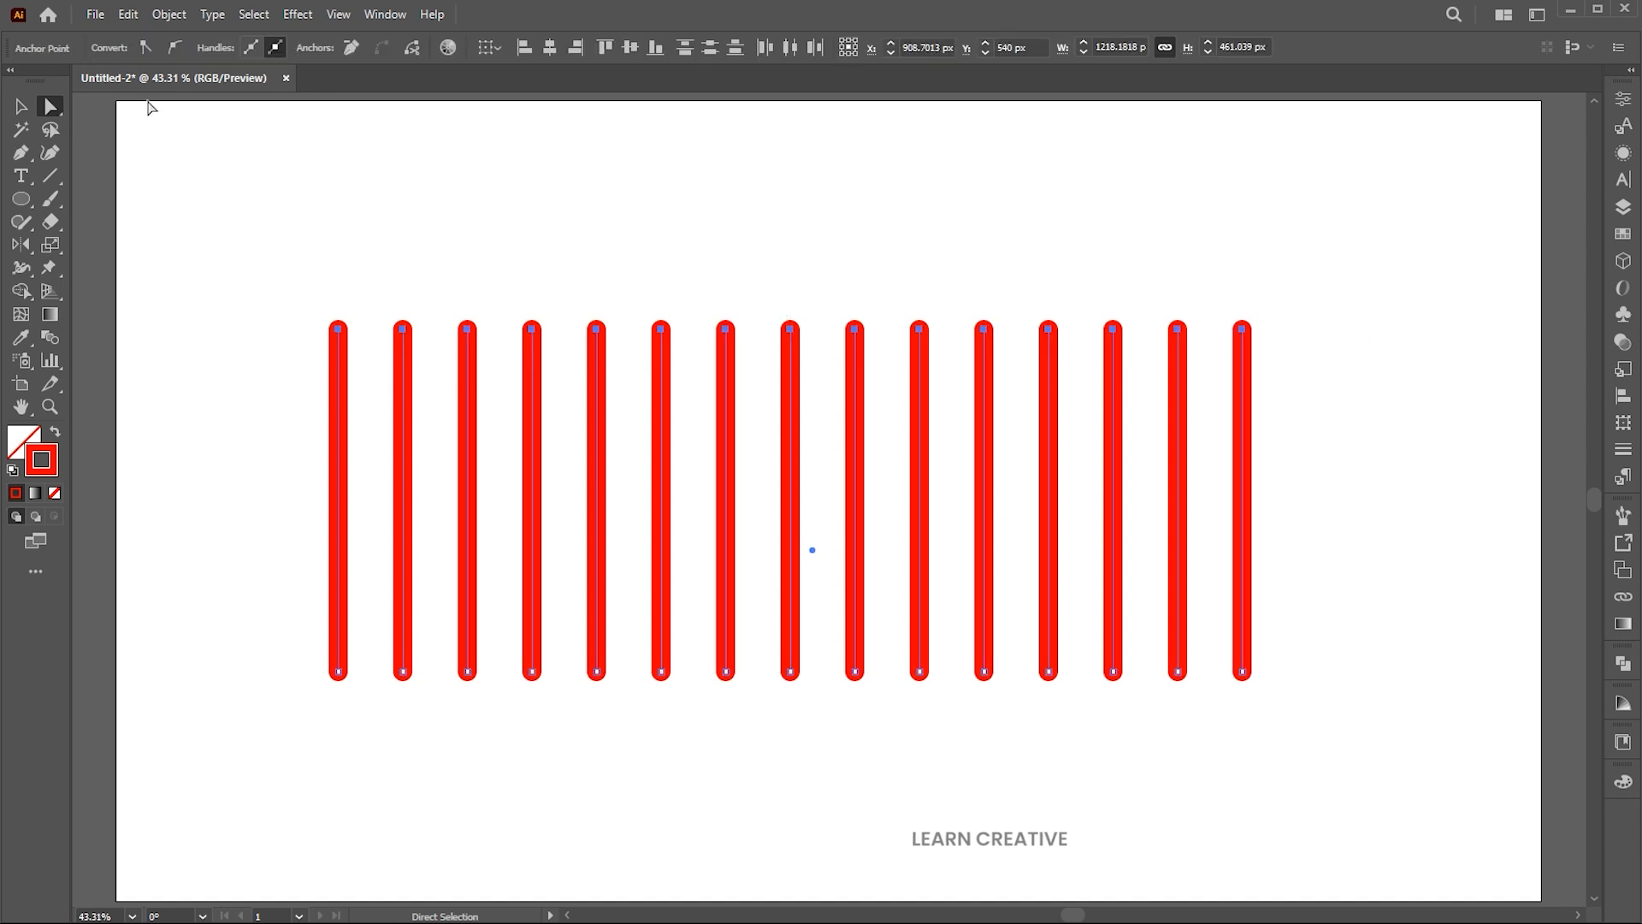
pyautogui.click(94, 14)
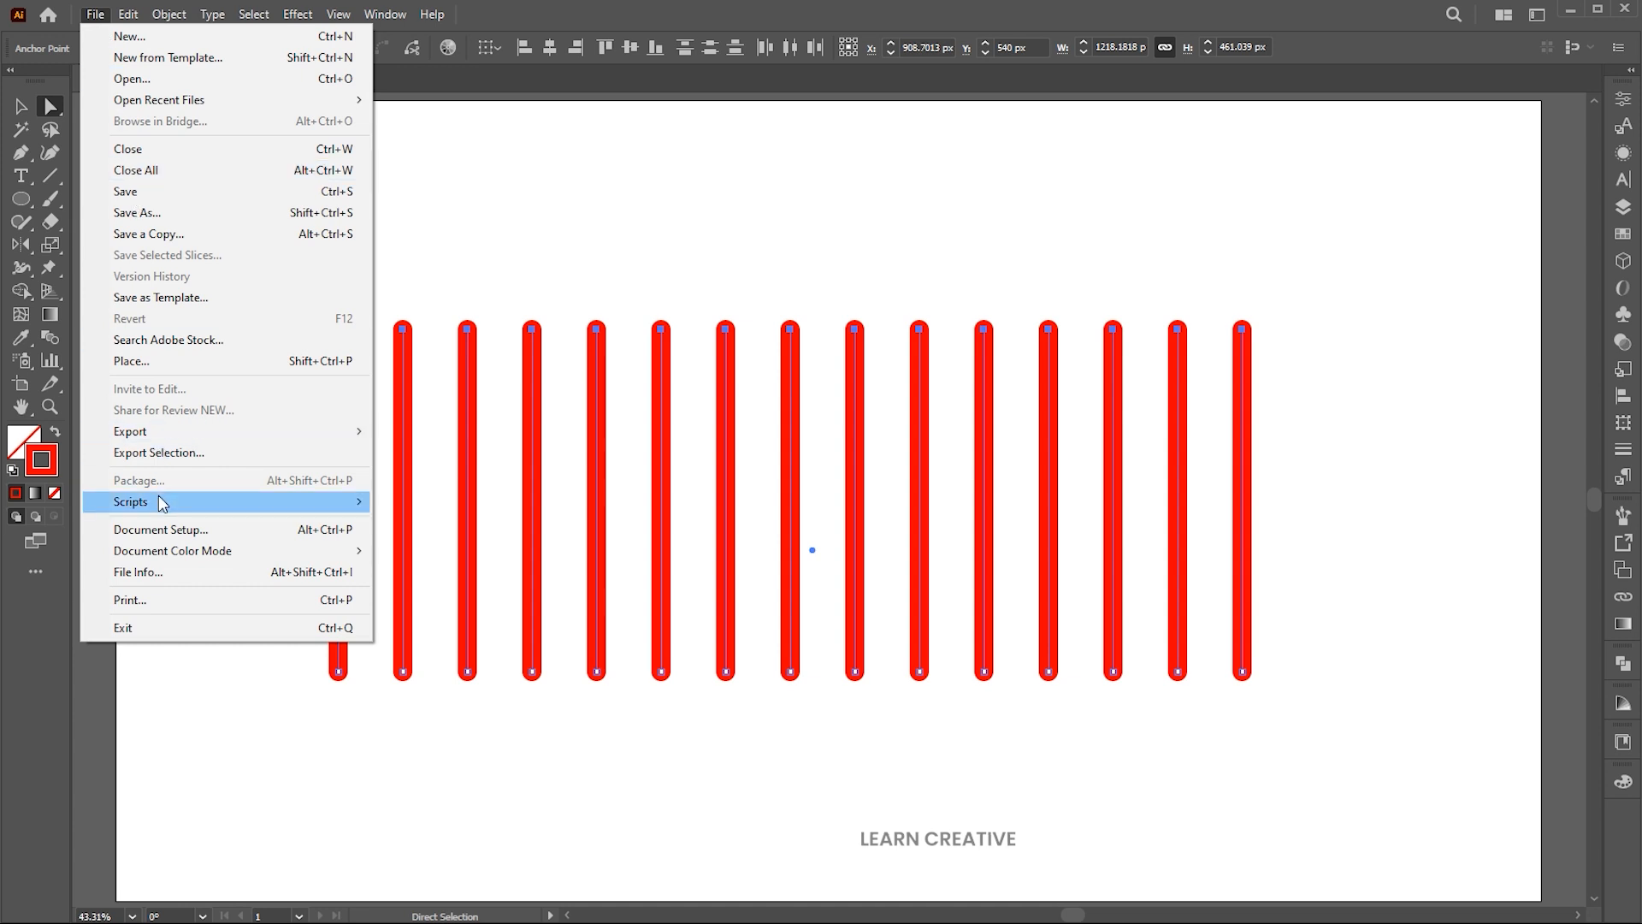
pyautogui.click(131, 502)
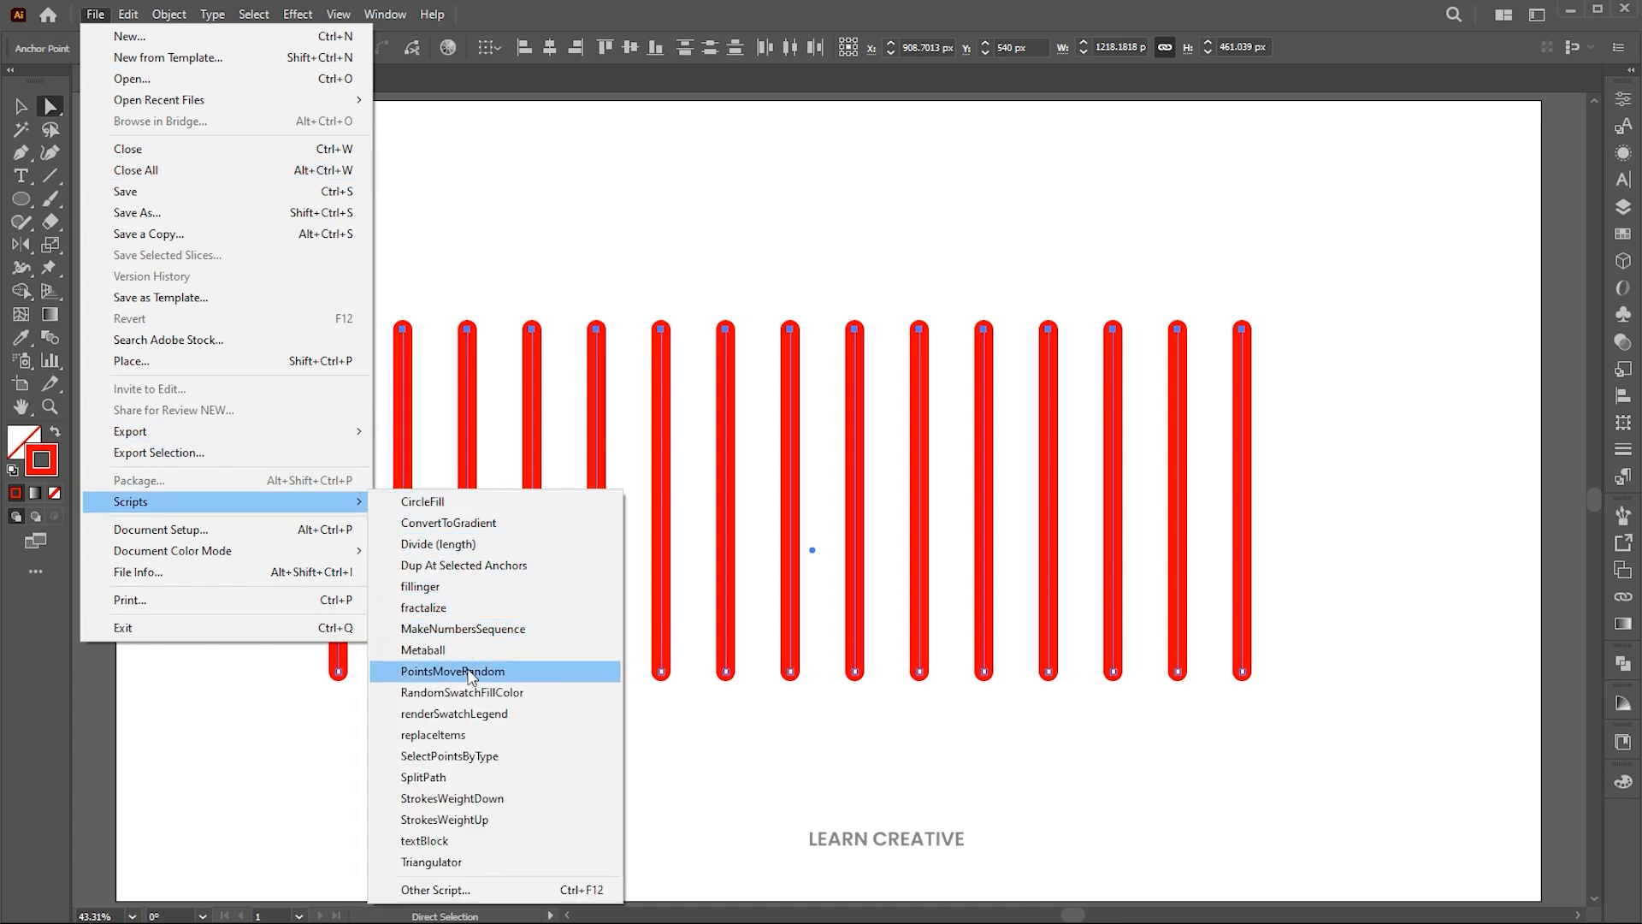
pyautogui.click(452, 670)
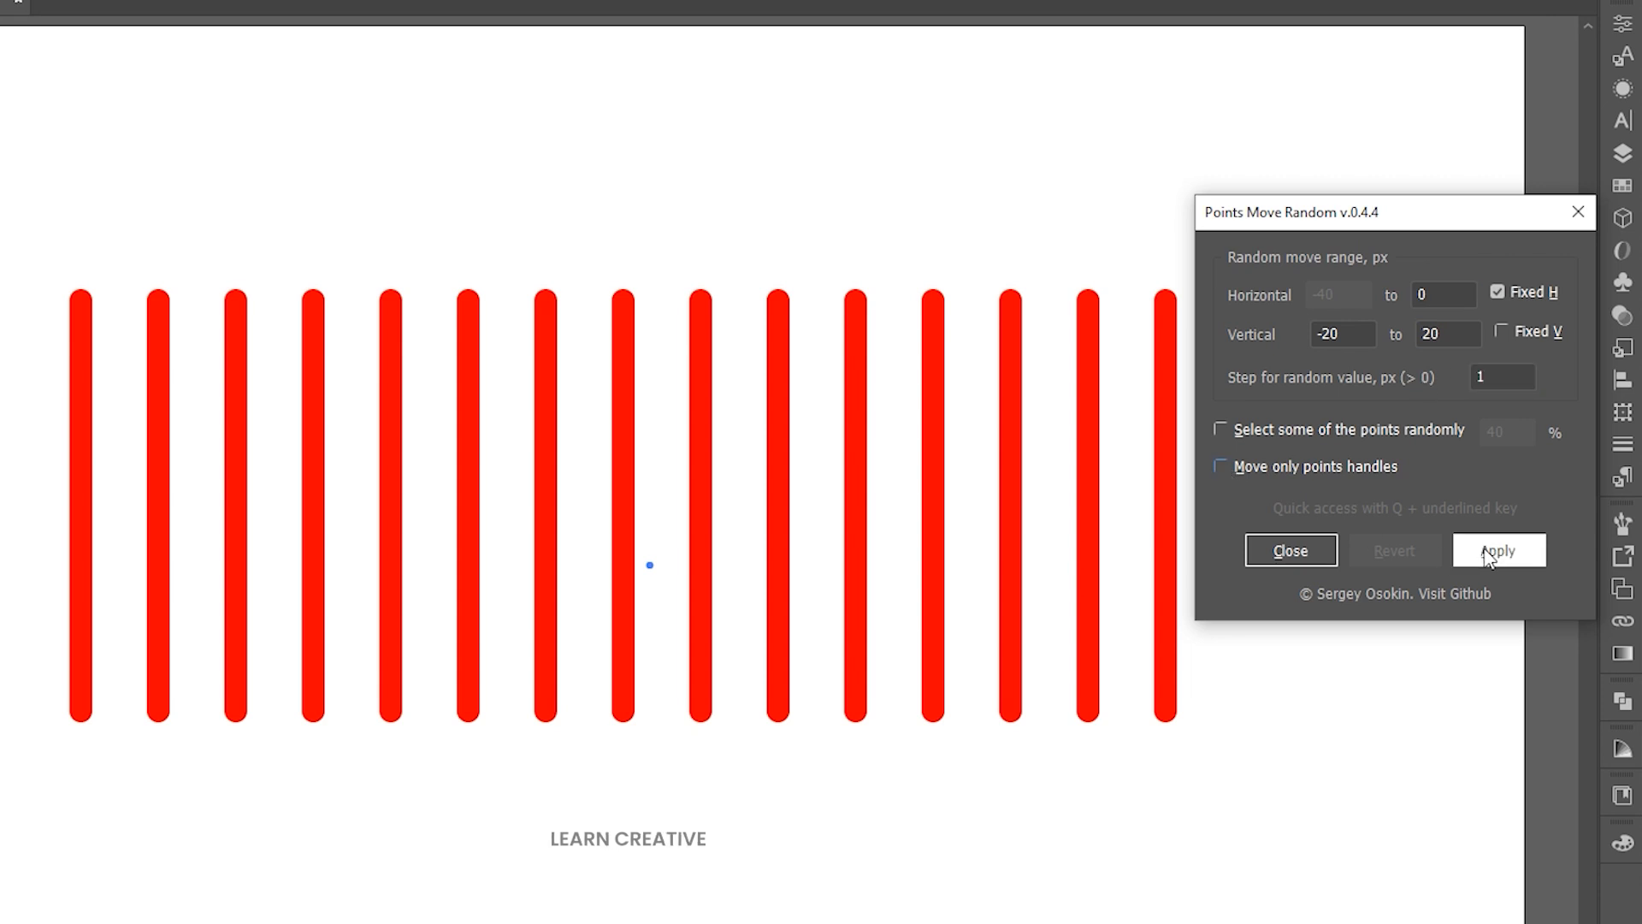
# Preview random ±50 px vertical shifts on the bars, then revert to even lengths.
pyautogui.click(1499, 550)
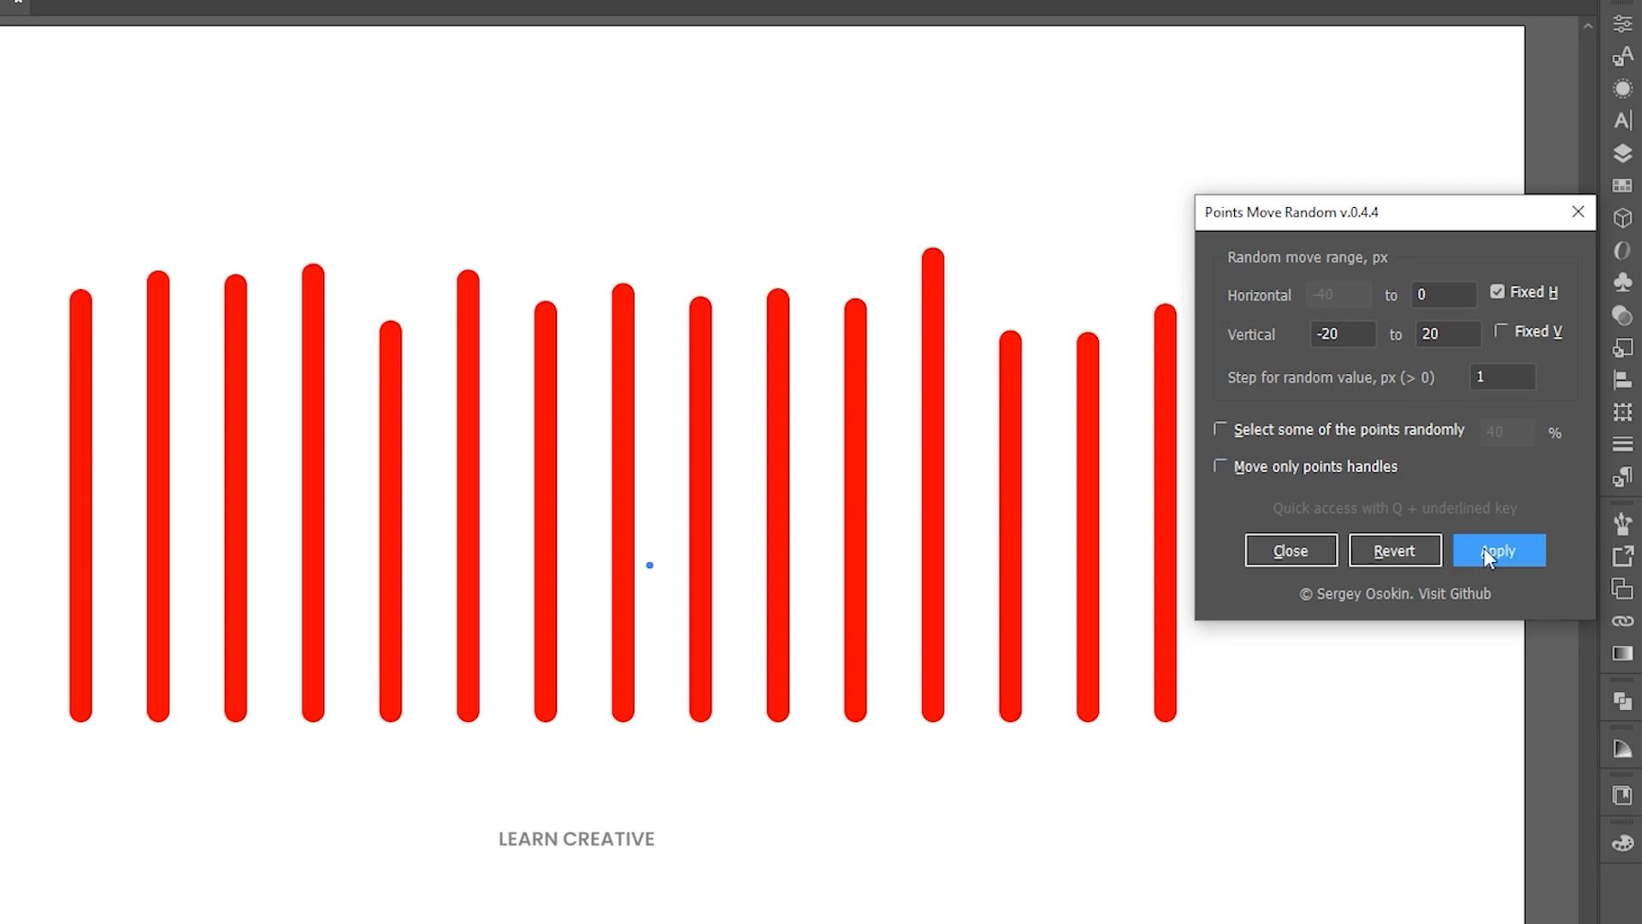
pyautogui.click(1498, 550)
pyautogui.write('50')
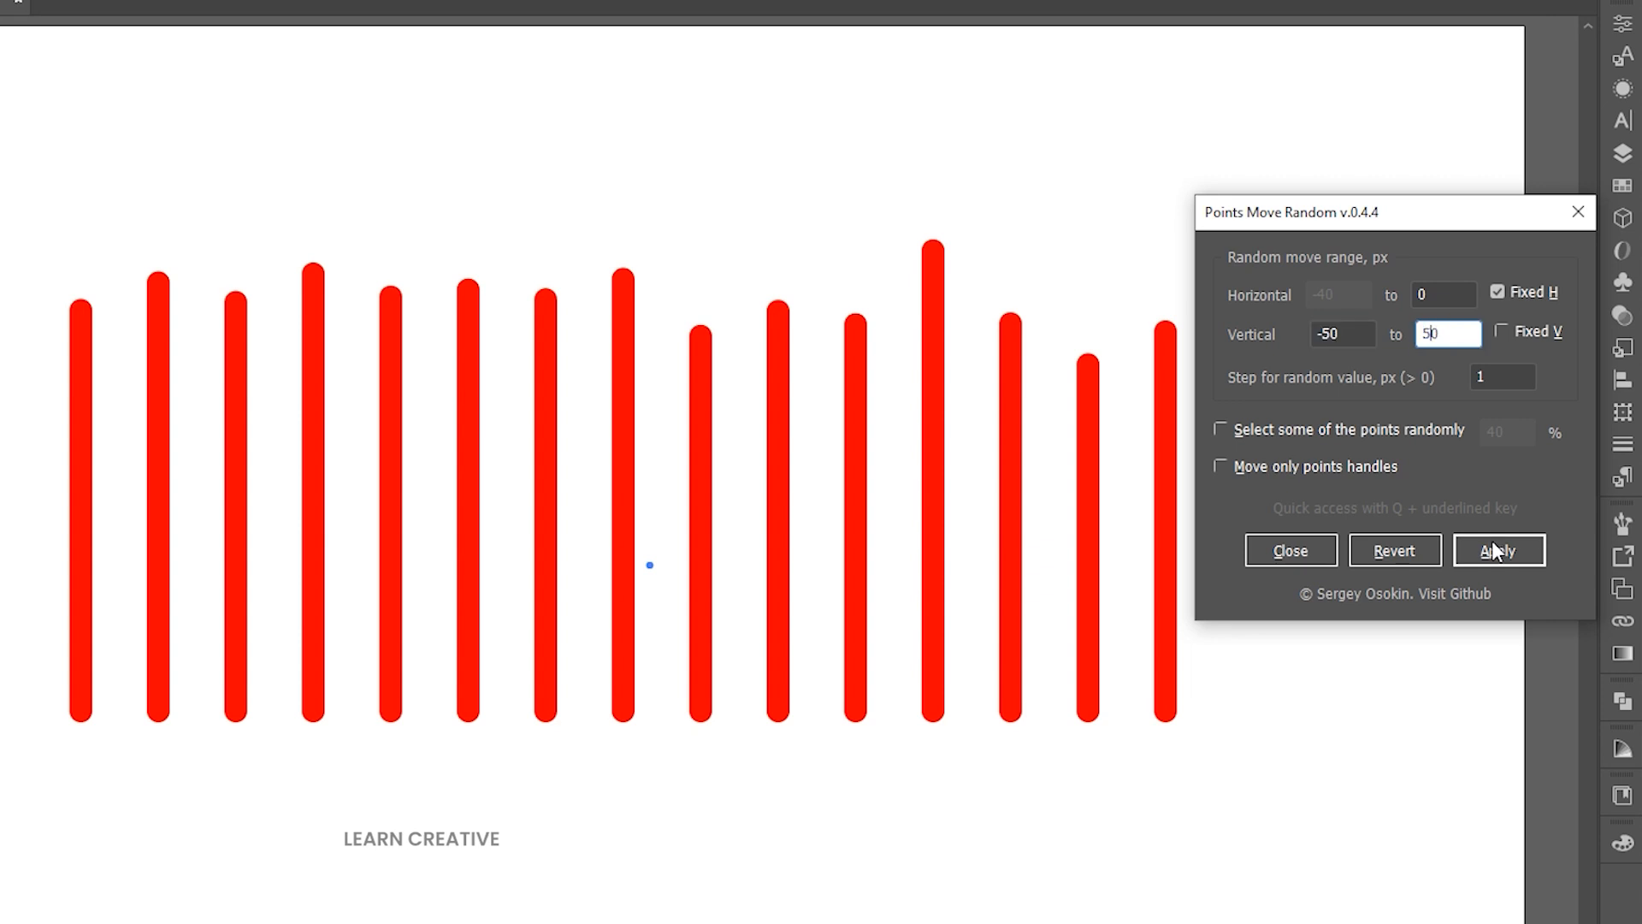
pyautogui.click(1498, 550)
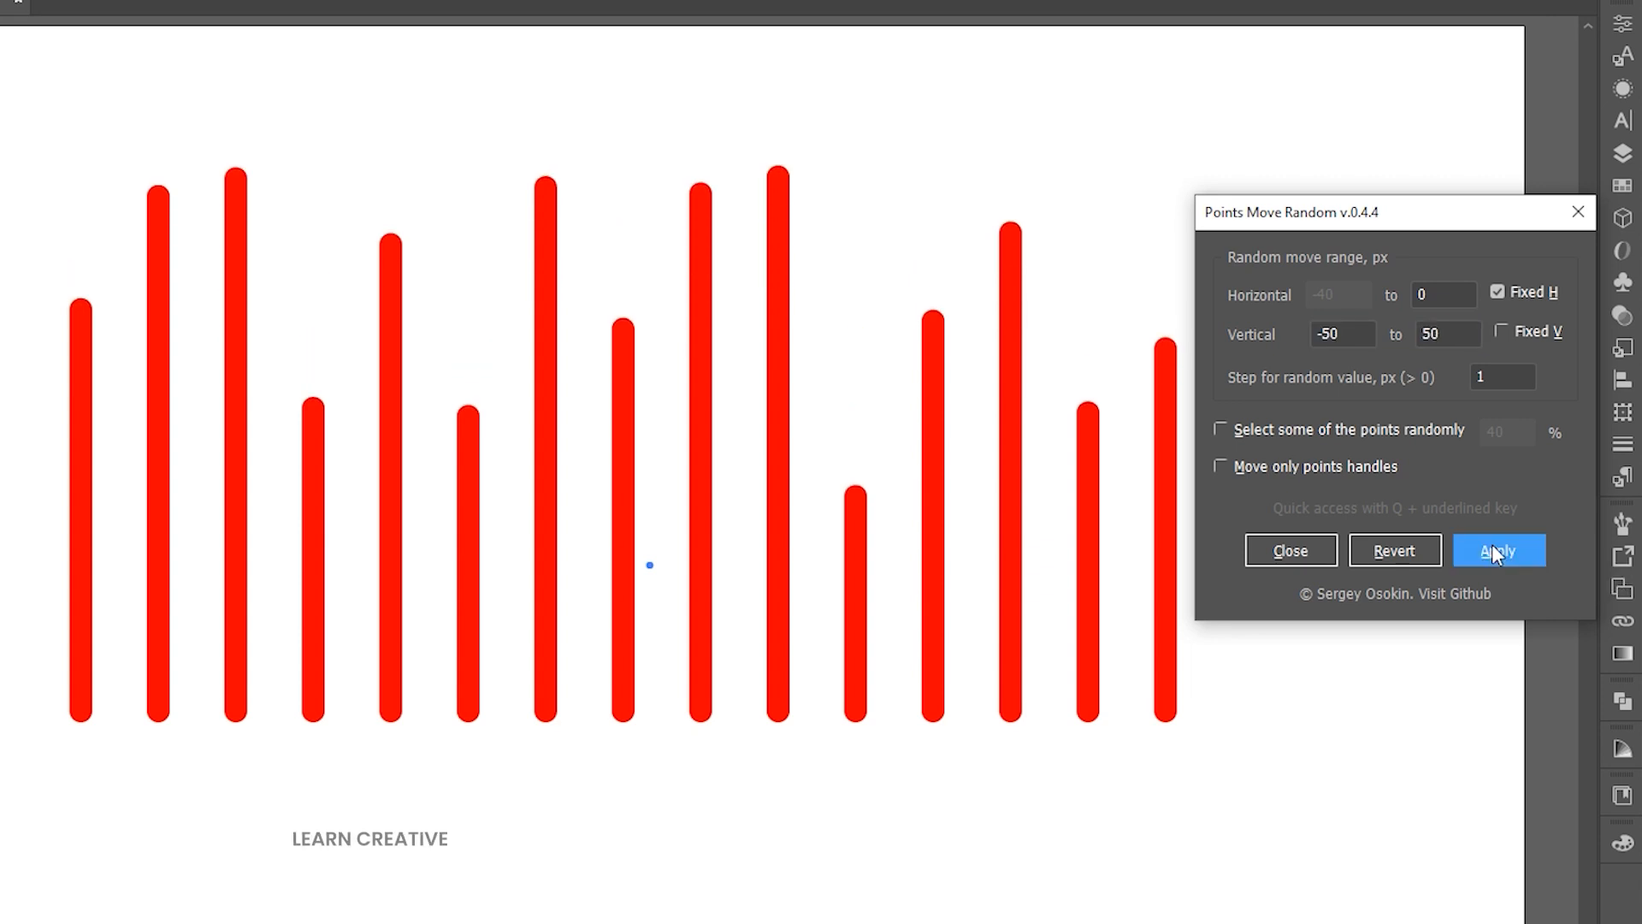
pyautogui.click(1499, 550)
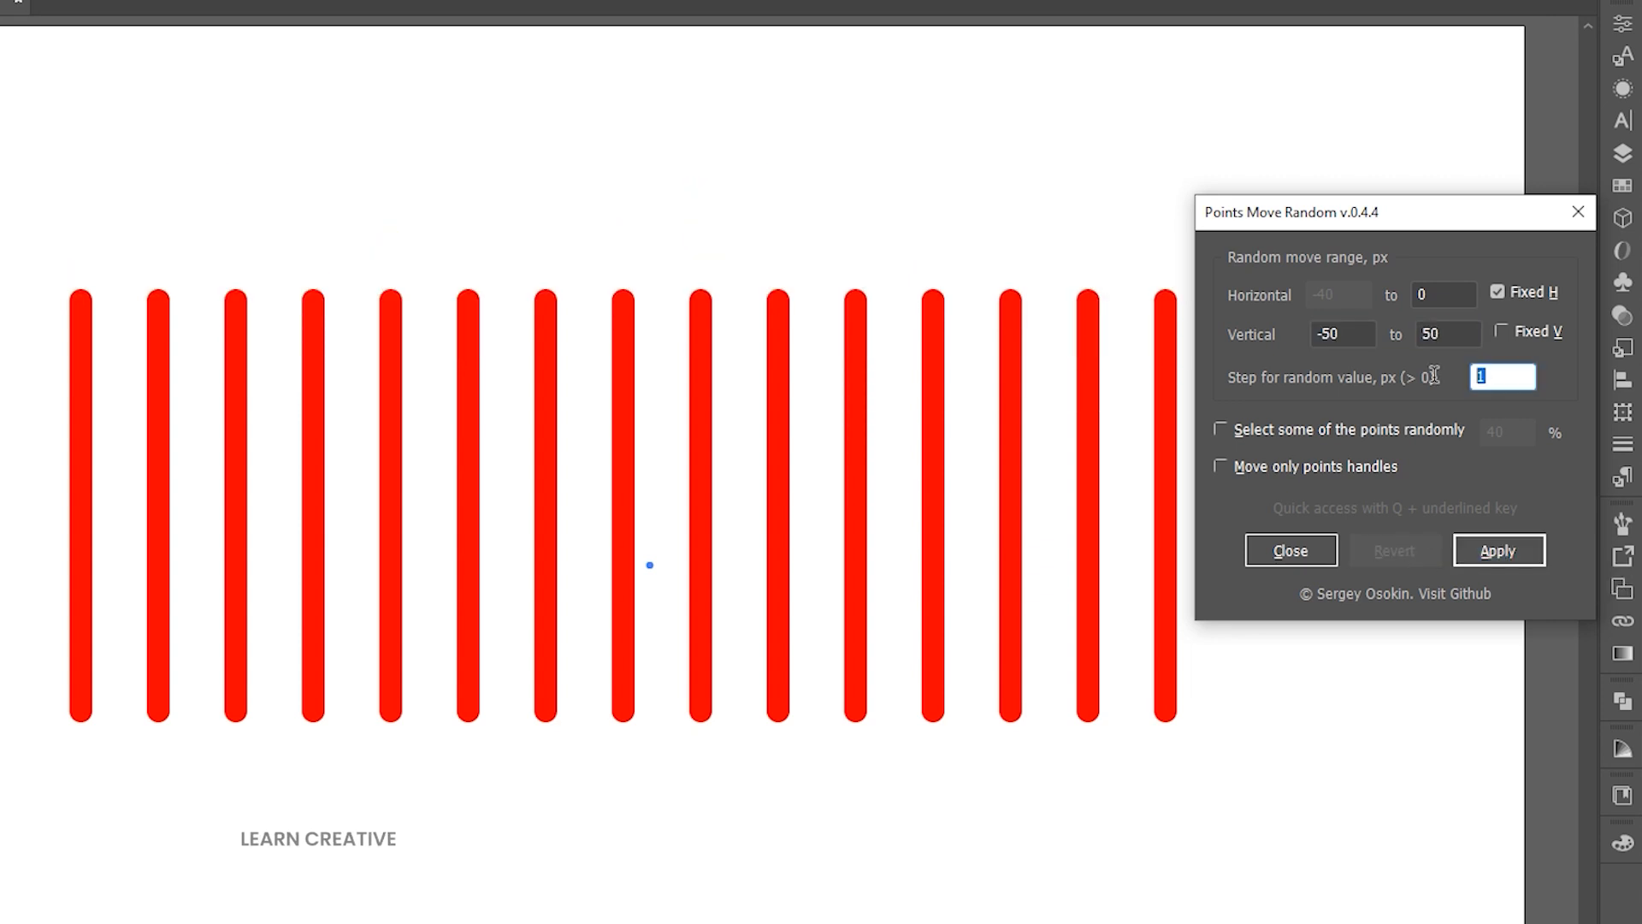
# Set step to 3, try random-share and handle-only options, then close the script dialog.
pyautogui.write('3')
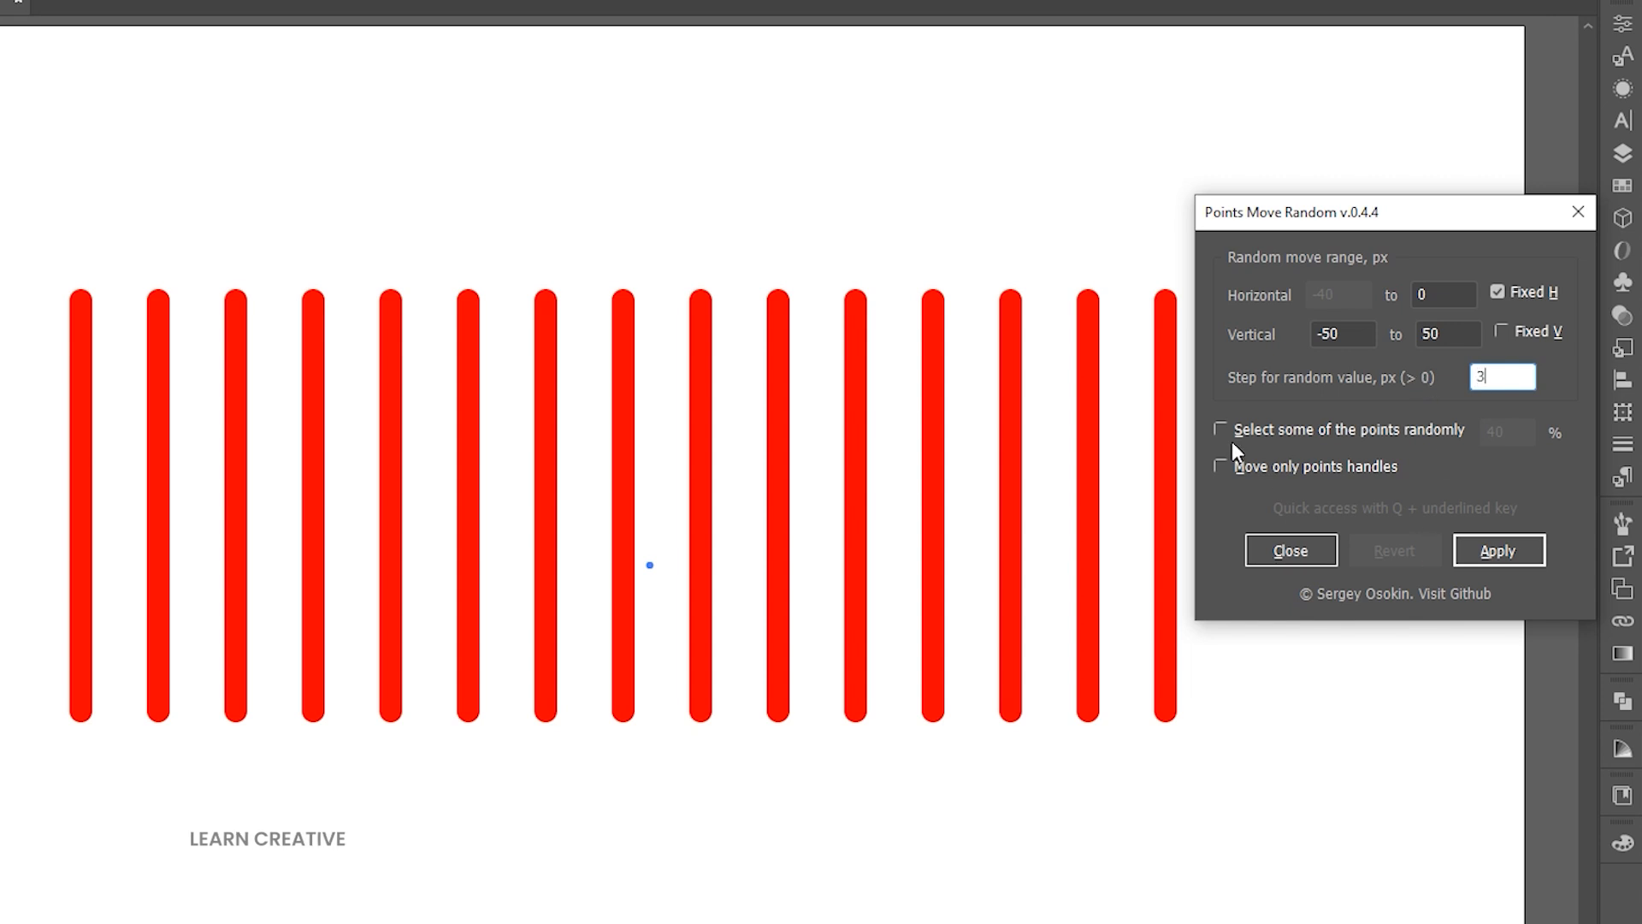
pyautogui.click(1496, 550)
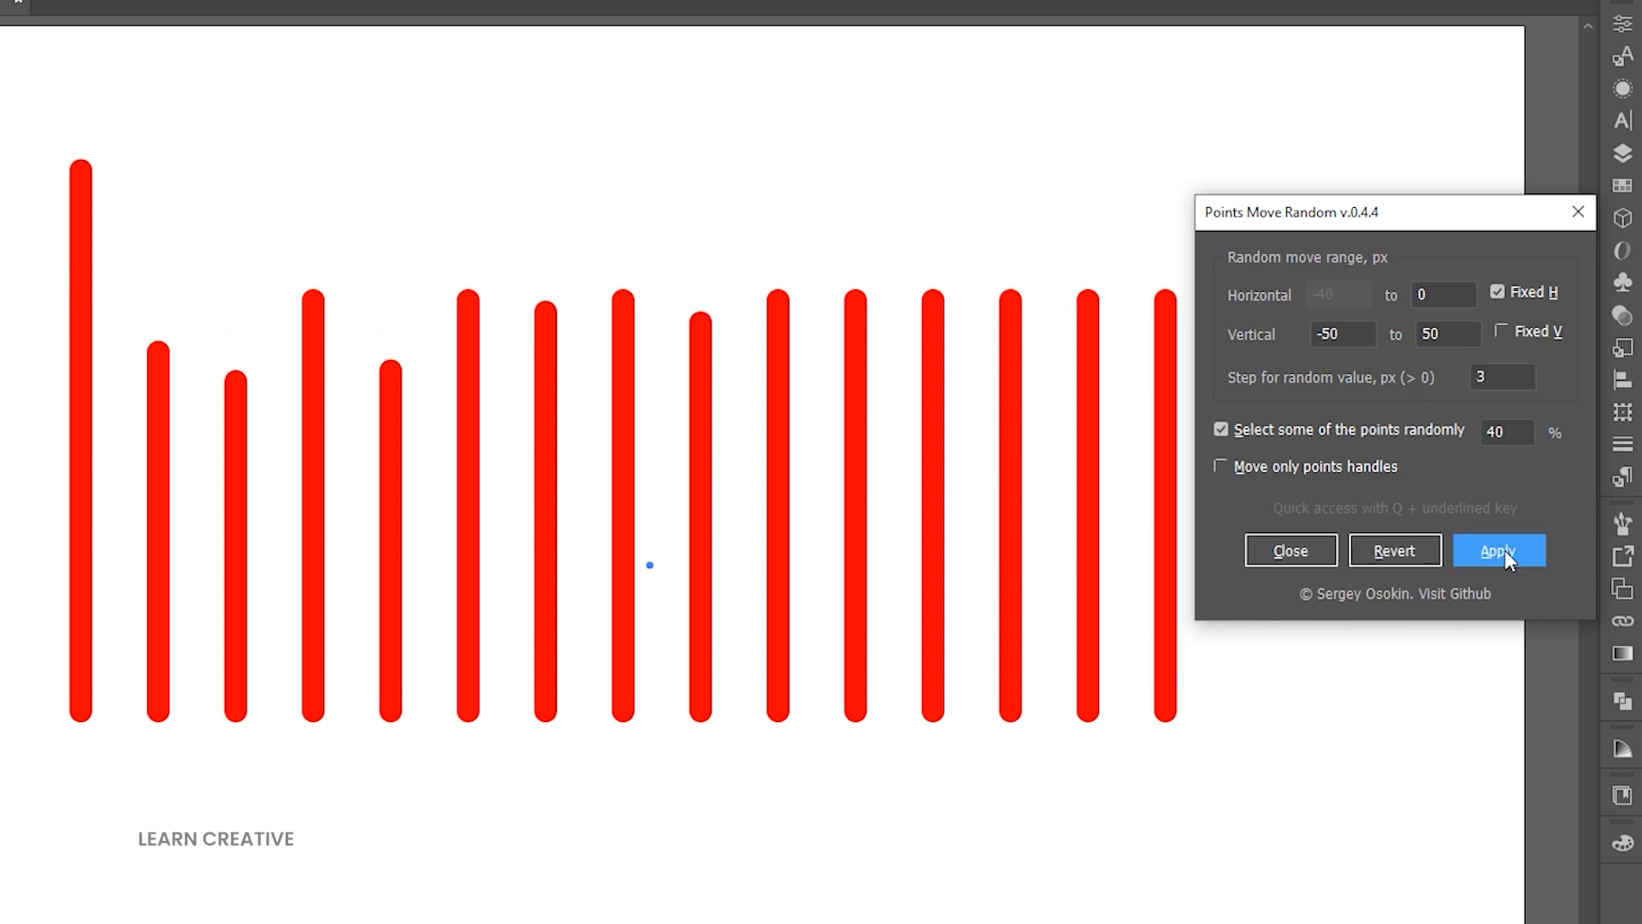
pyautogui.click(1221, 467)
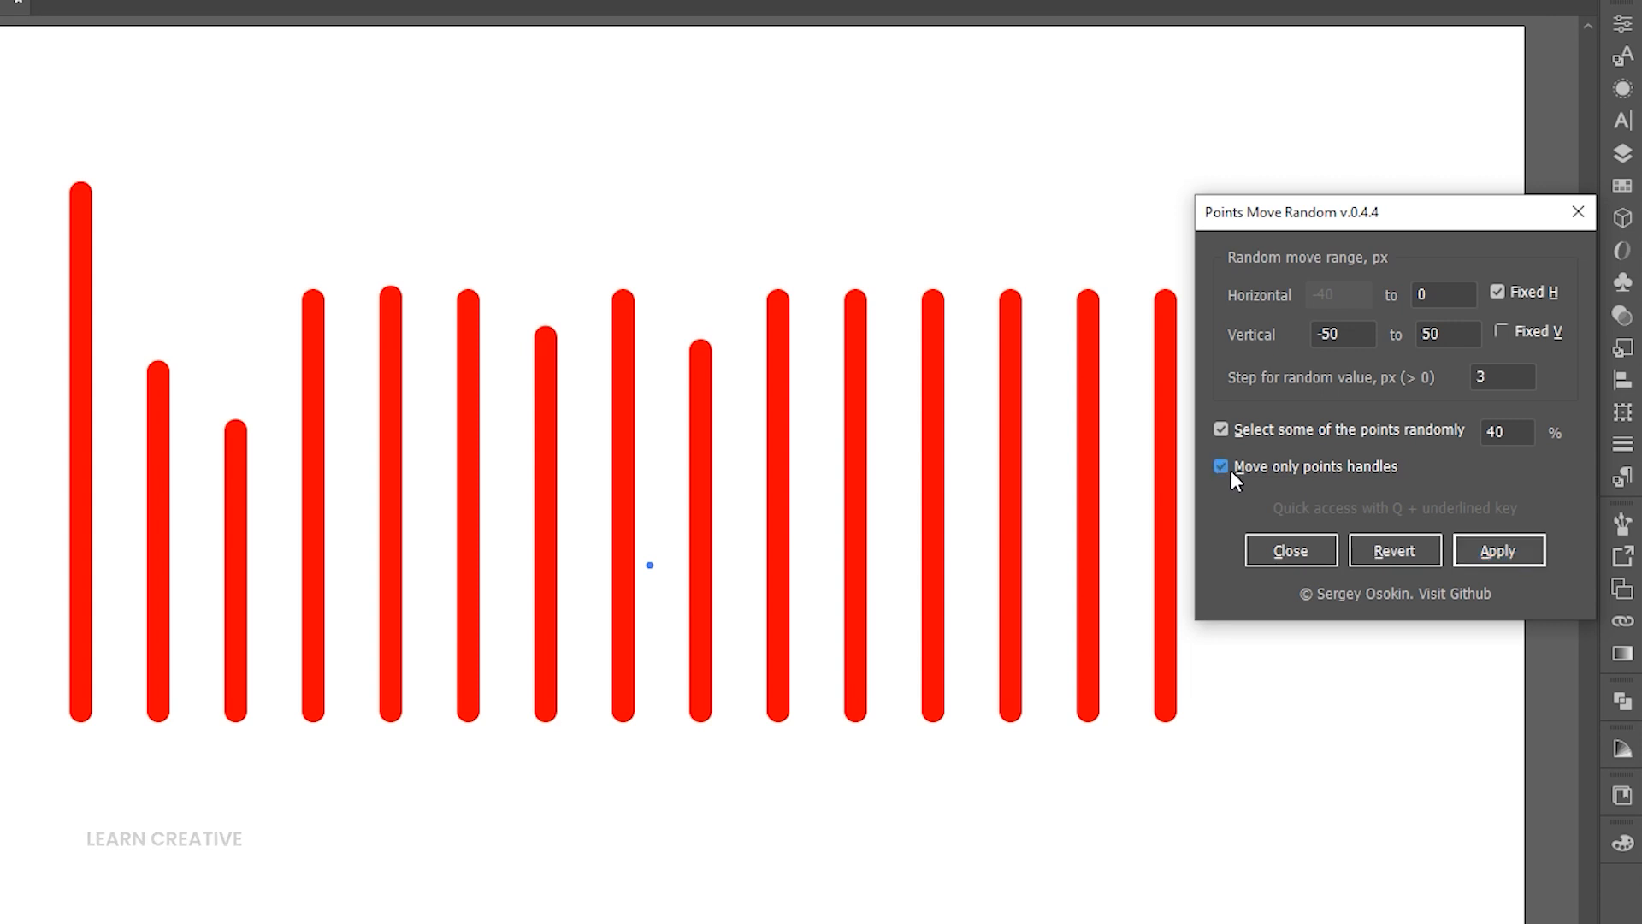
pyautogui.click(1498, 550)
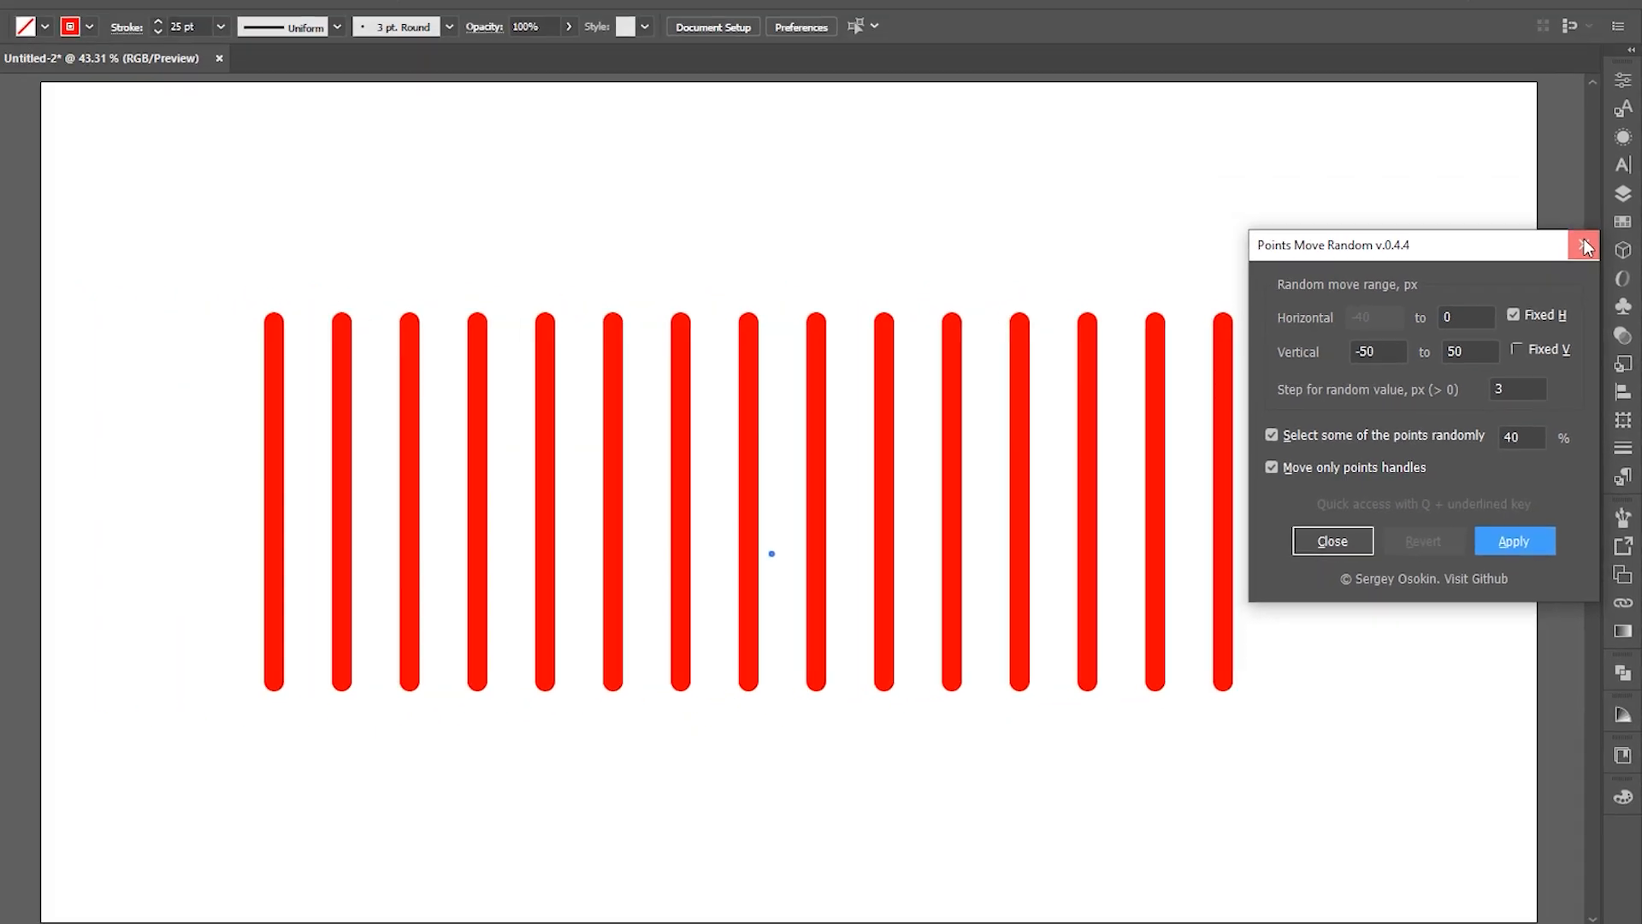
pyautogui.click(1582, 244)
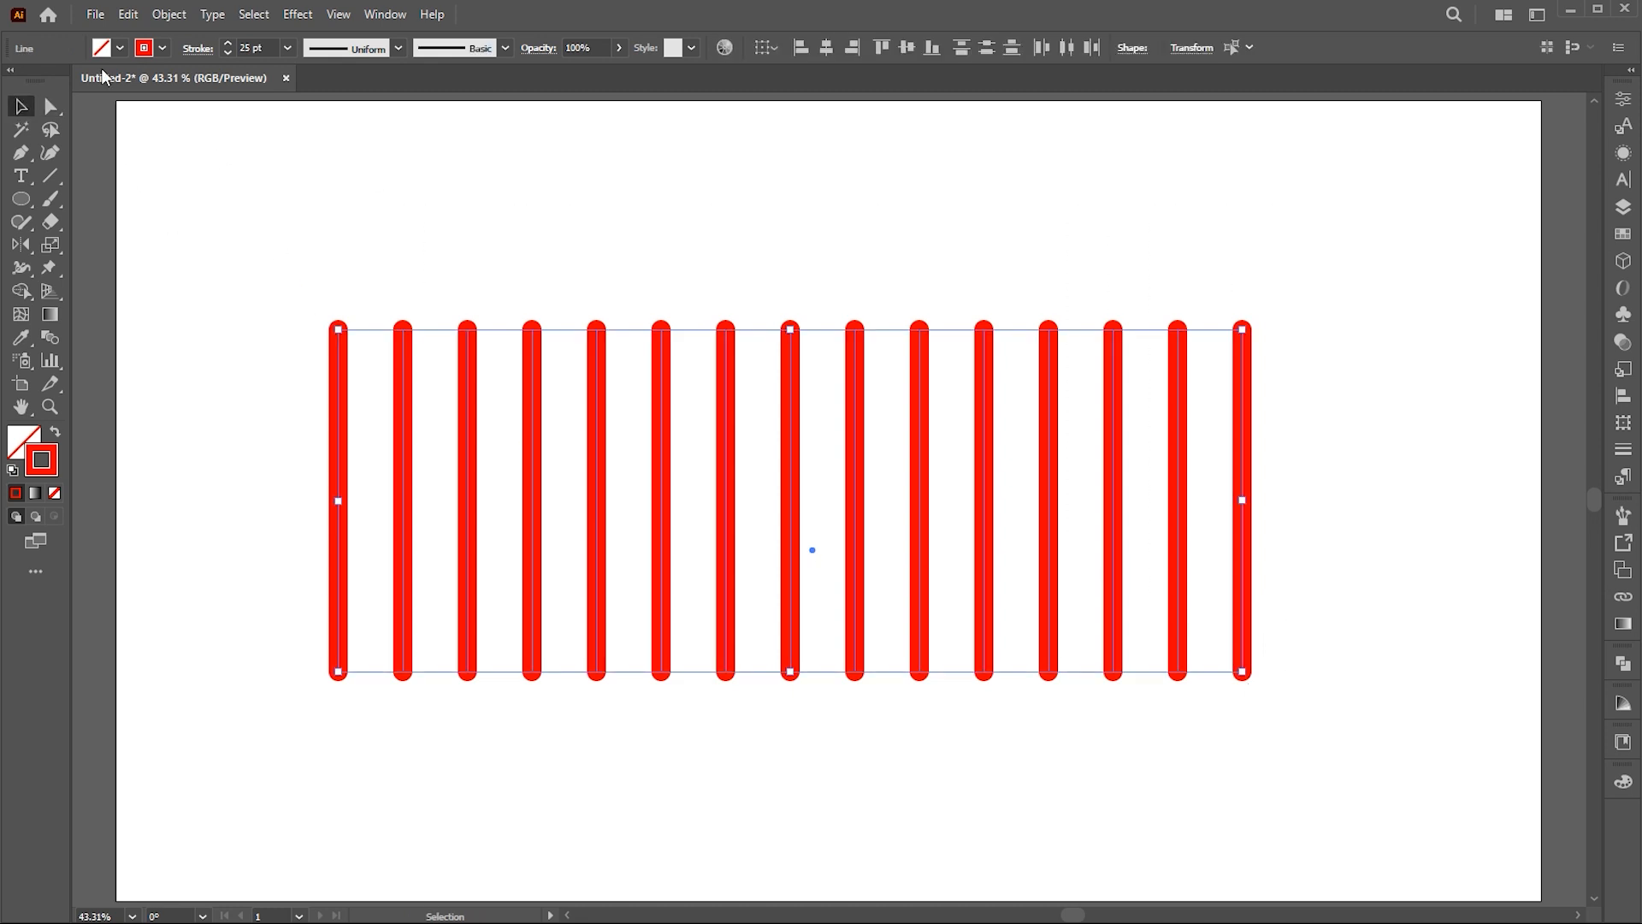
# Rerun PointsMoveRandom on the bars and edit the lower vertical move limit.
pyautogui.click(95, 14)
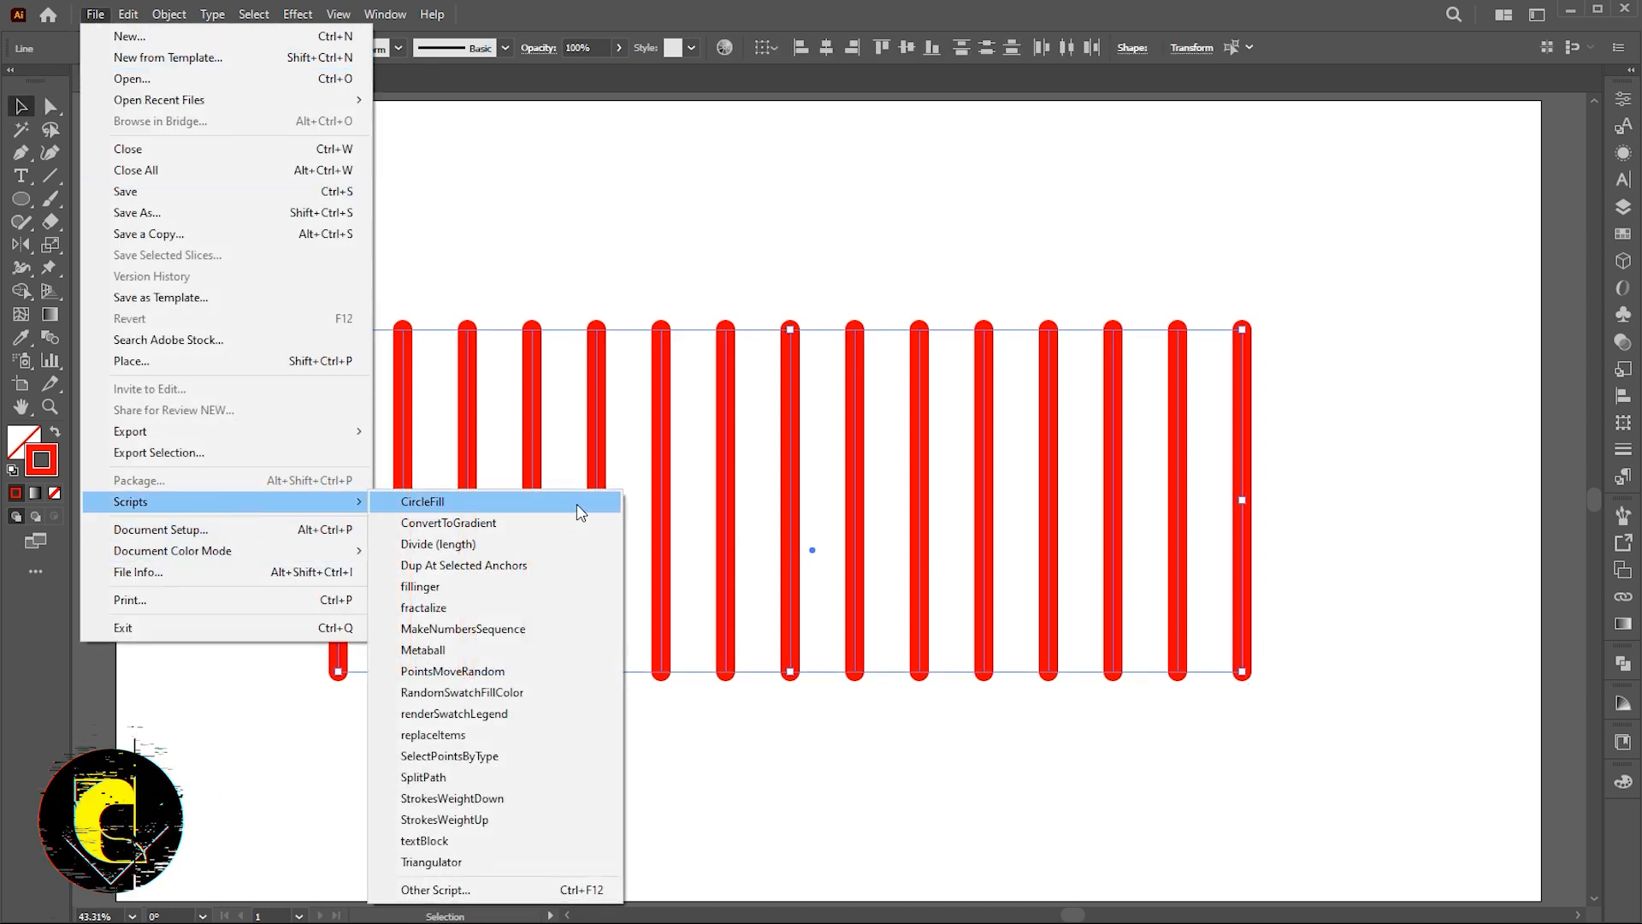
pyautogui.click(452, 671)
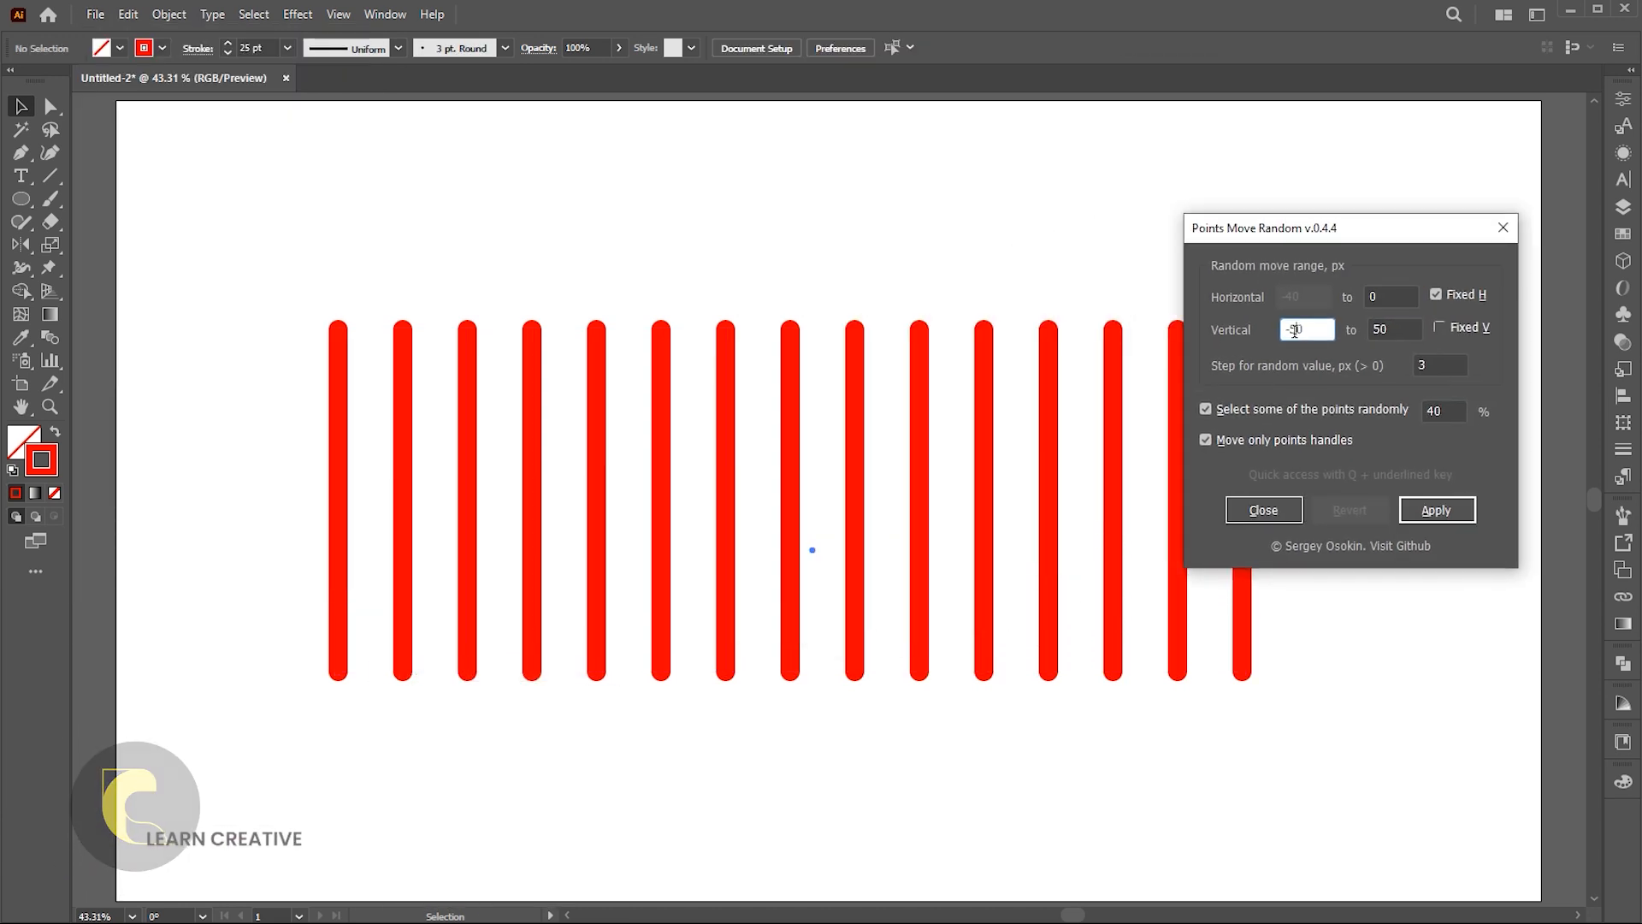
pyautogui.click(1394, 328)
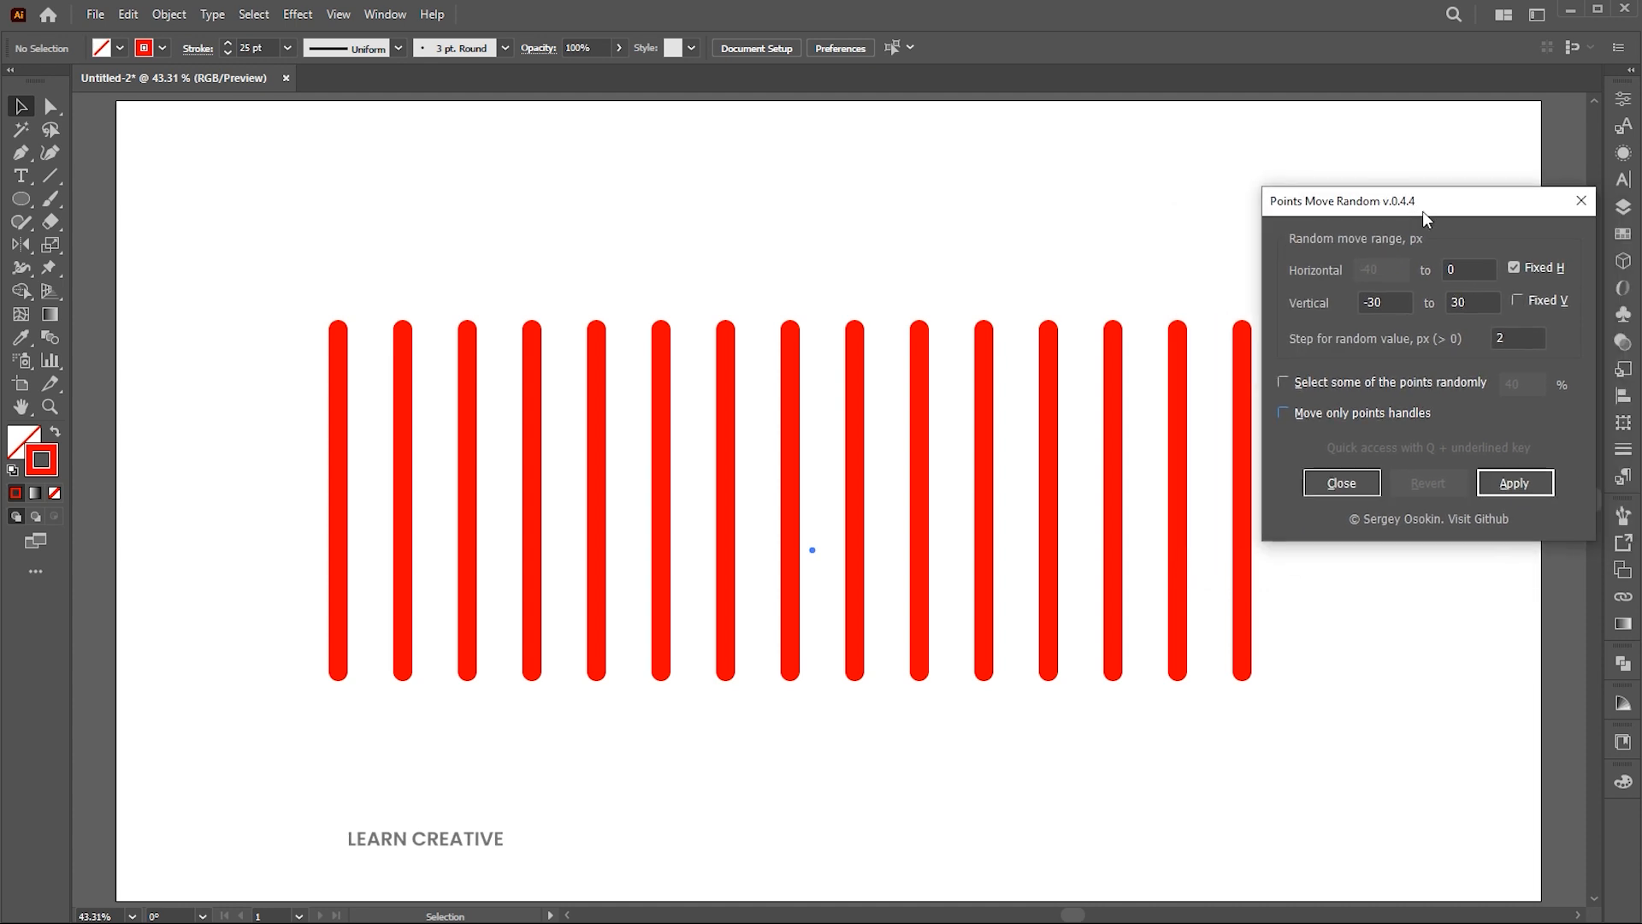
# Apply ±30 px random shifts to a random share of bar endpoints, then close the script.
pyautogui.click(1515, 482)
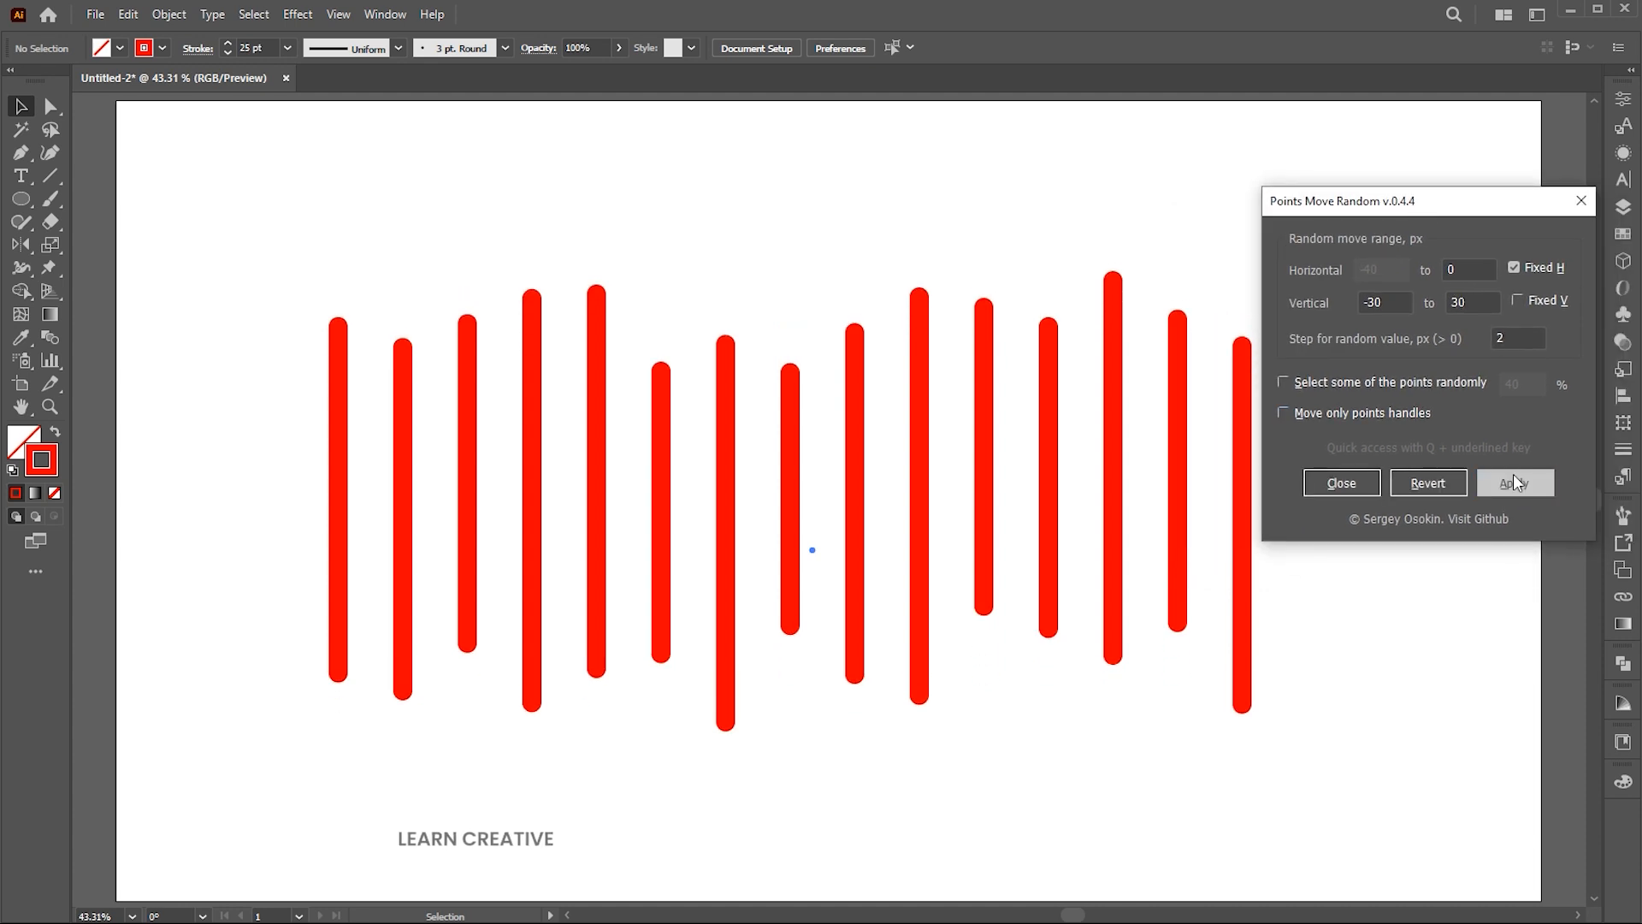
pyautogui.click(1516, 483)
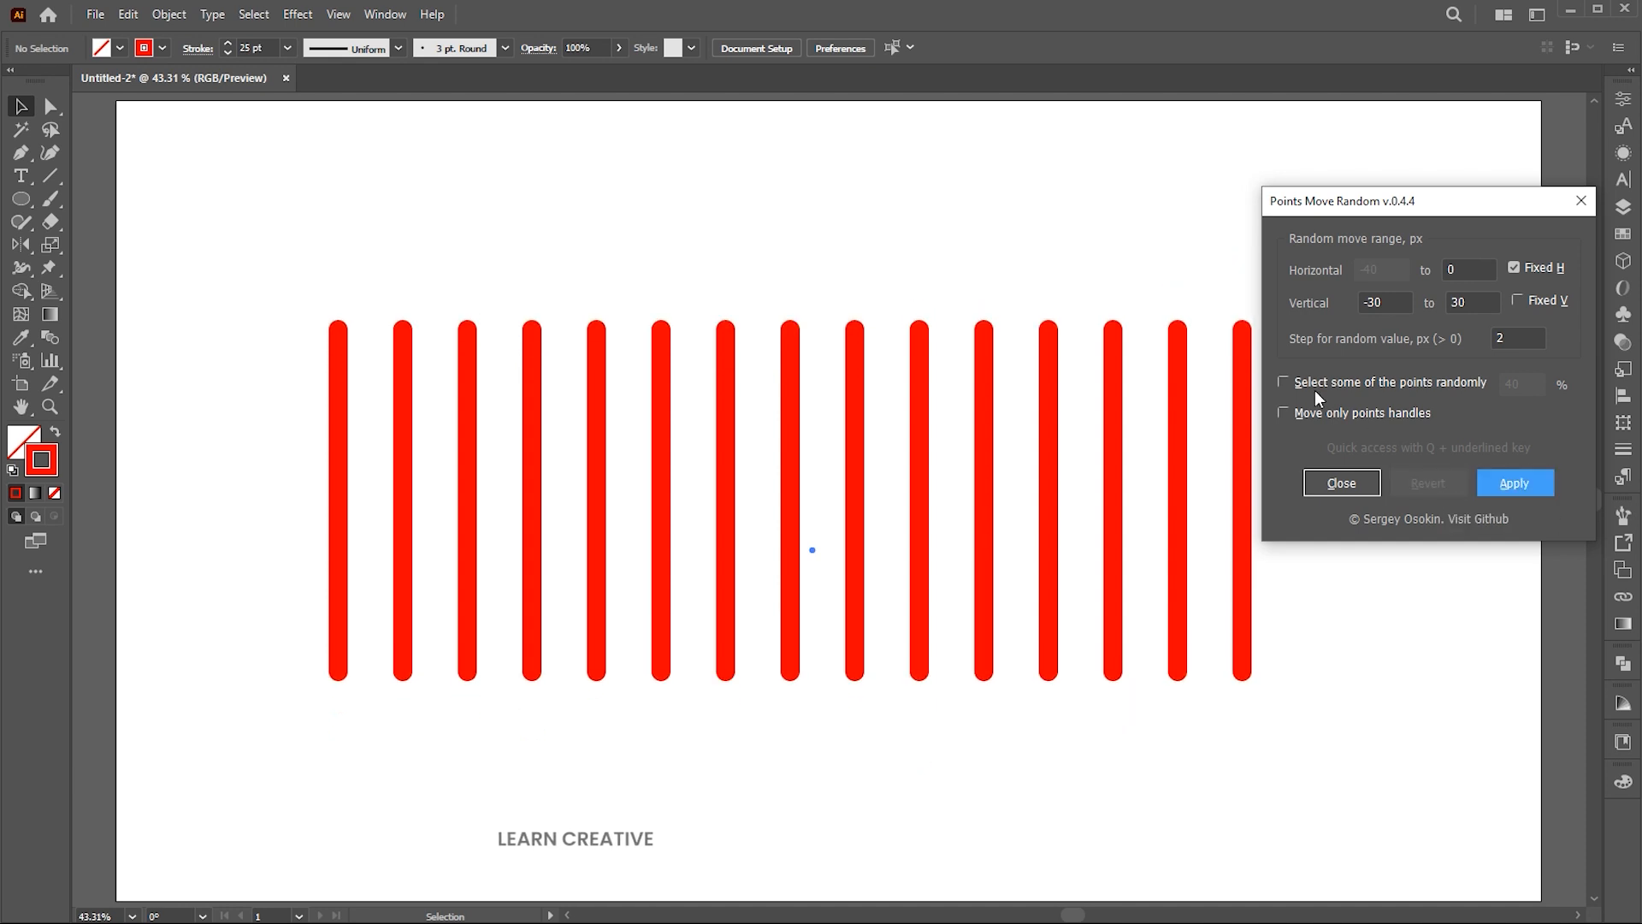
pyautogui.click(1283, 381)
pyautogui.write('50')
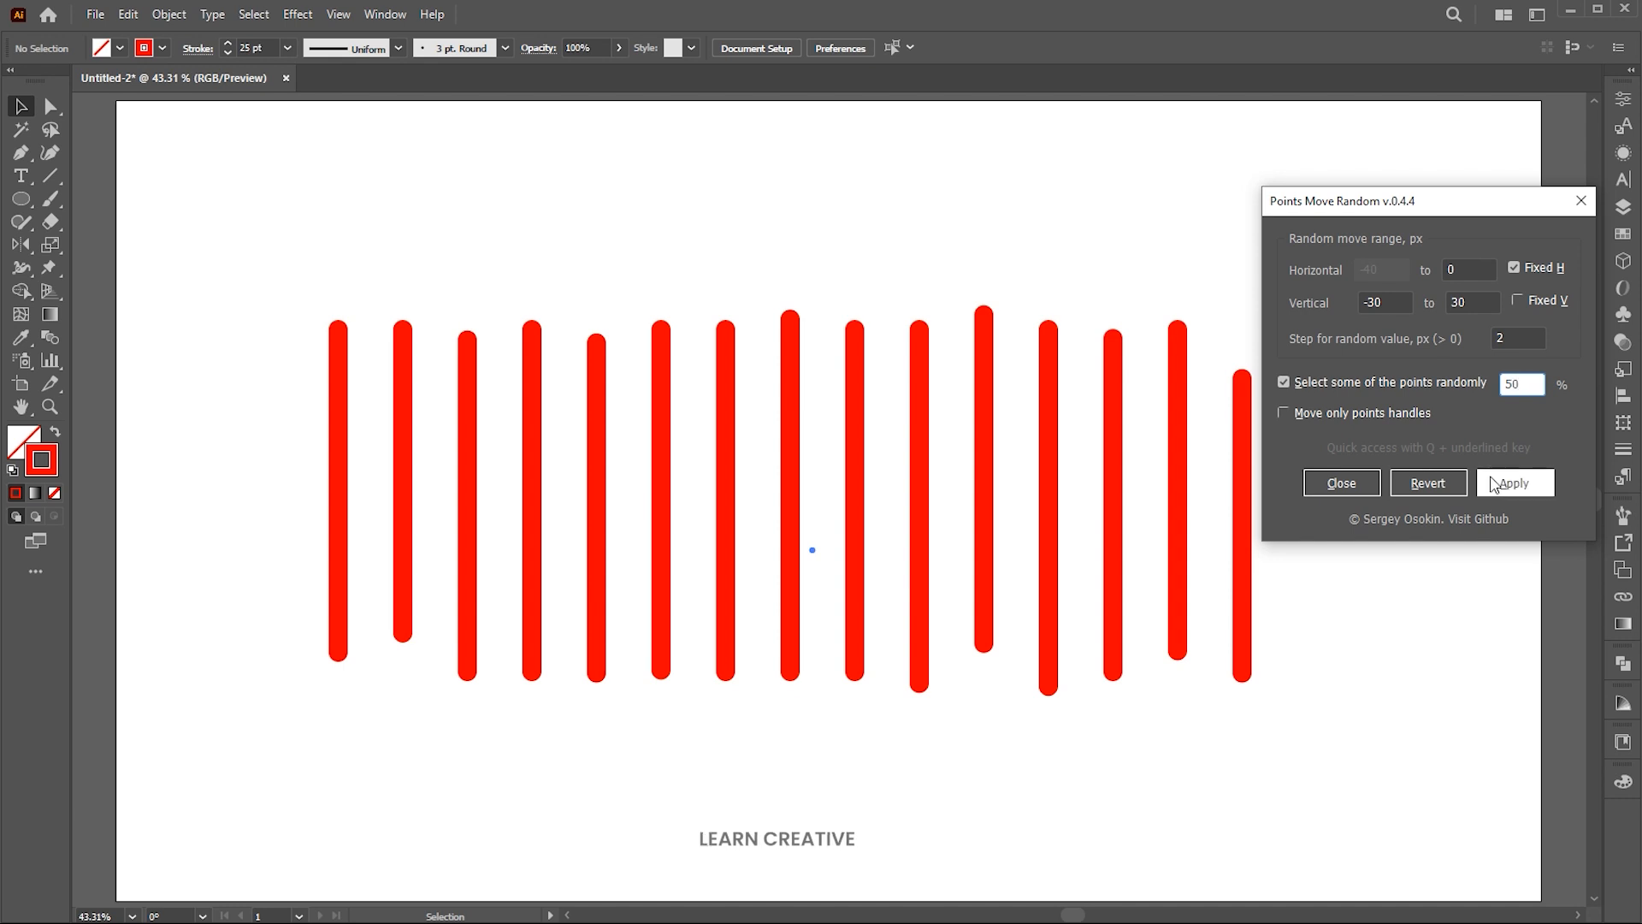
pyautogui.click(1514, 482)
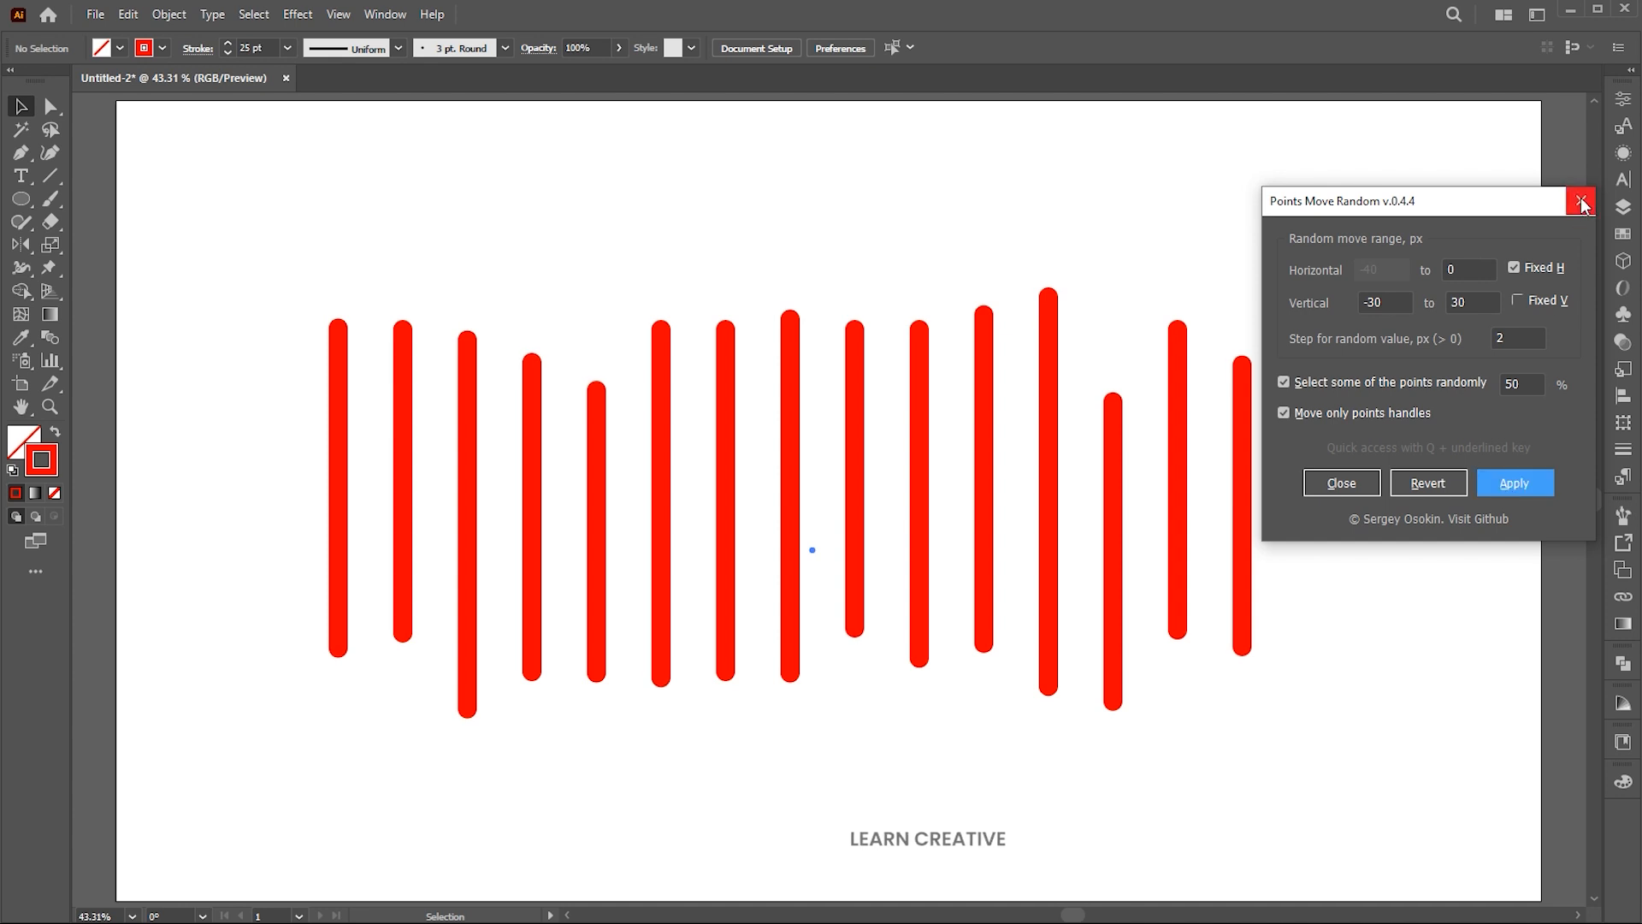
pyautogui.click(1583, 201)
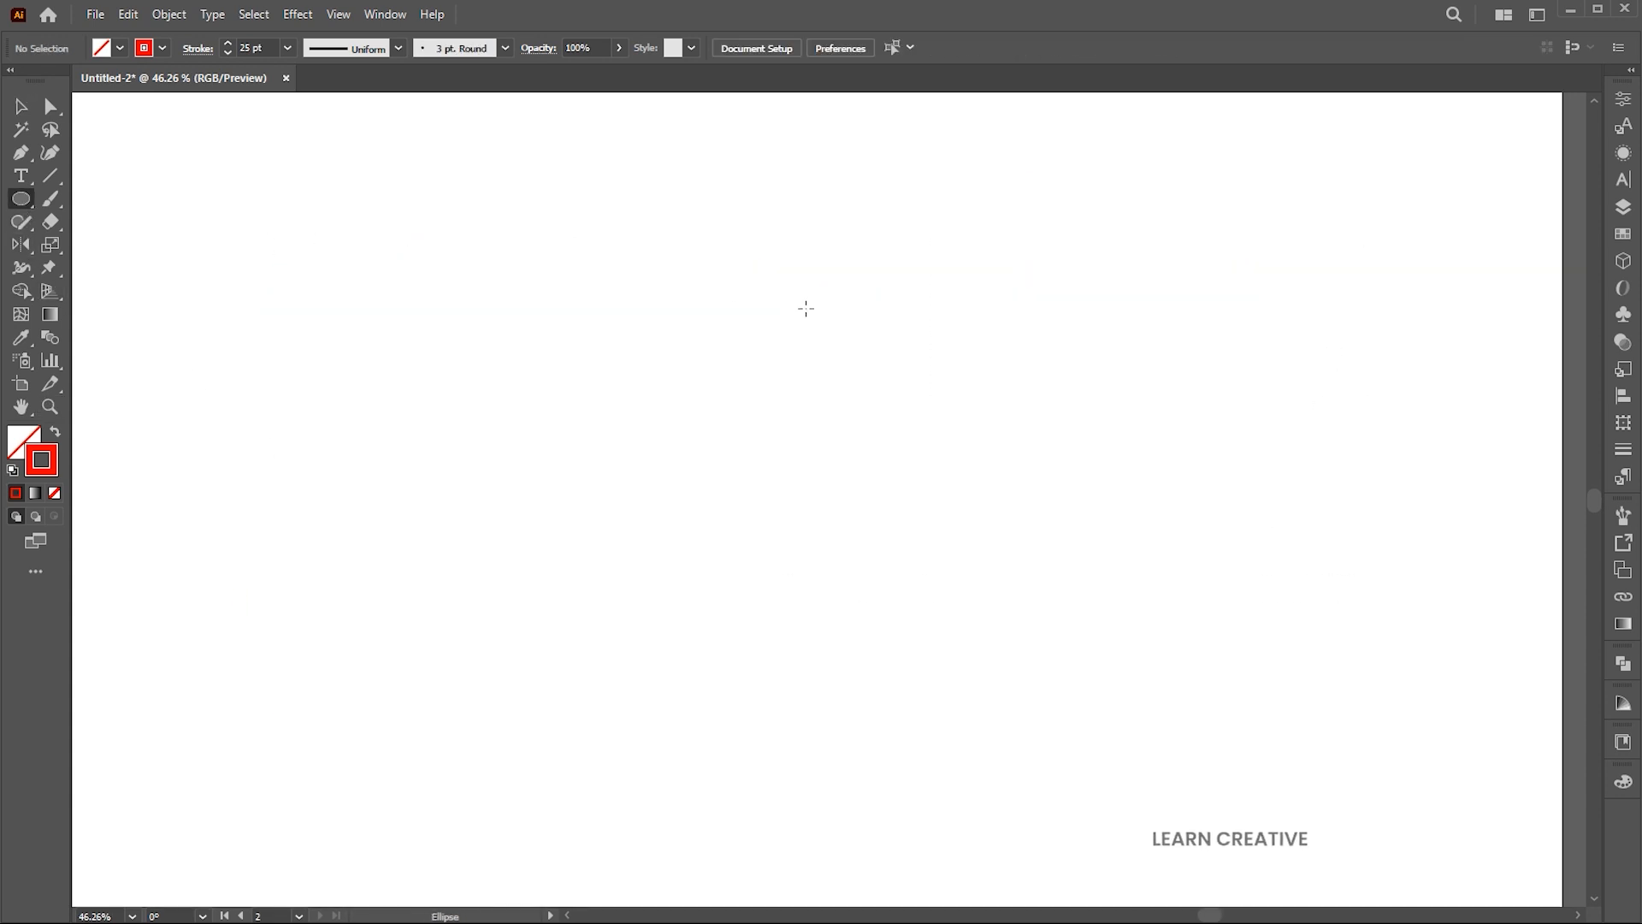
# Draw a large solid red circle and launch PointsMoveRandom on it.
pyautogui.moveTo(889, 505); pyautogui.dragTo(1085, 730)
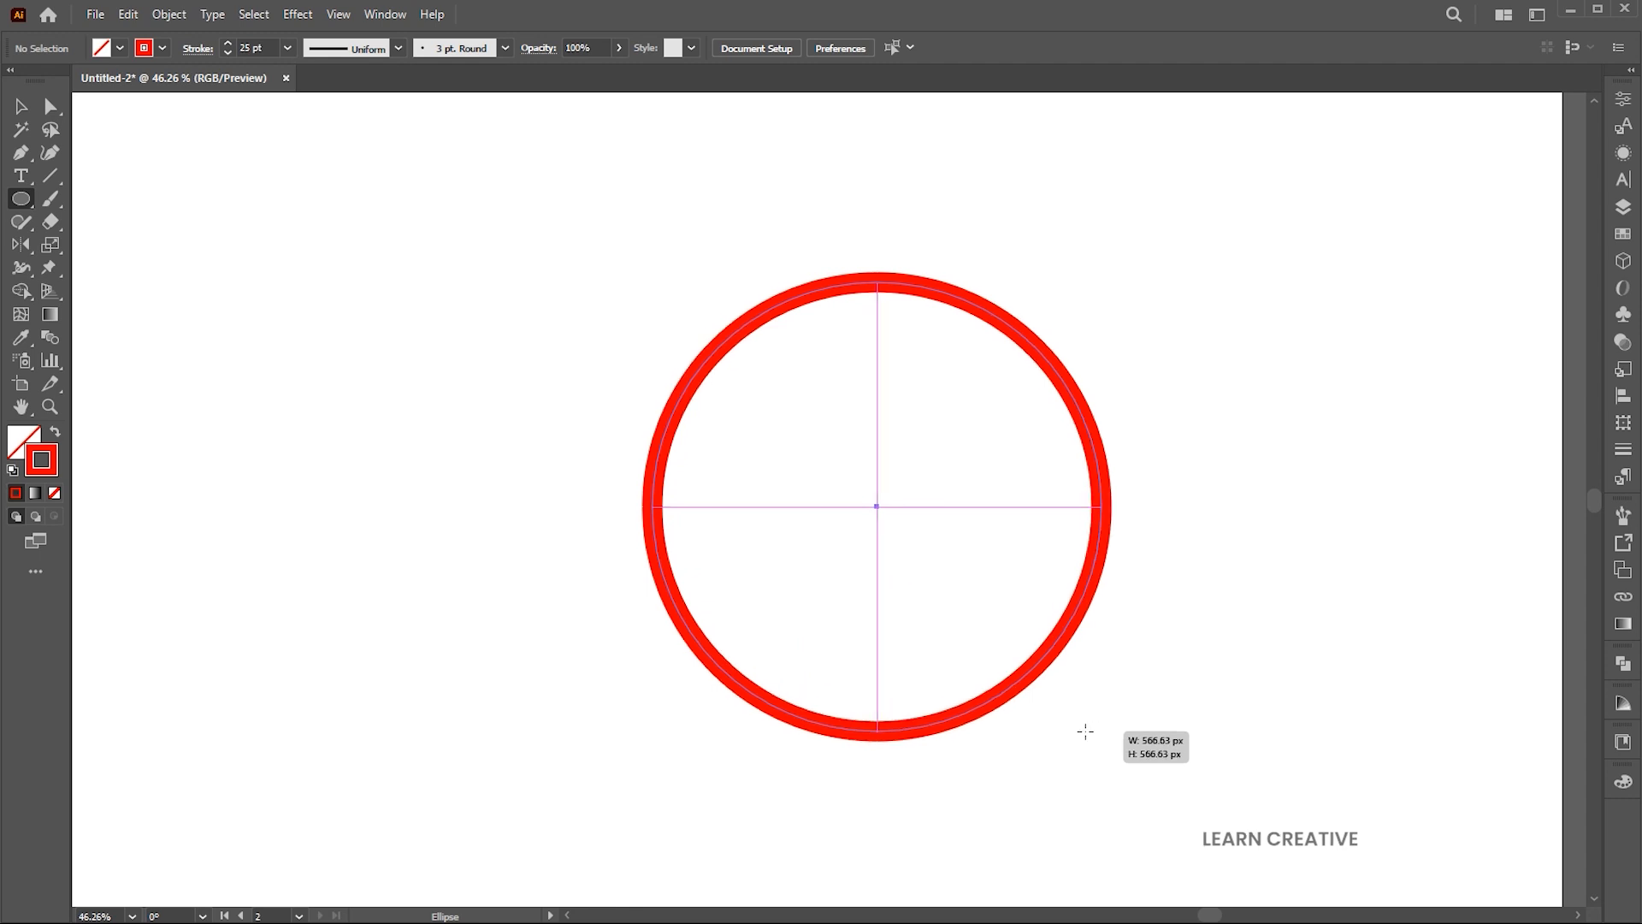
pyautogui.click(20, 106)
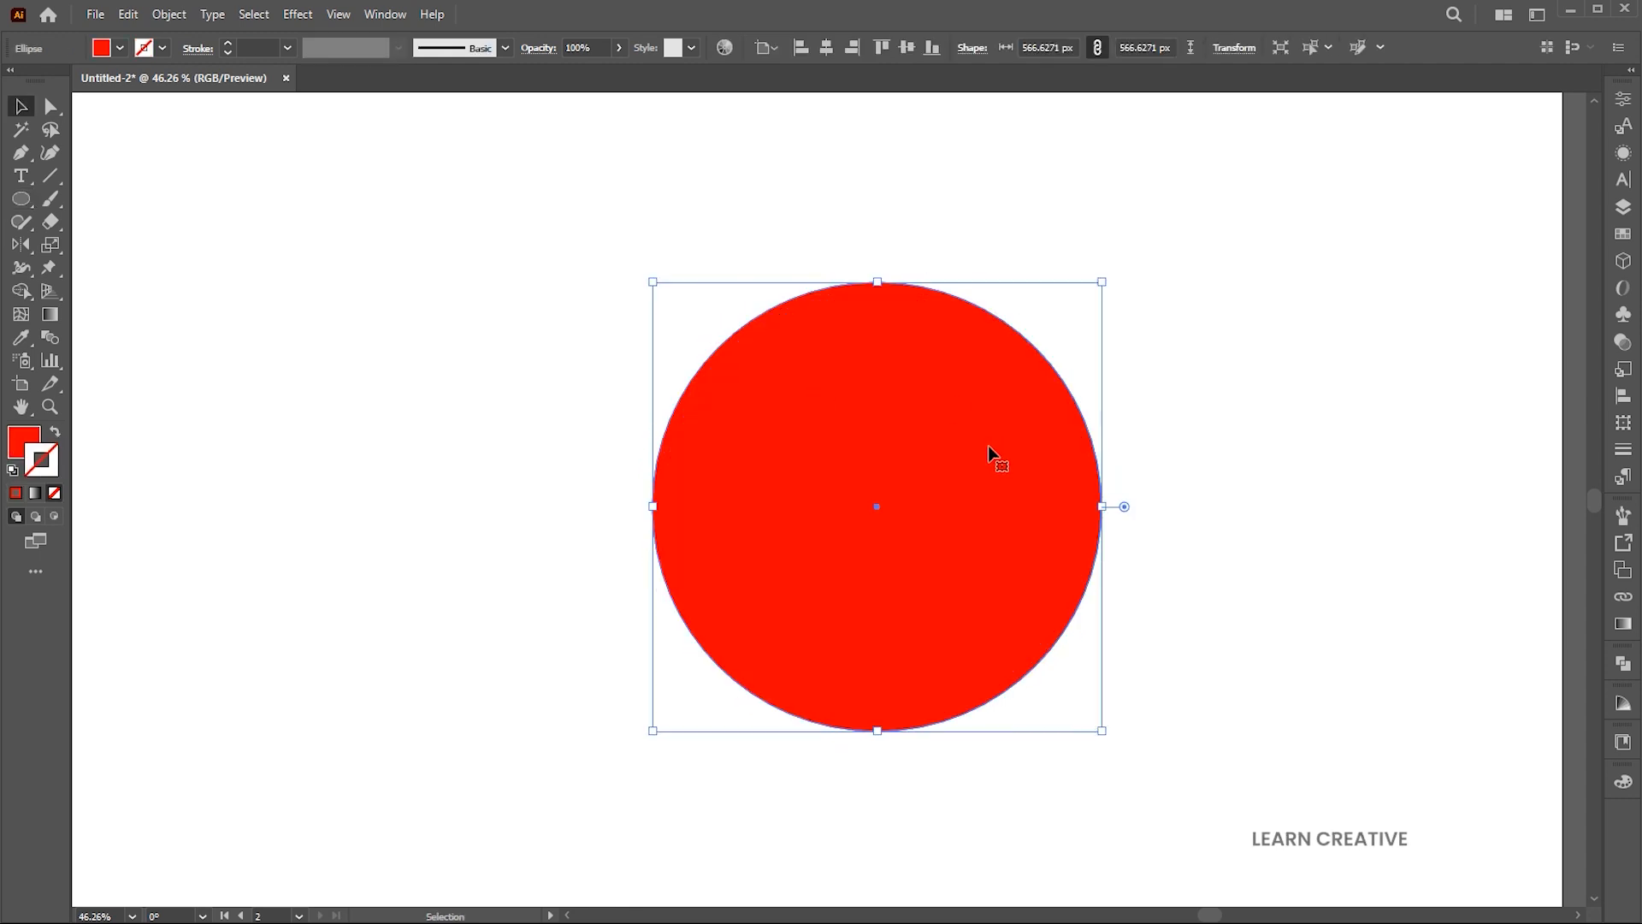
pyautogui.click(94, 14)
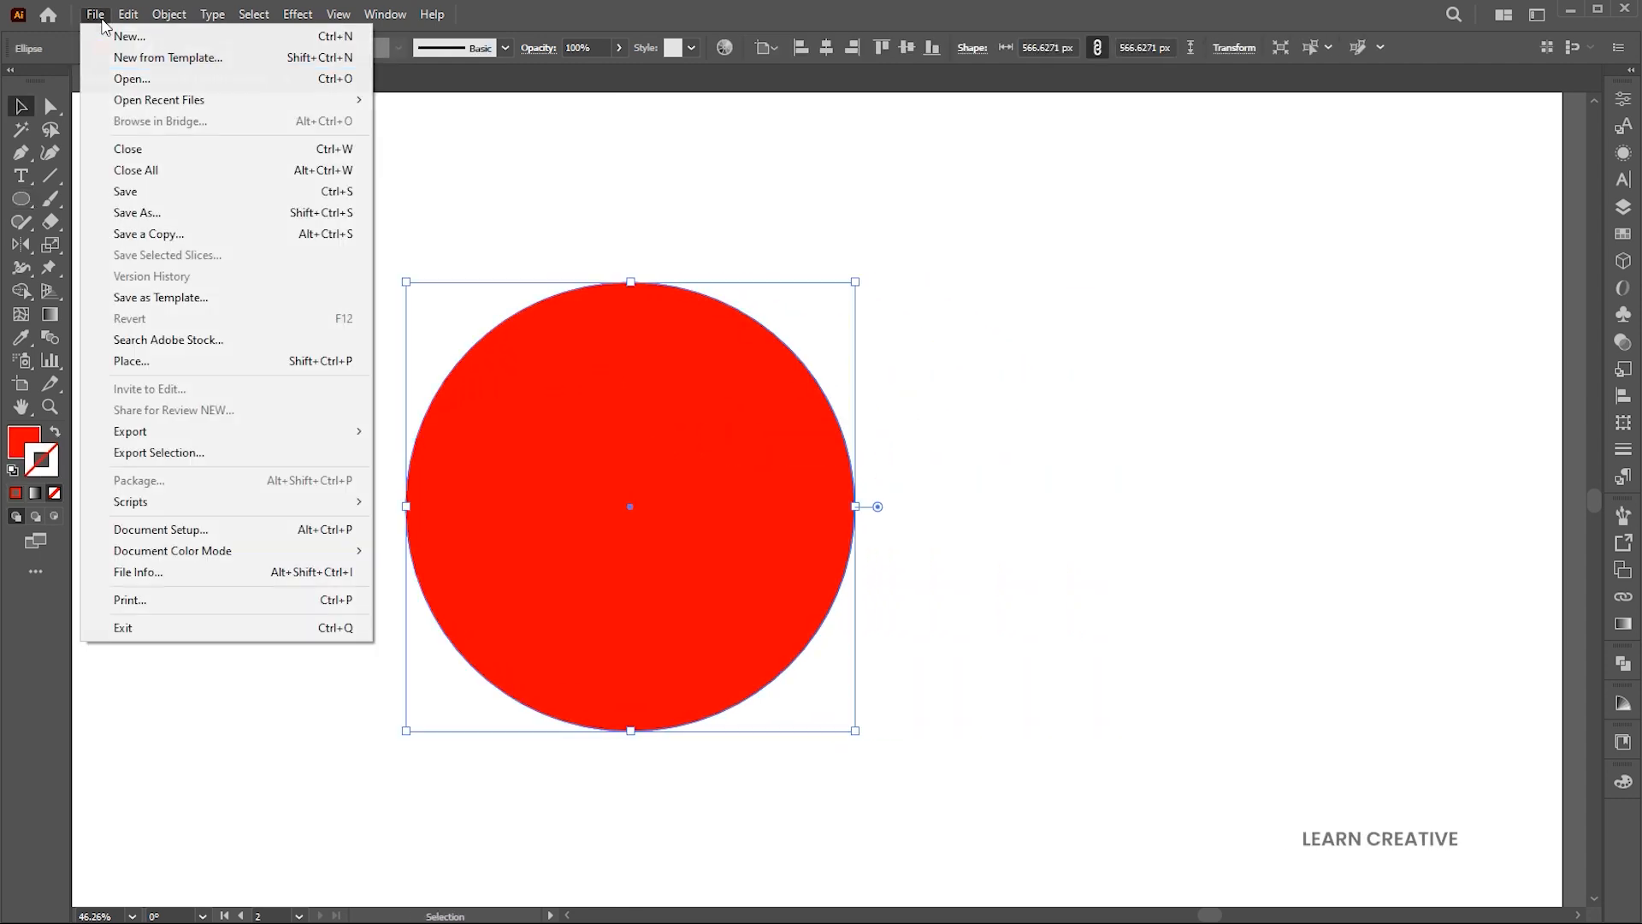
pyautogui.click(130, 502)
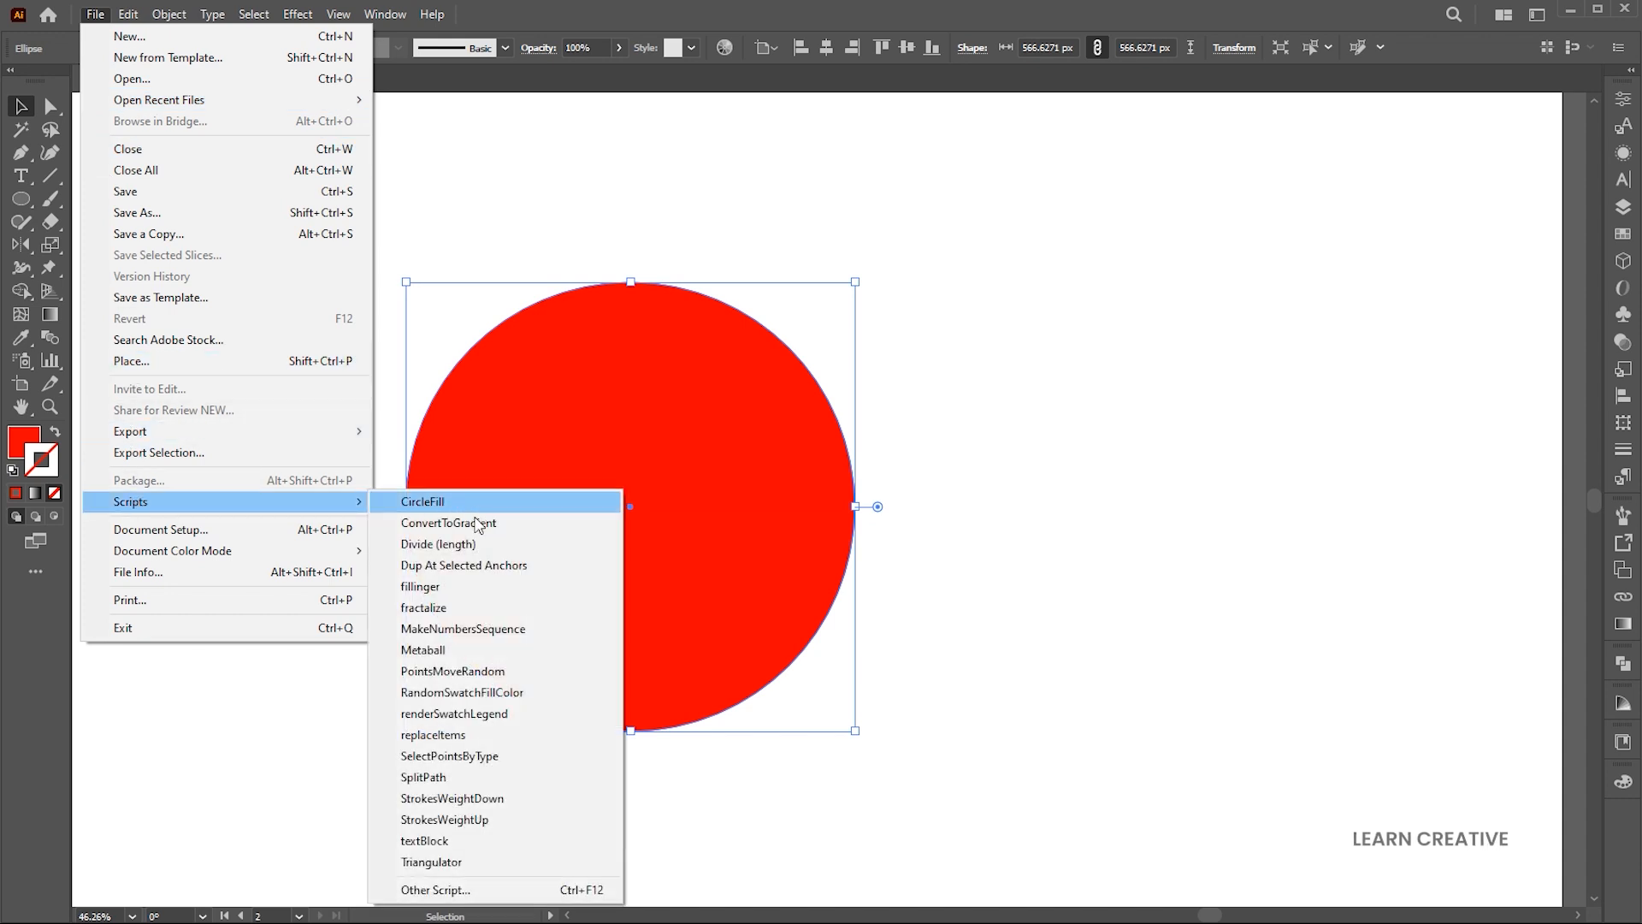
pyautogui.click(453, 671)
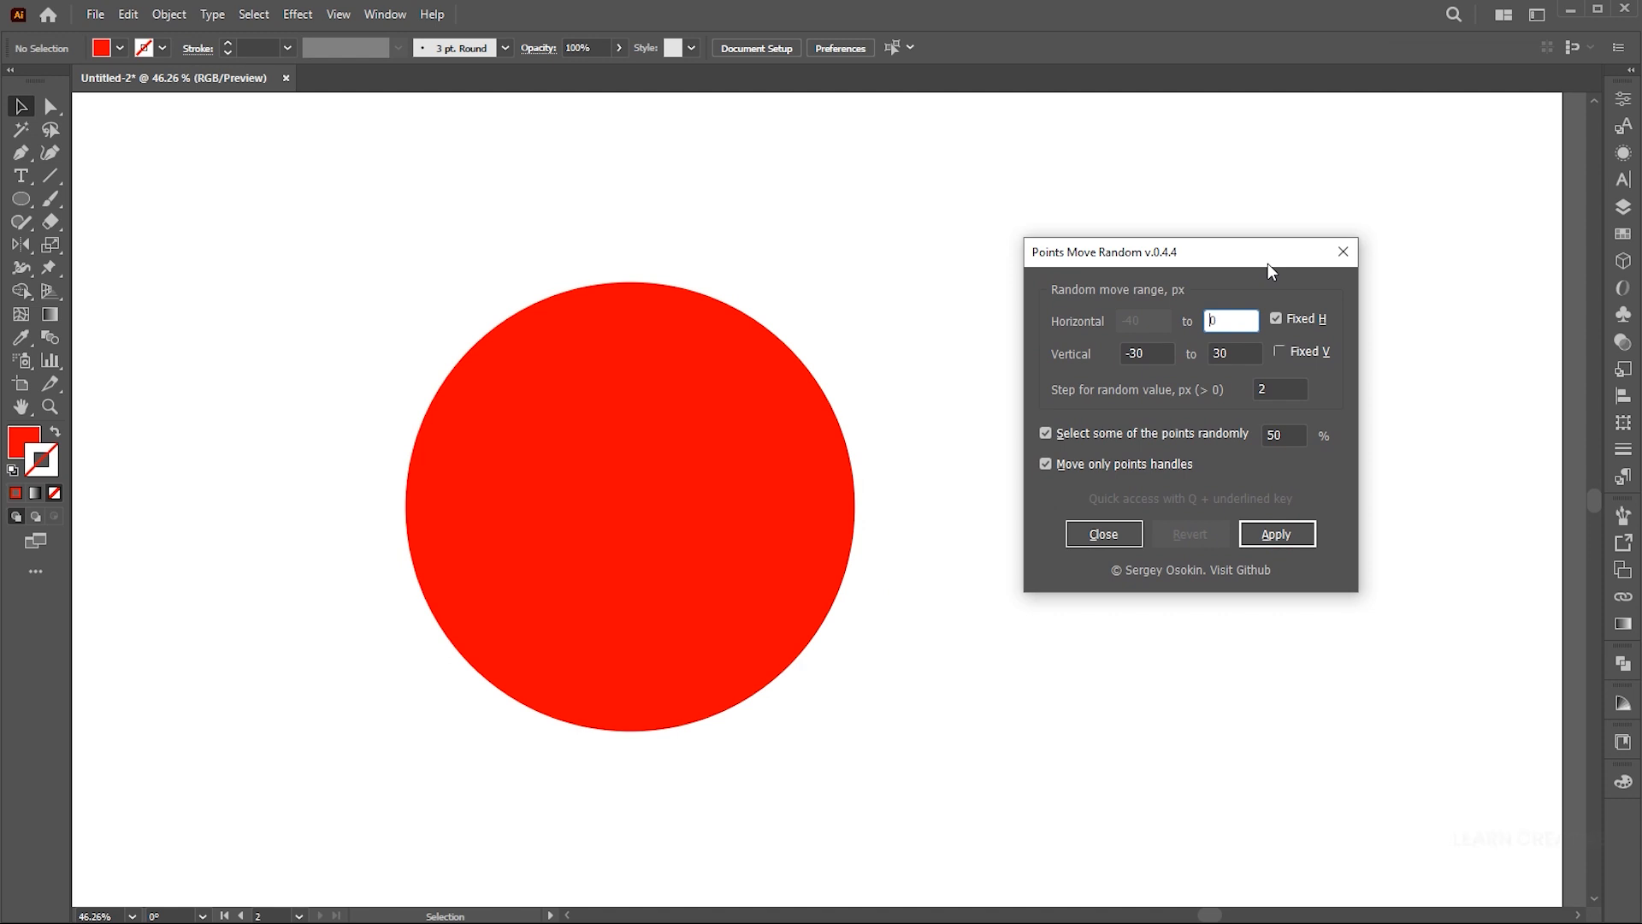
# Allow ±40 horizontal movement, preview random circle distortions, then revert to round.
pyautogui.click(1276, 319)
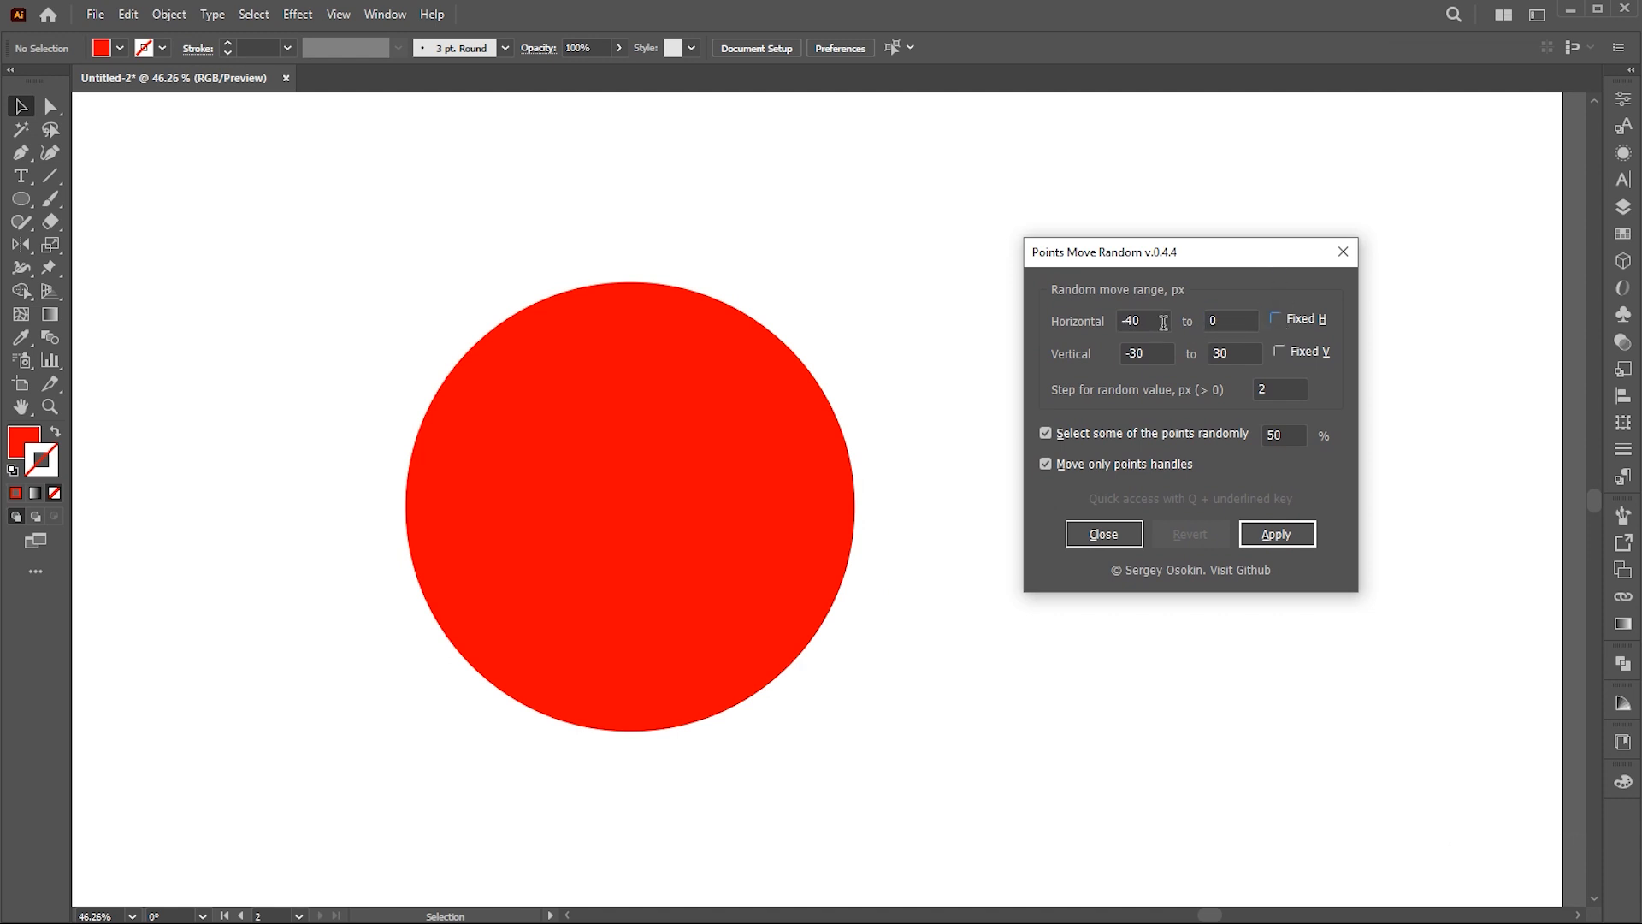
pyautogui.click(1230, 321)
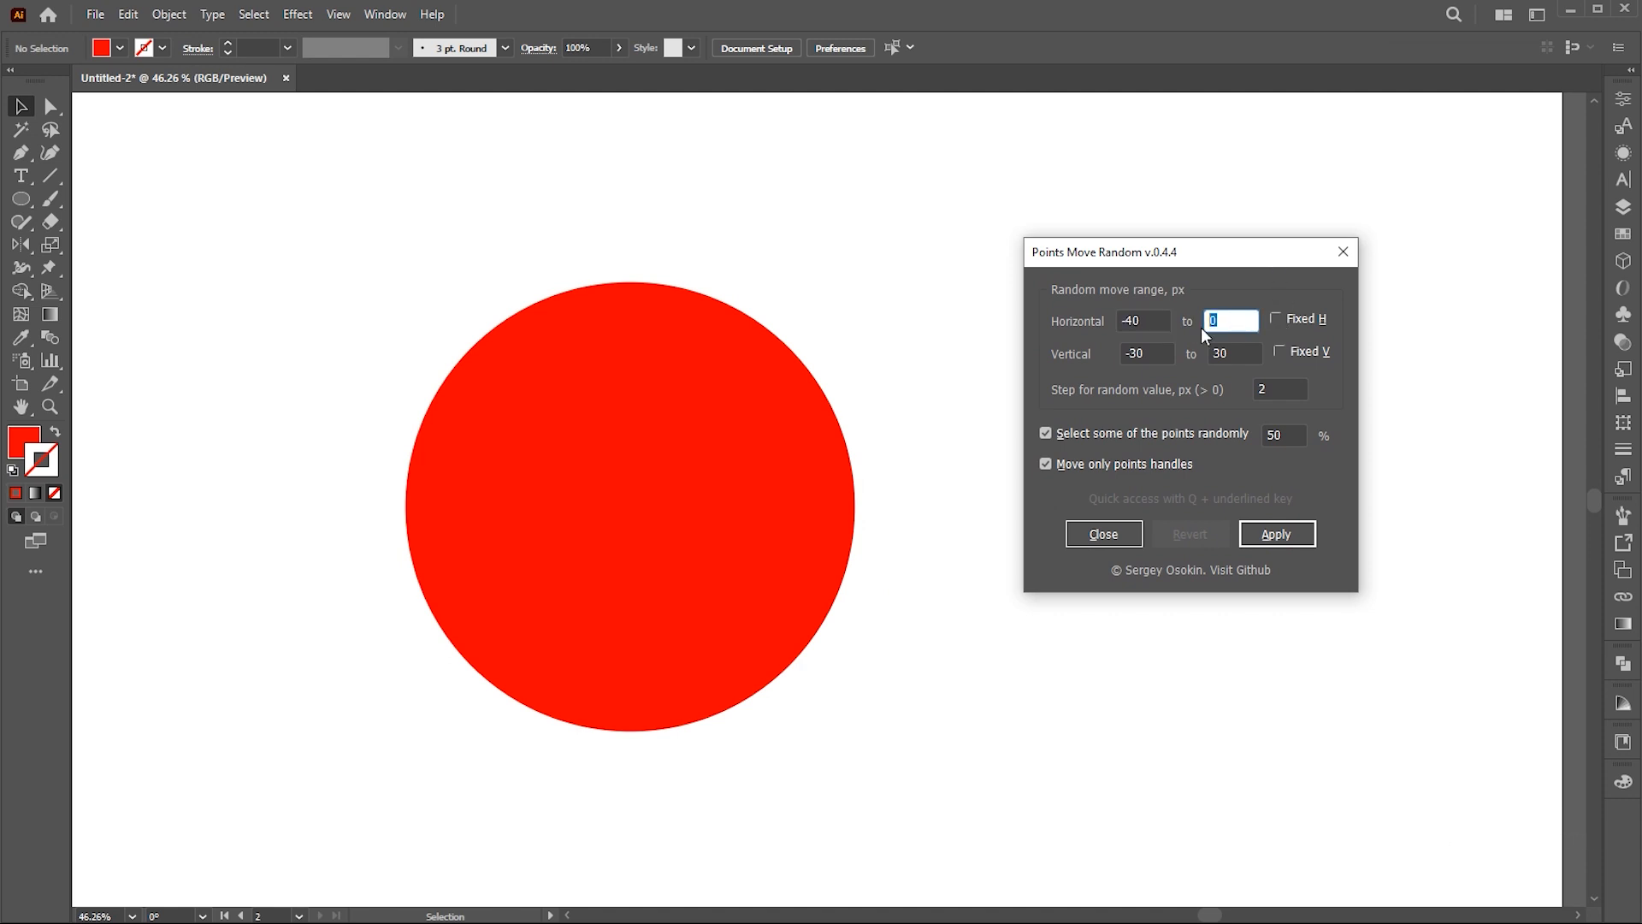
pyautogui.write('40')
pyautogui.click(1280, 388)
pyautogui.write('1')
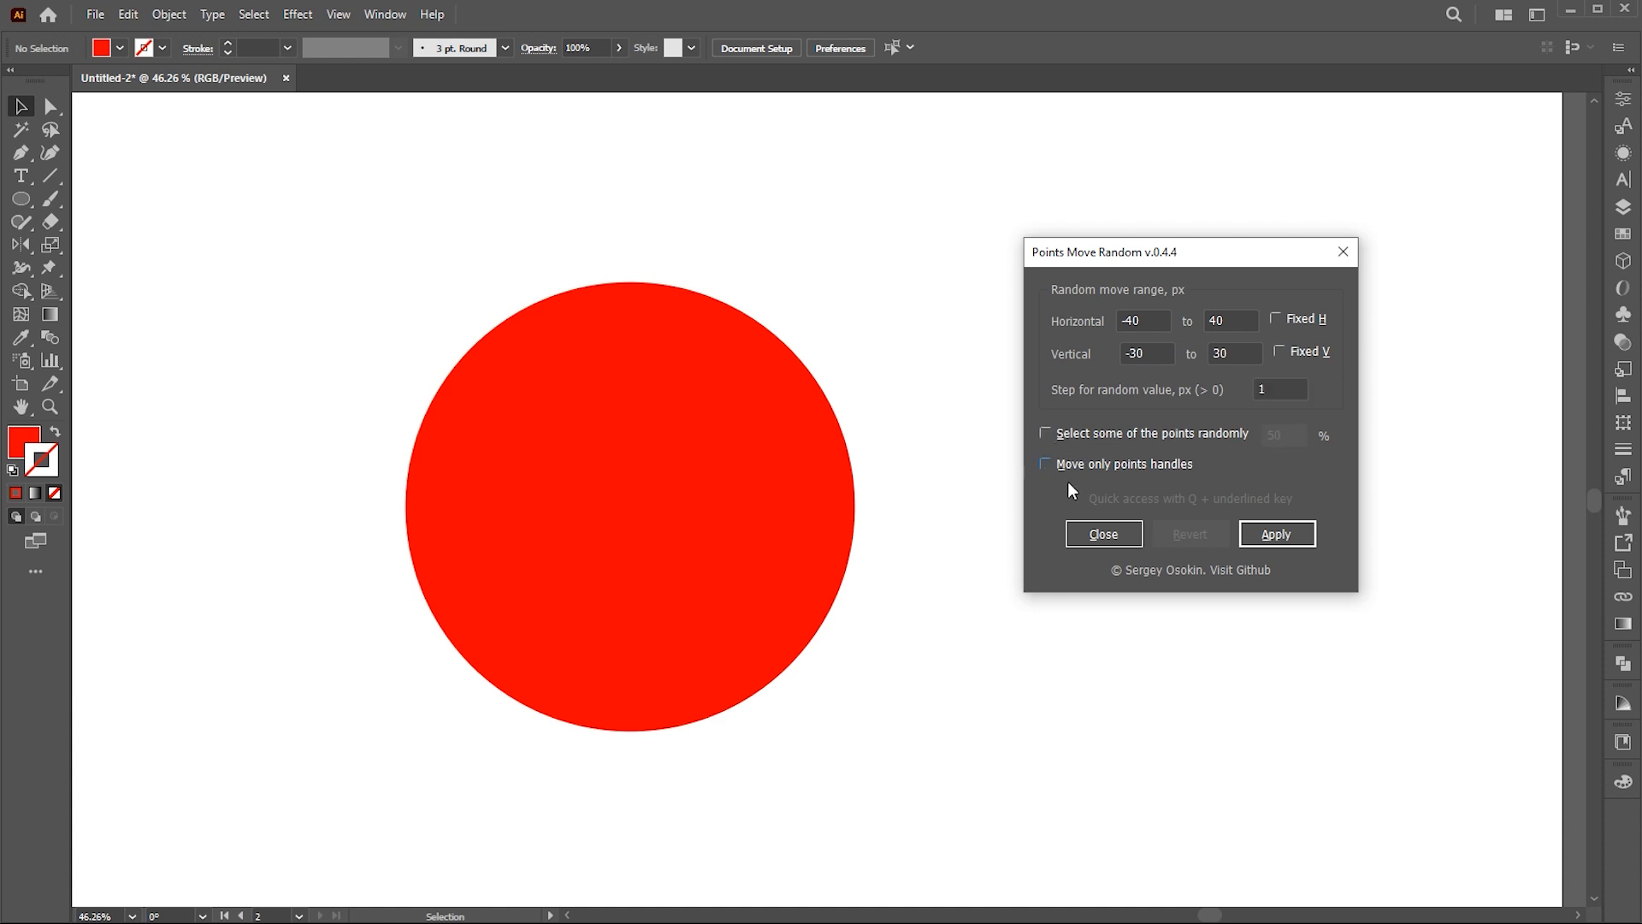
pyautogui.click(1275, 534)
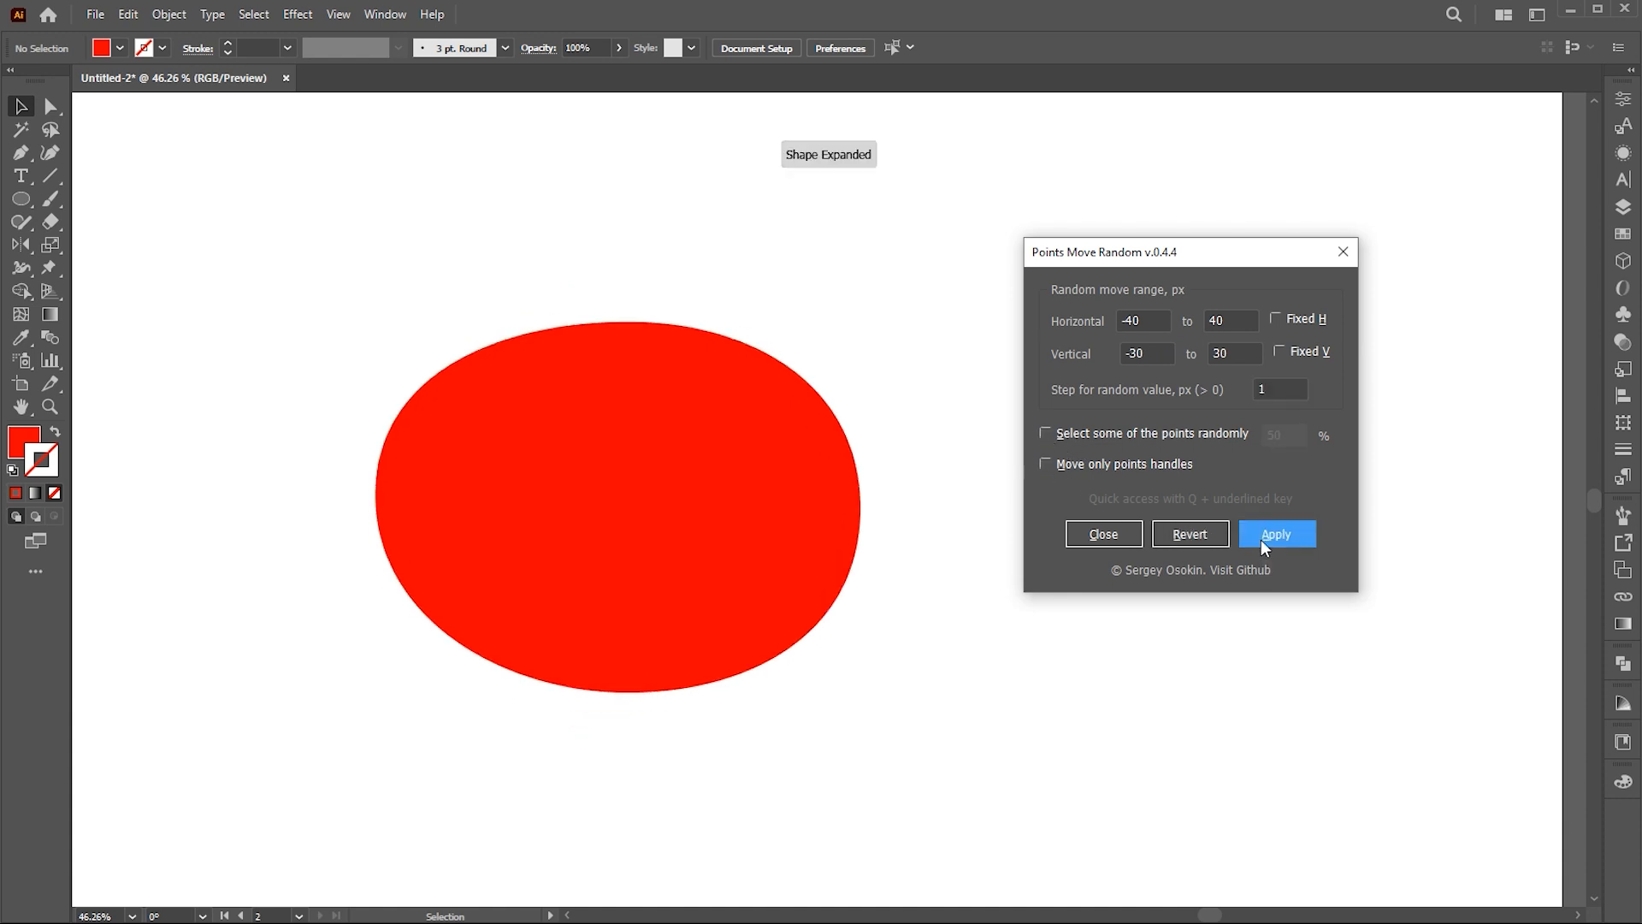
pyautogui.click(1275, 534)
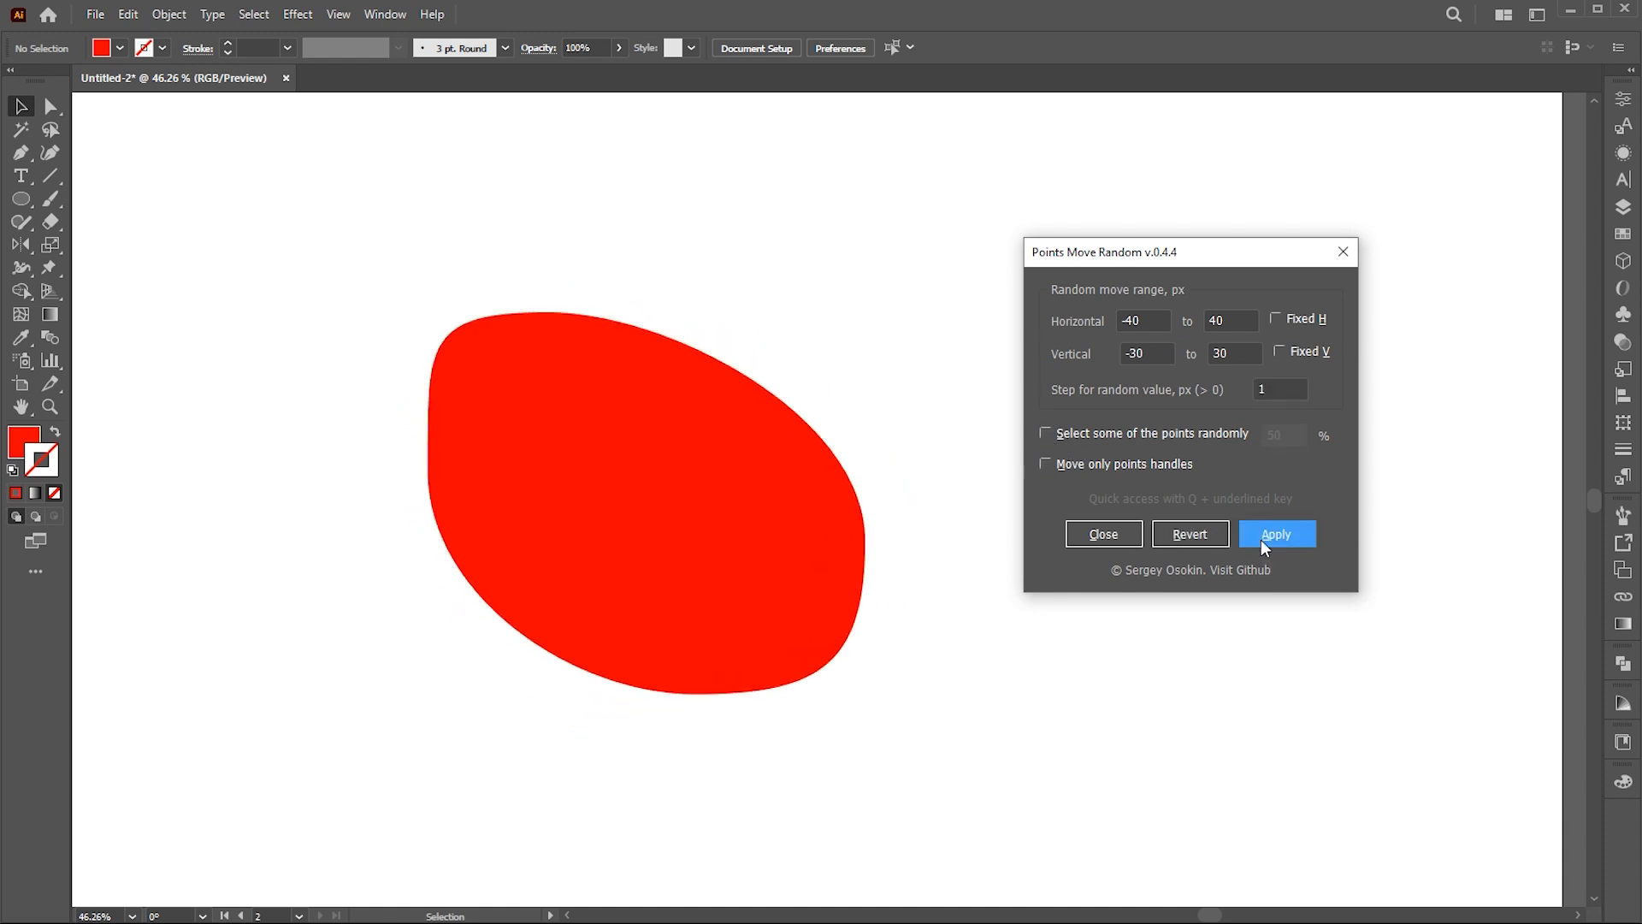
pyautogui.click(1190, 533)
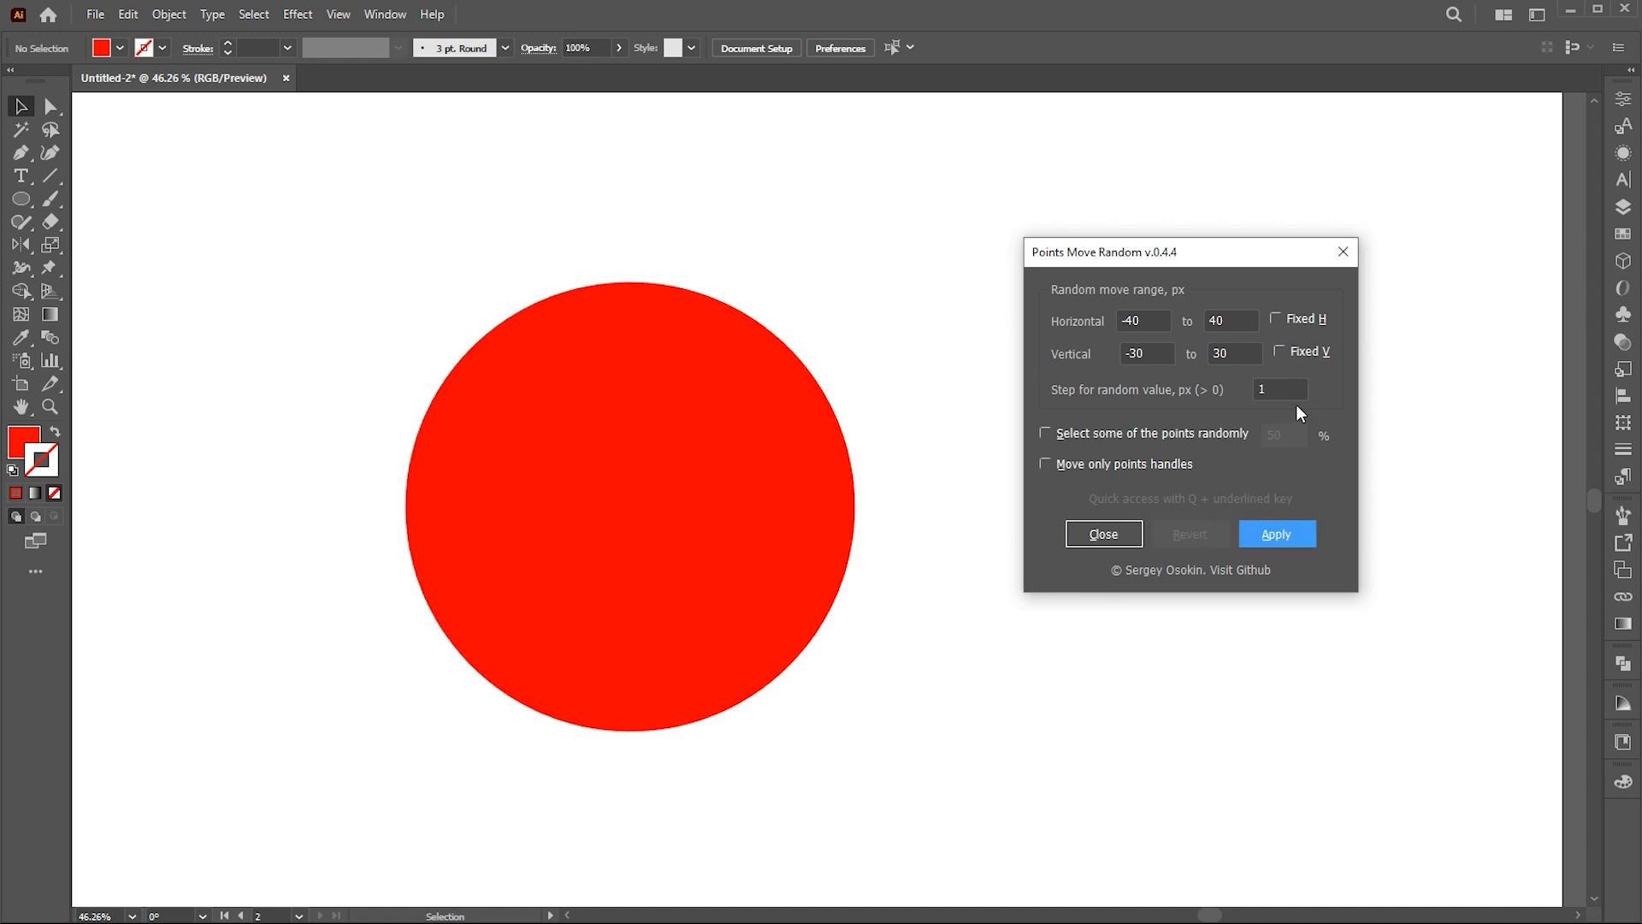
# With step 3, distort the circle again, then apply handle-only distortions for blob shapes.
pyautogui.write('3')
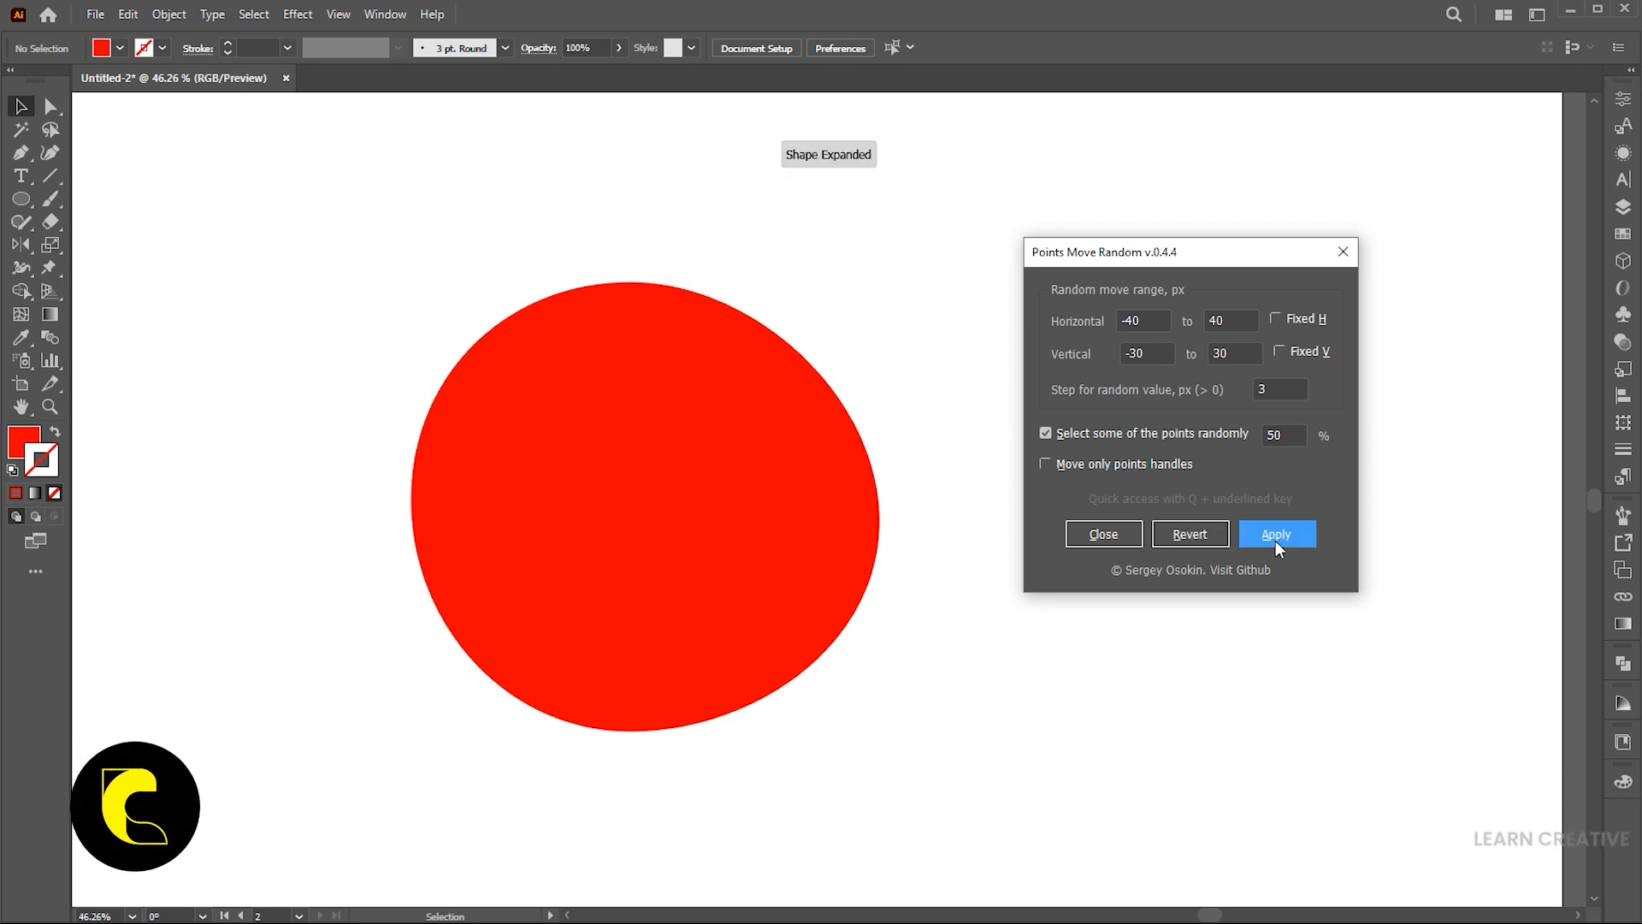
pyautogui.click(1275, 534)
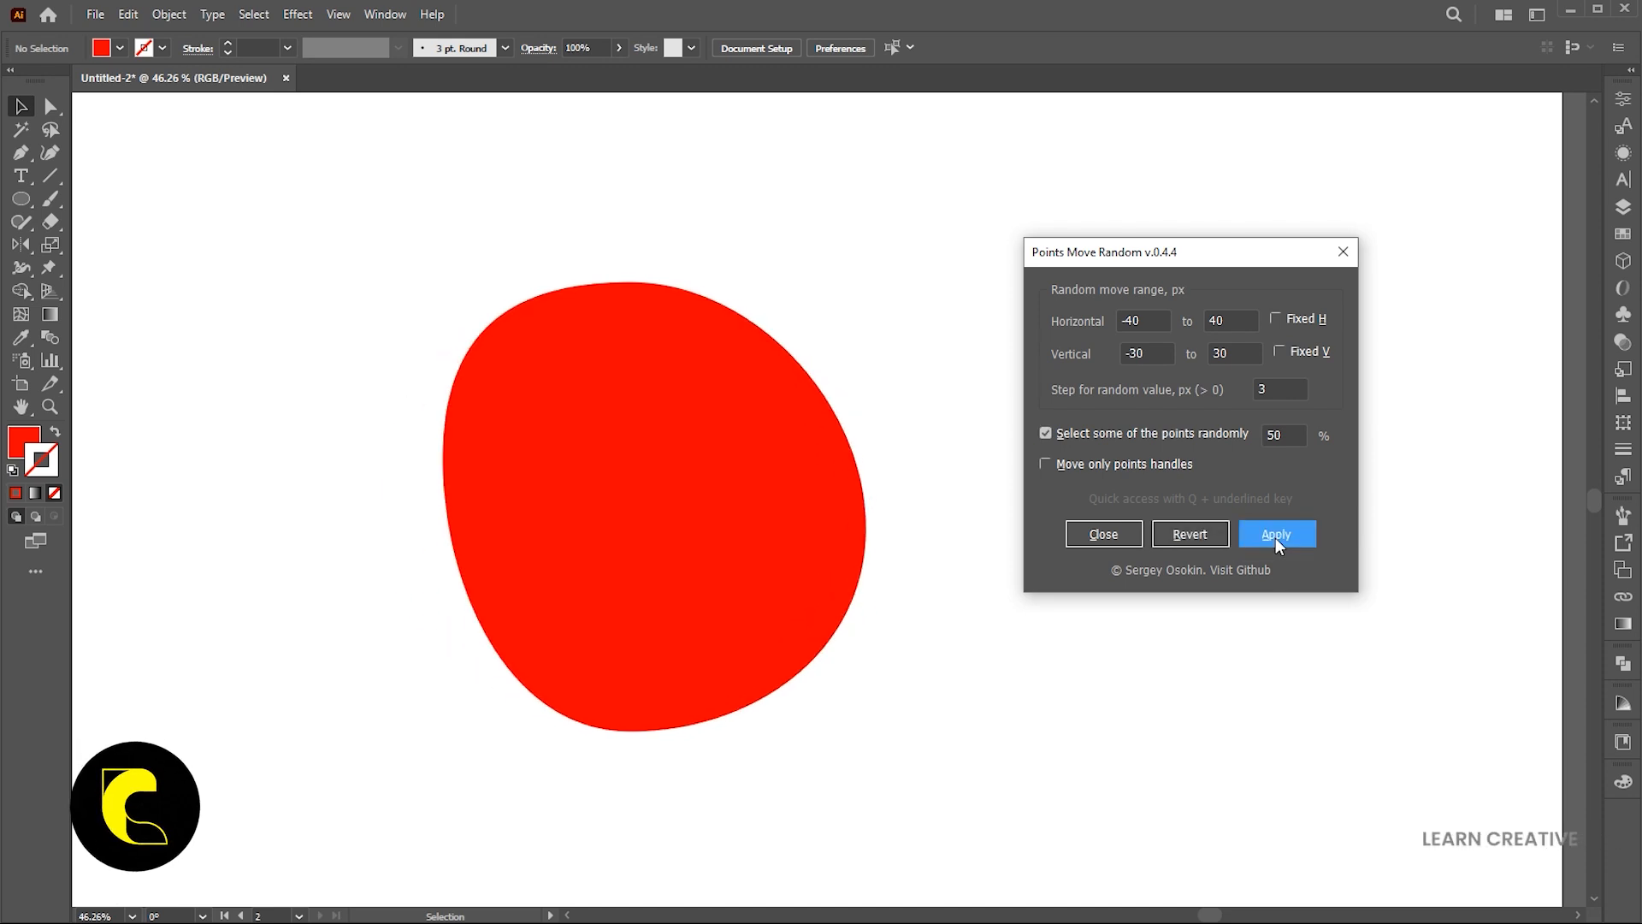
pyautogui.click(1190, 533)
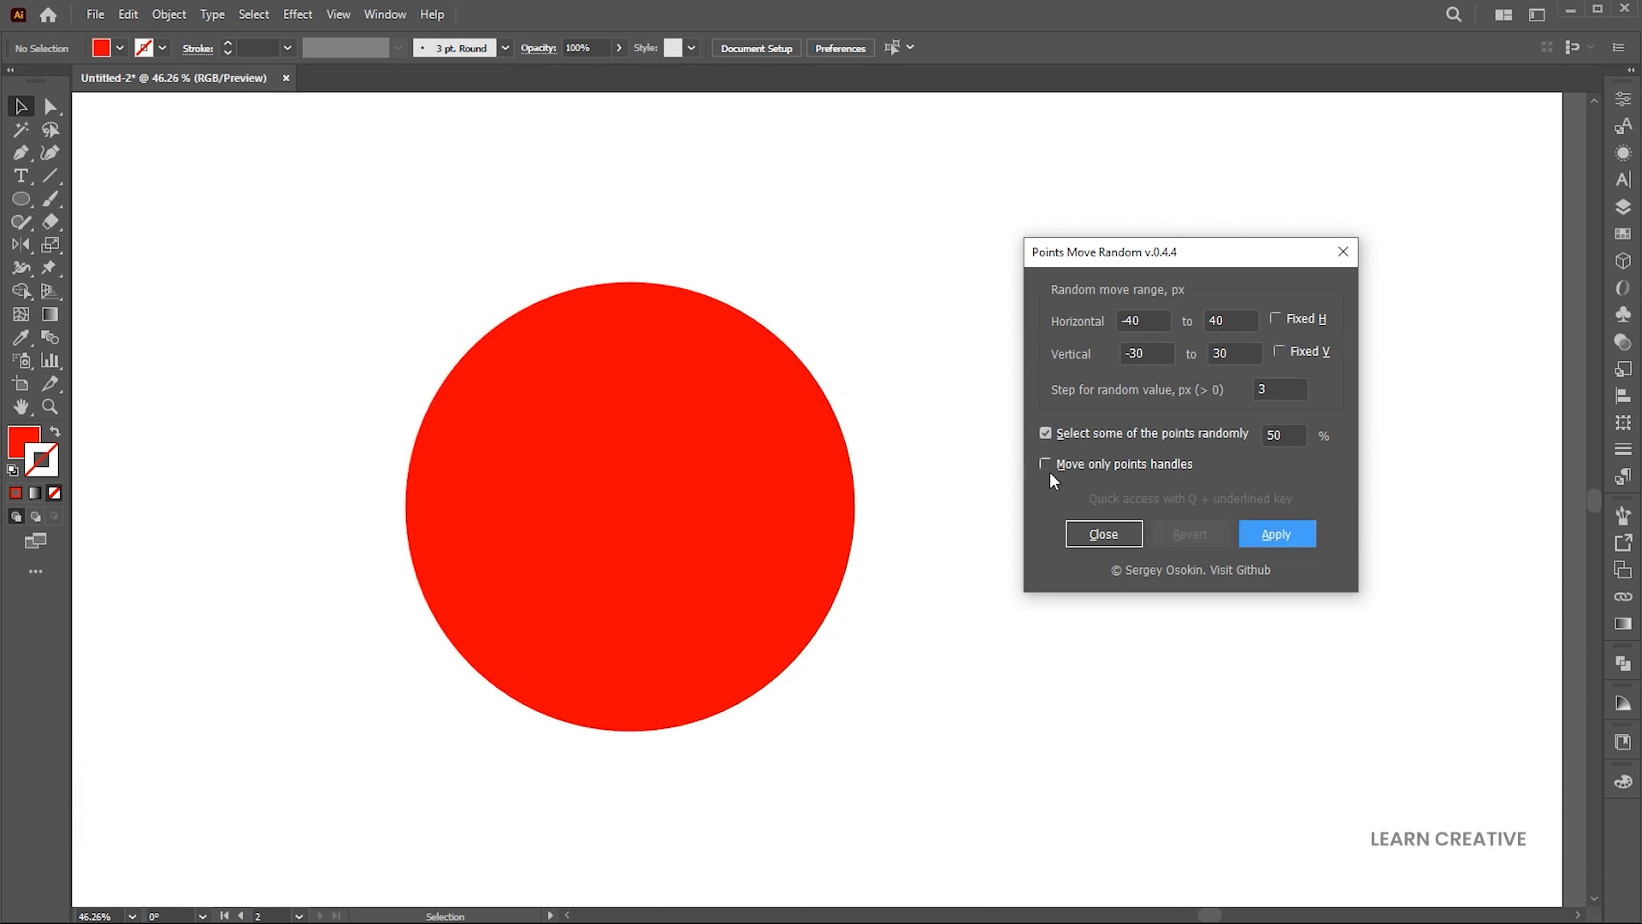
pyautogui.click(1275, 533)
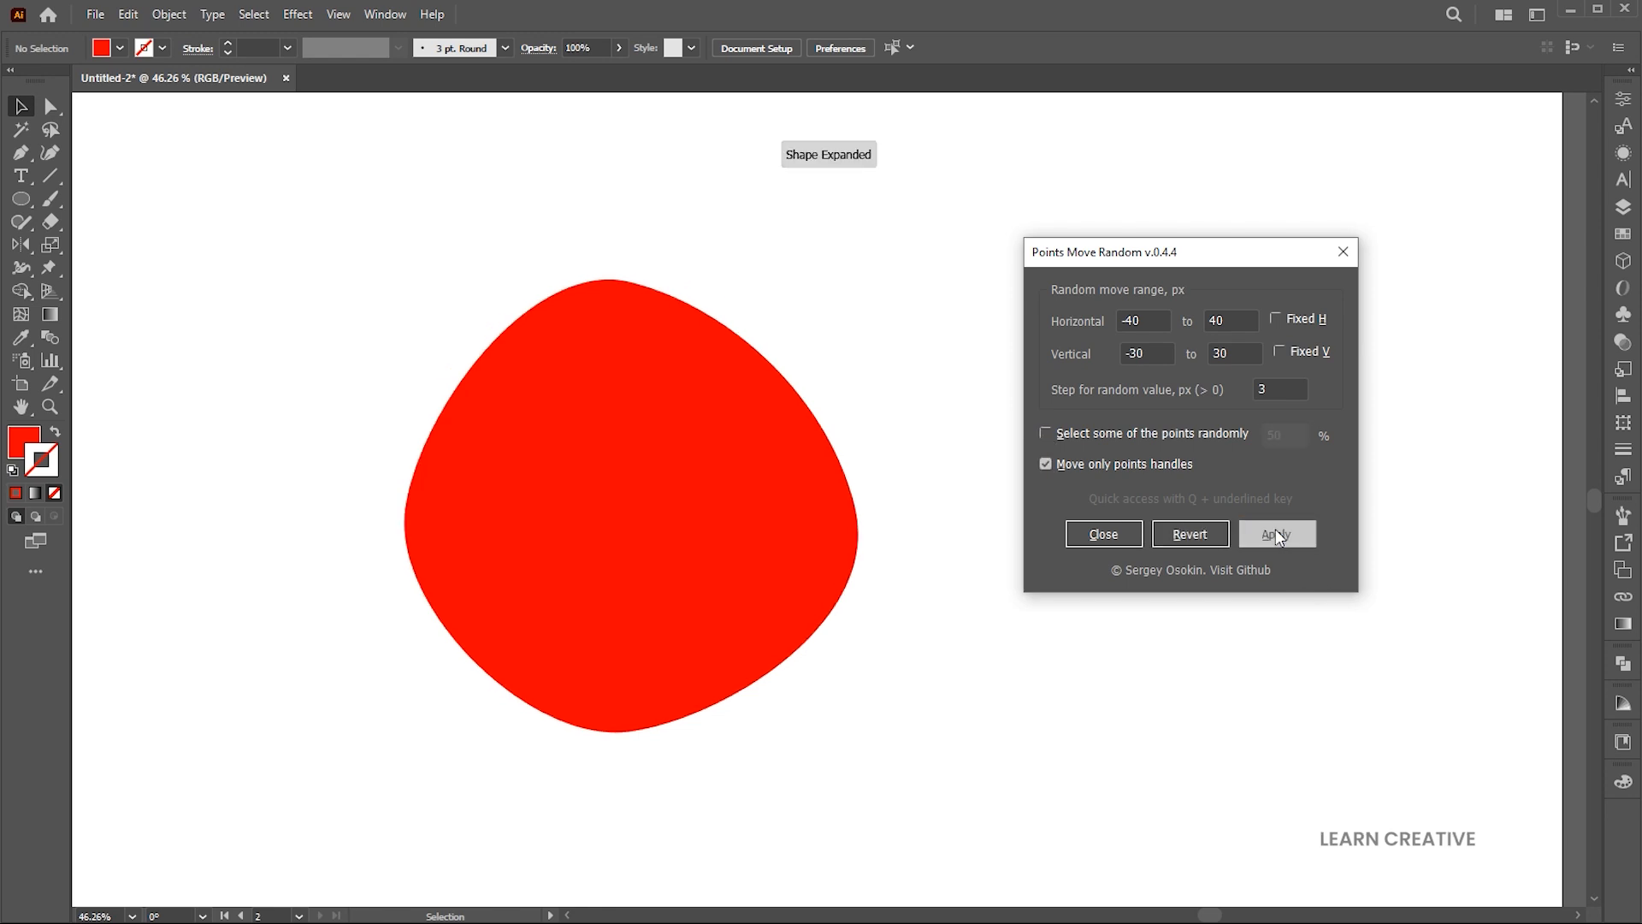
pyautogui.click(1277, 534)
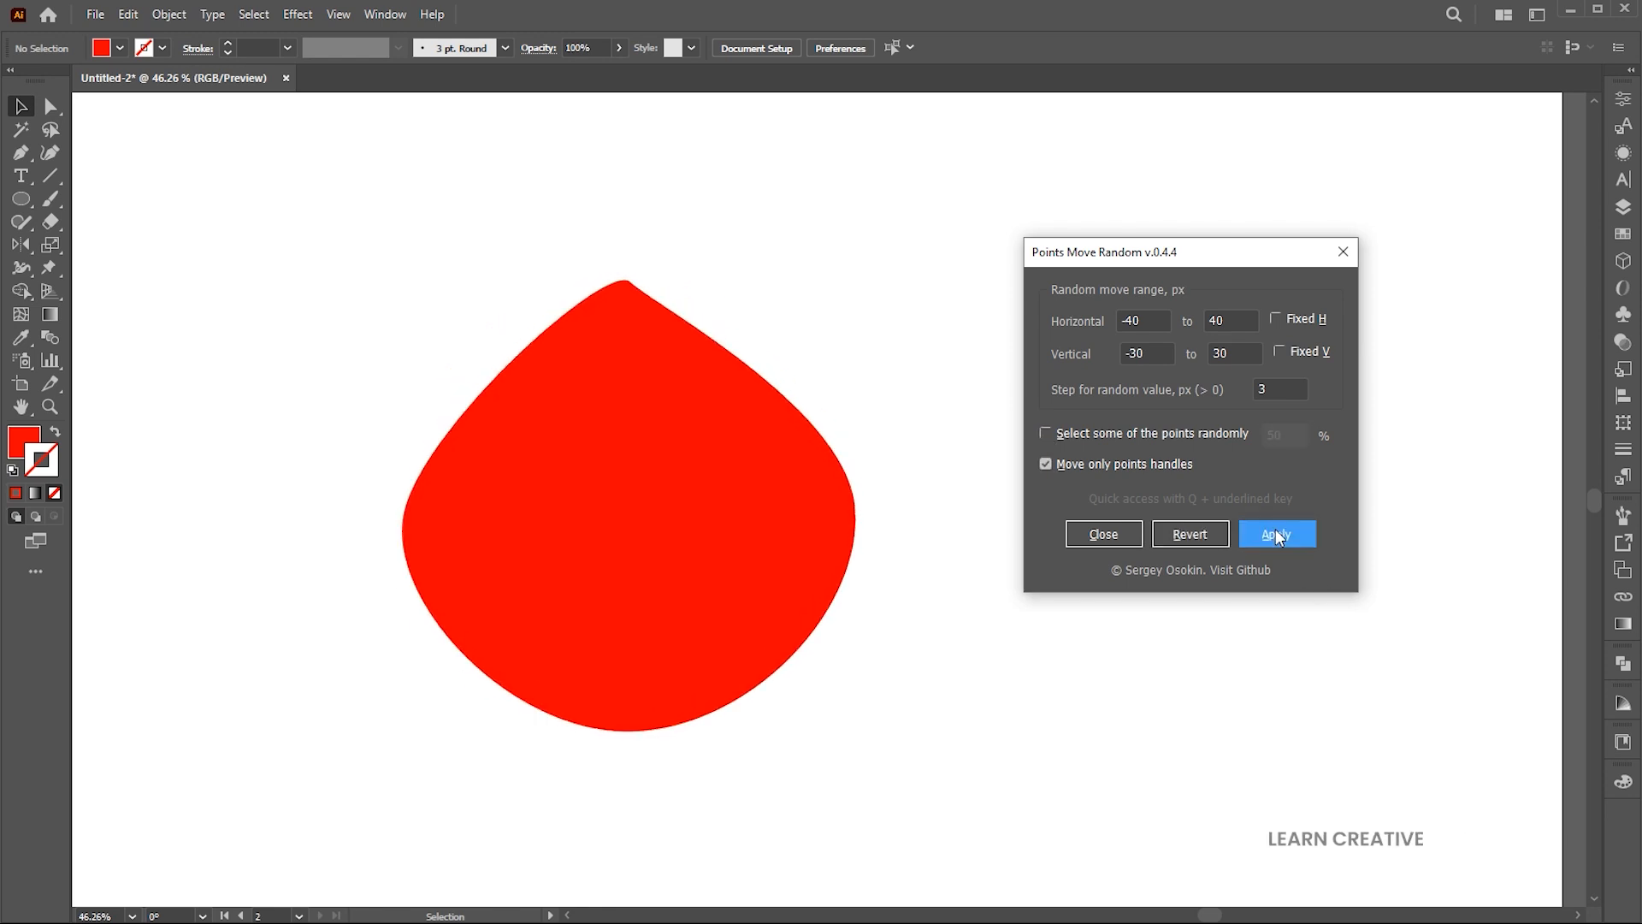
pyautogui.click(1276, 534)
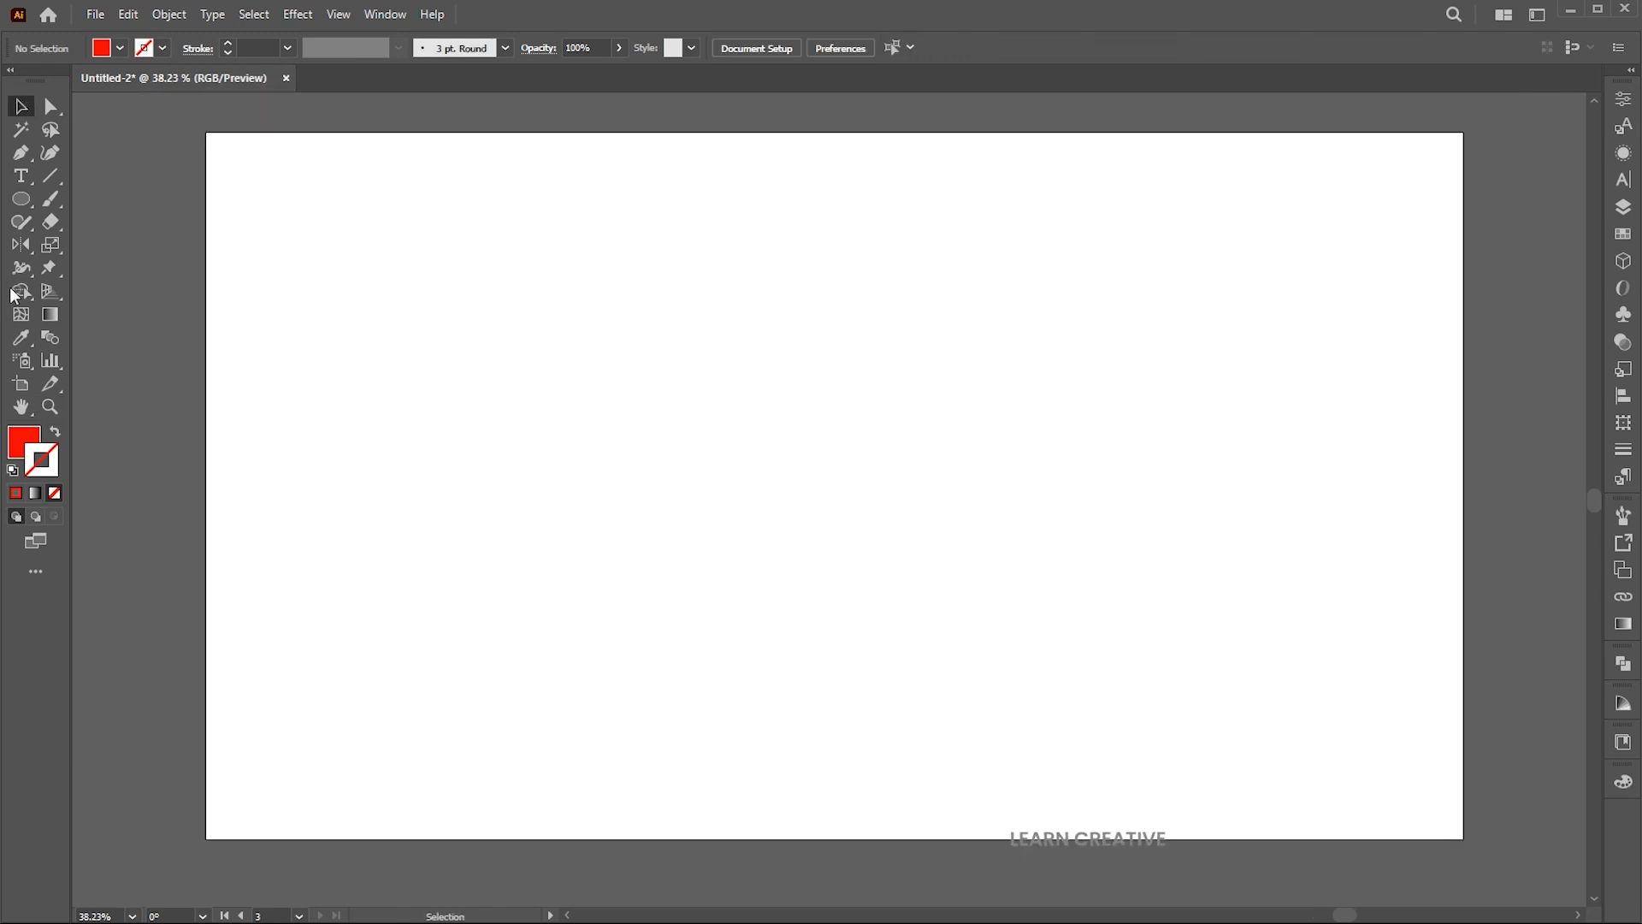
# Draw a long red horizontal line on the blank artboard and drag a stacked copy below.
pyautogui.moveTo(410, 323); pyautogui.dragTo(944, 323)
pyautogui.write('25')
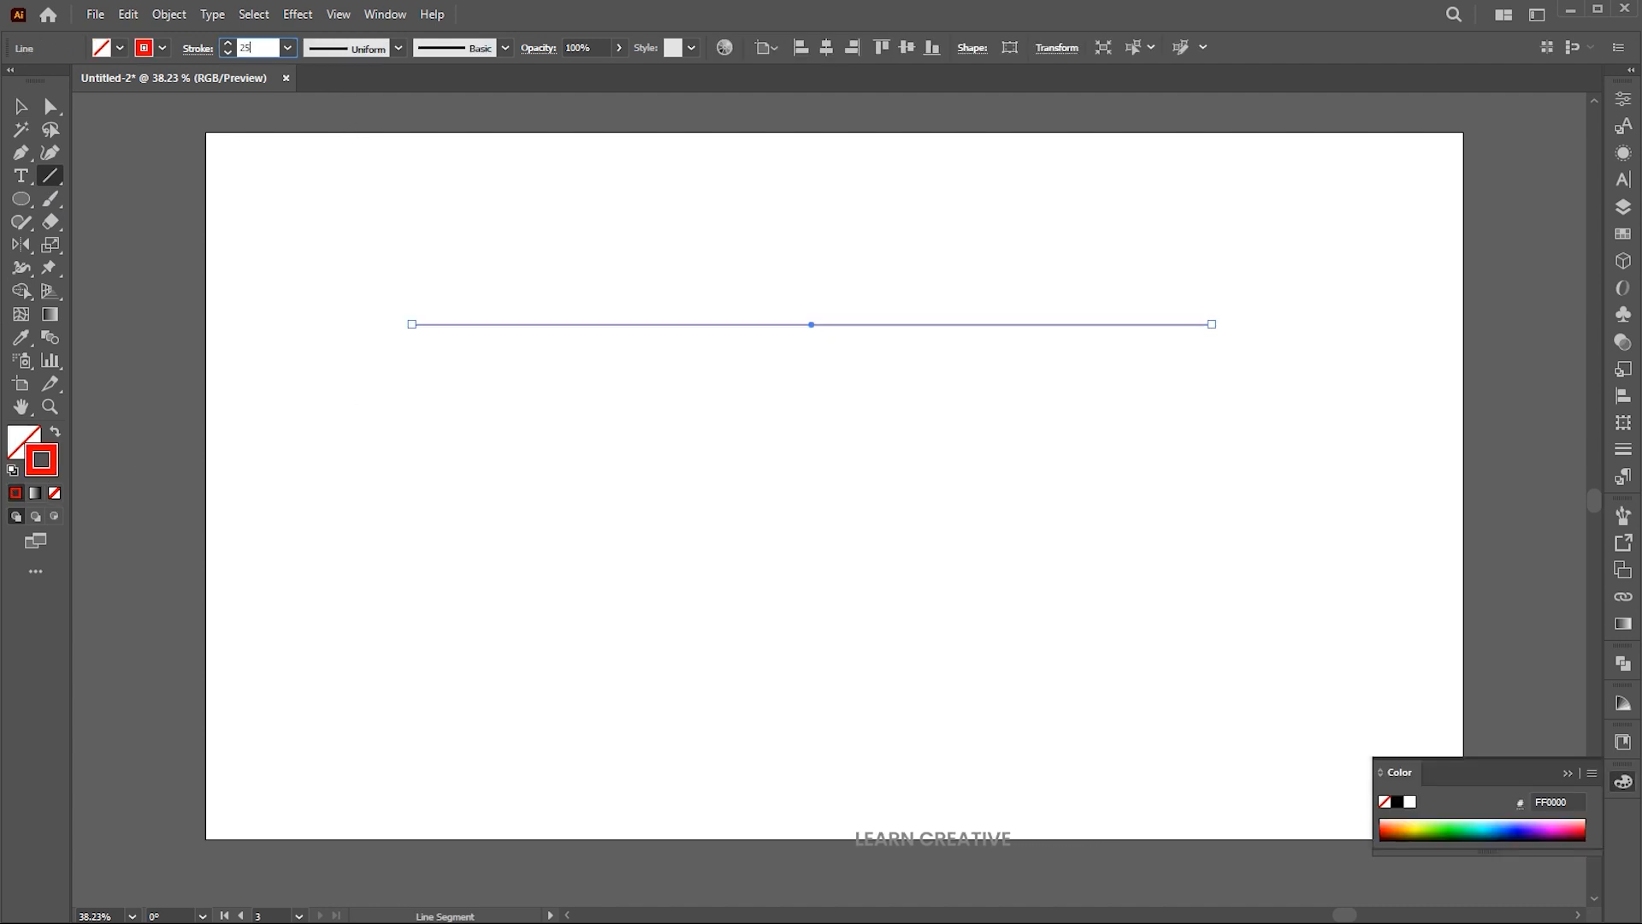
pyautogui.moveTo(809, 323); pyautogui.dragTo(810, 365)
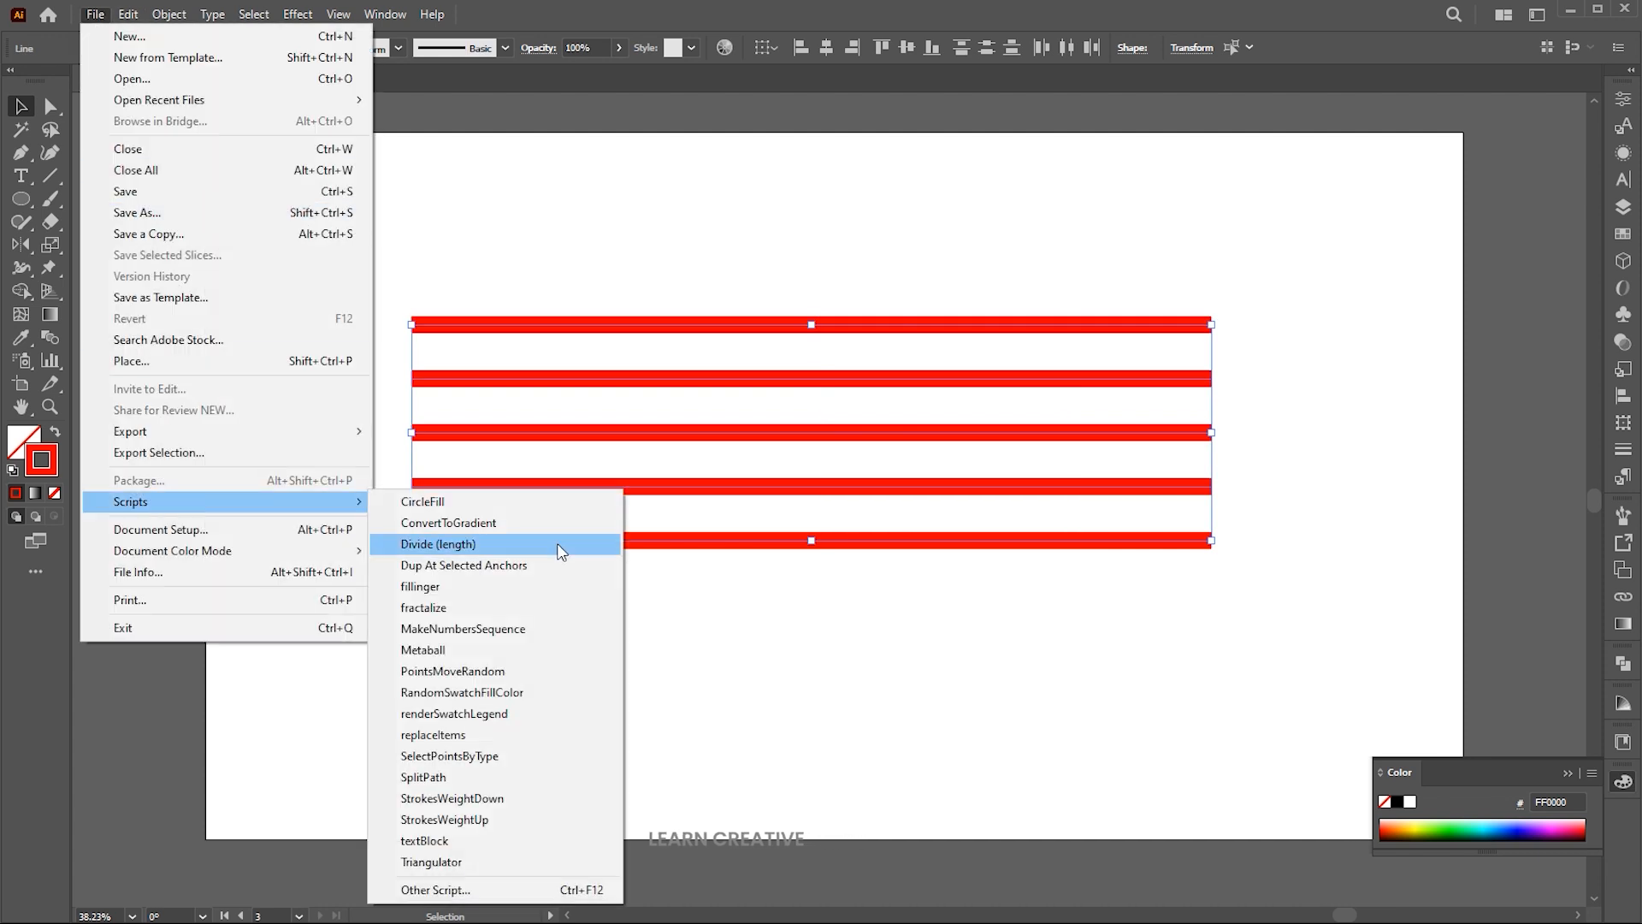
# Divide the five red lines into equal-length segments using the Divide (length) script.
pyautogui.click(438, 544)
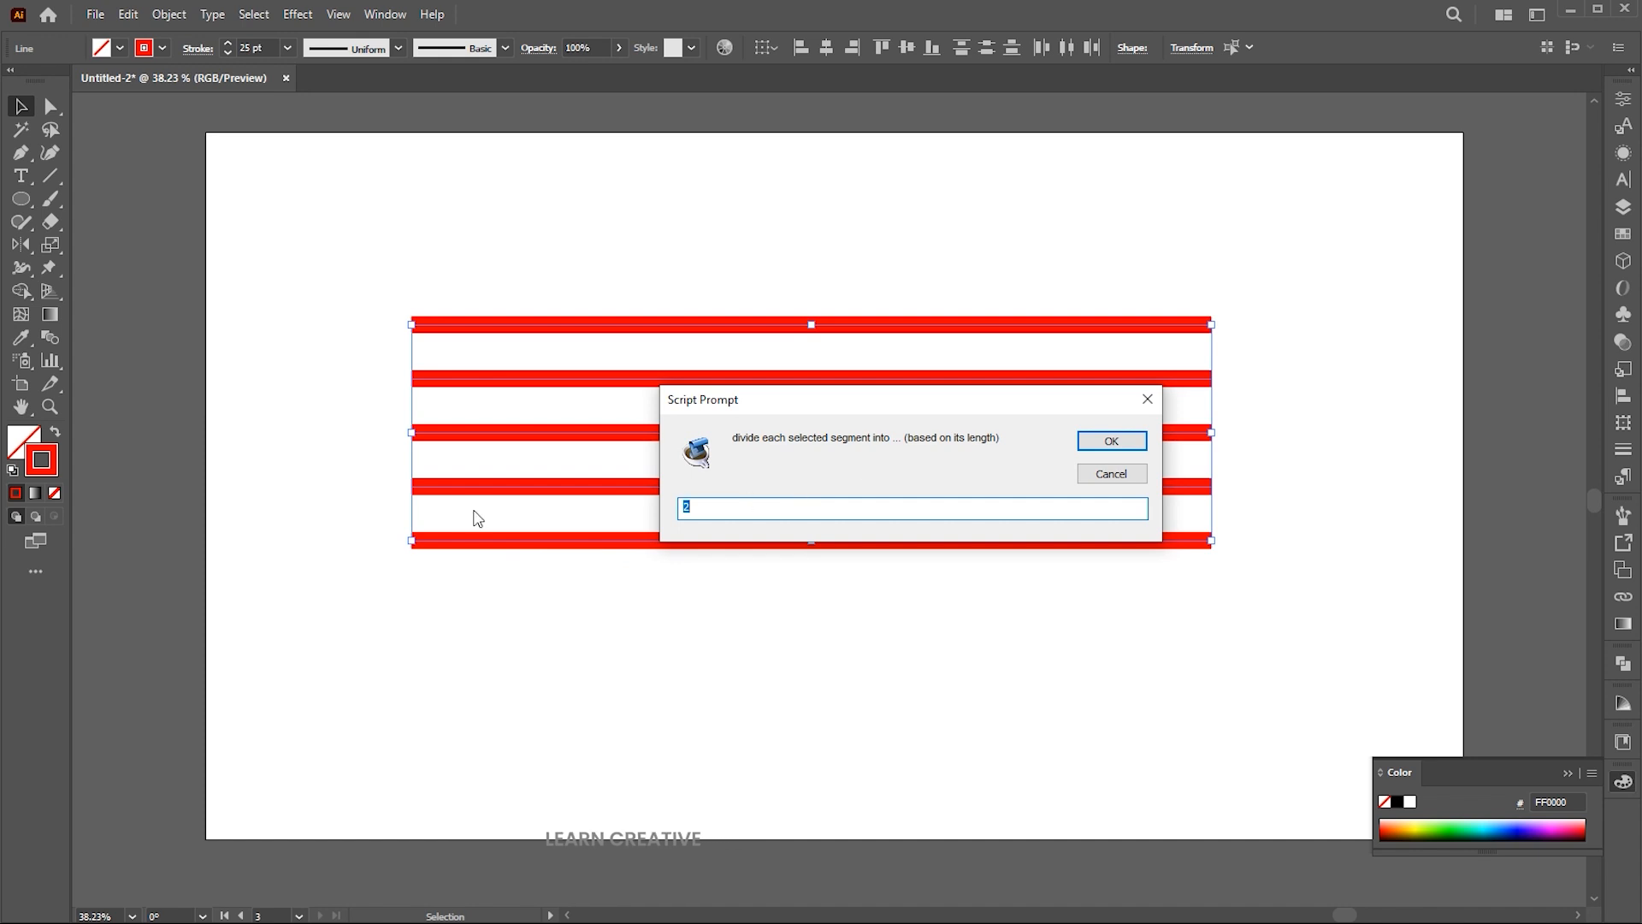
pyautogui.click(1111, 440)
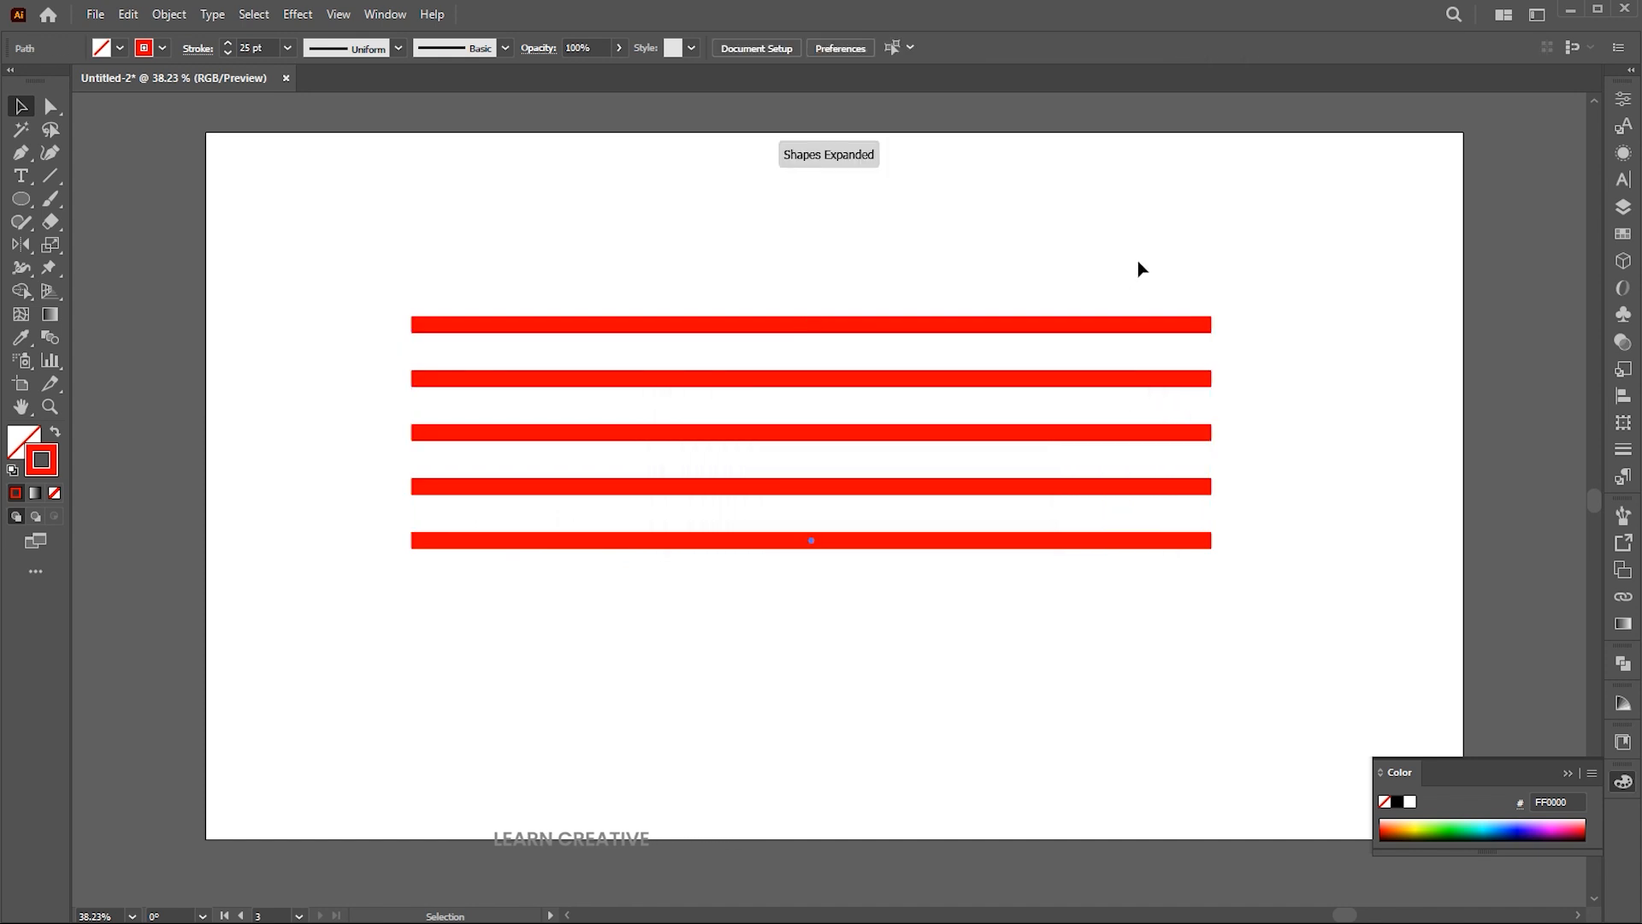
pyautogui.click(50, 106)
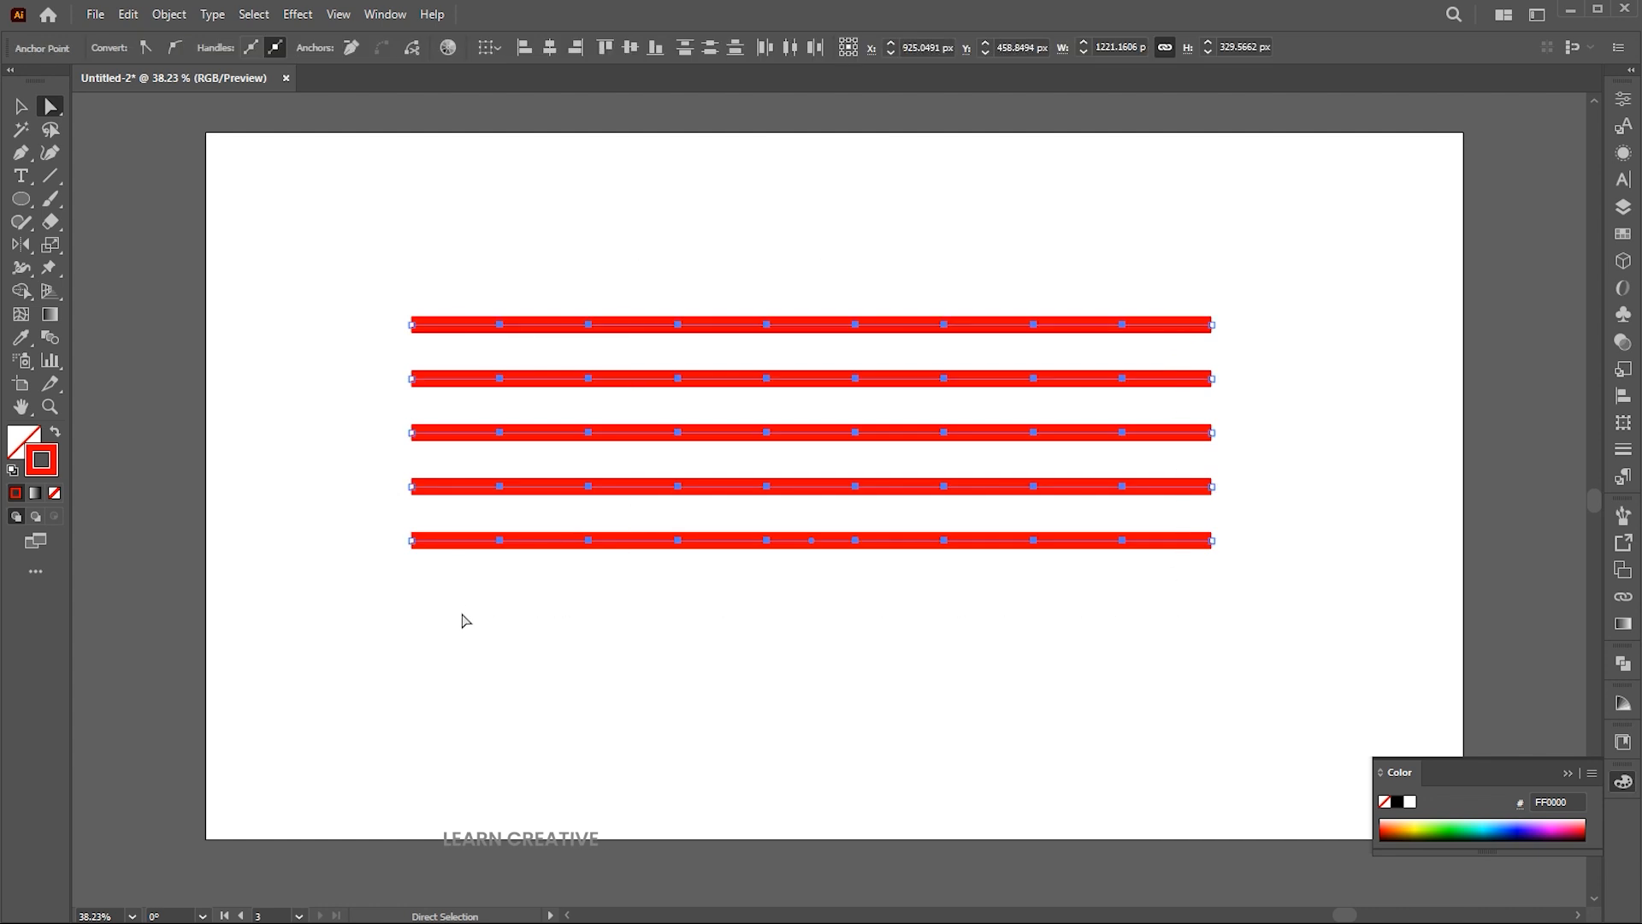
pyautogui.click(95, 14)
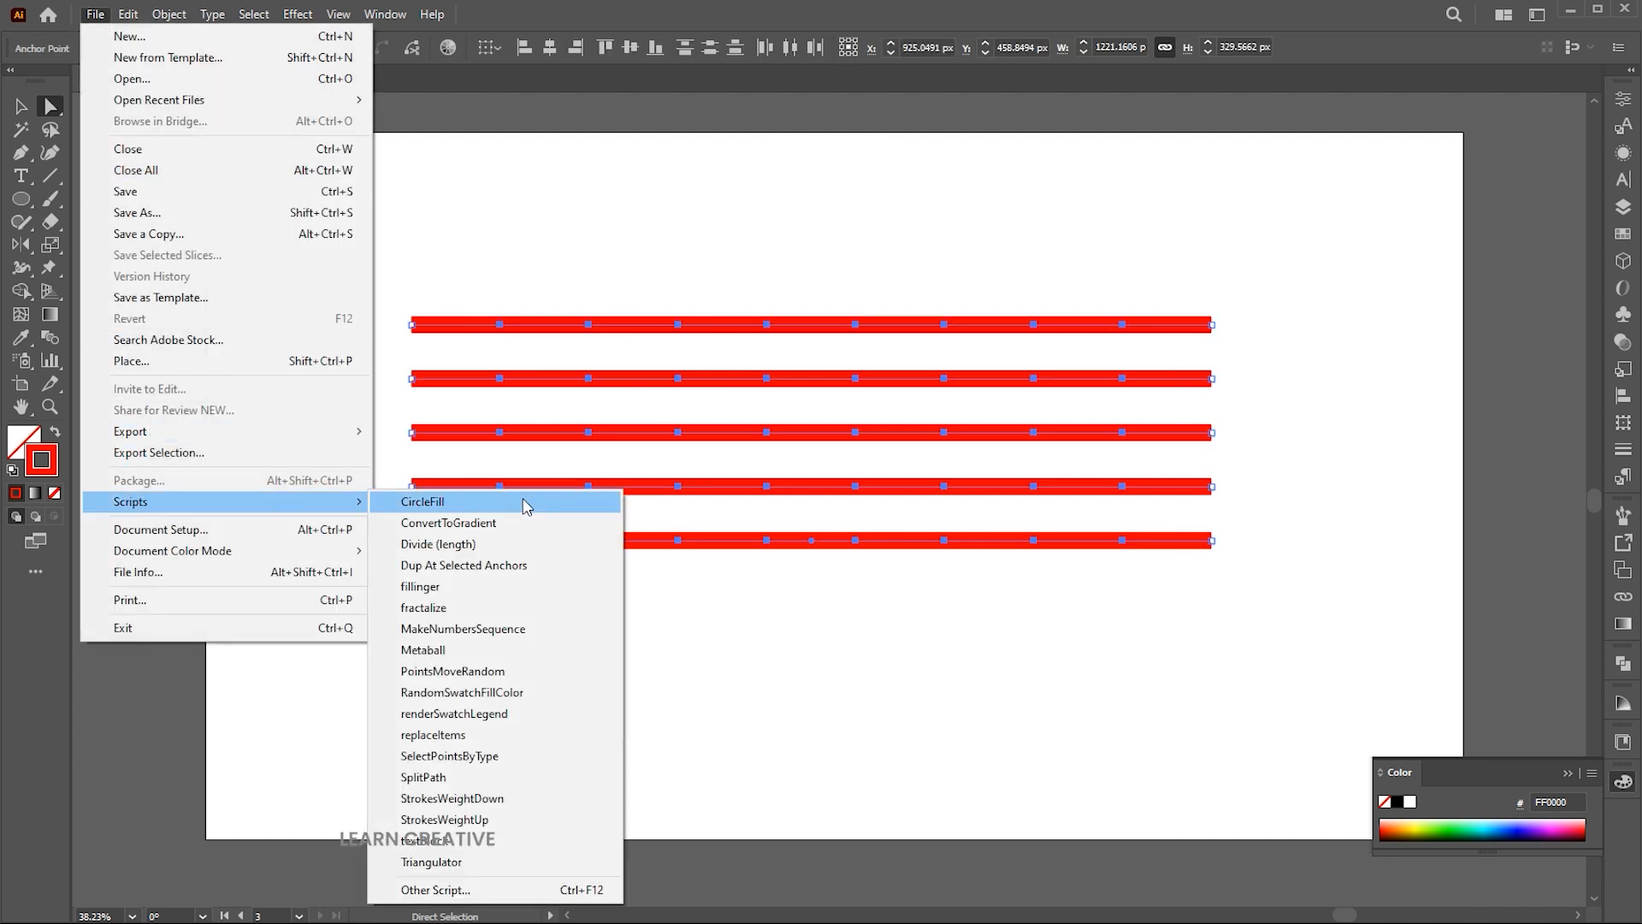
# Launch PointsMoveRandom with Fixed H on, handle-only movement off, dialog moved aside.
pyautogui.click(453, 670)
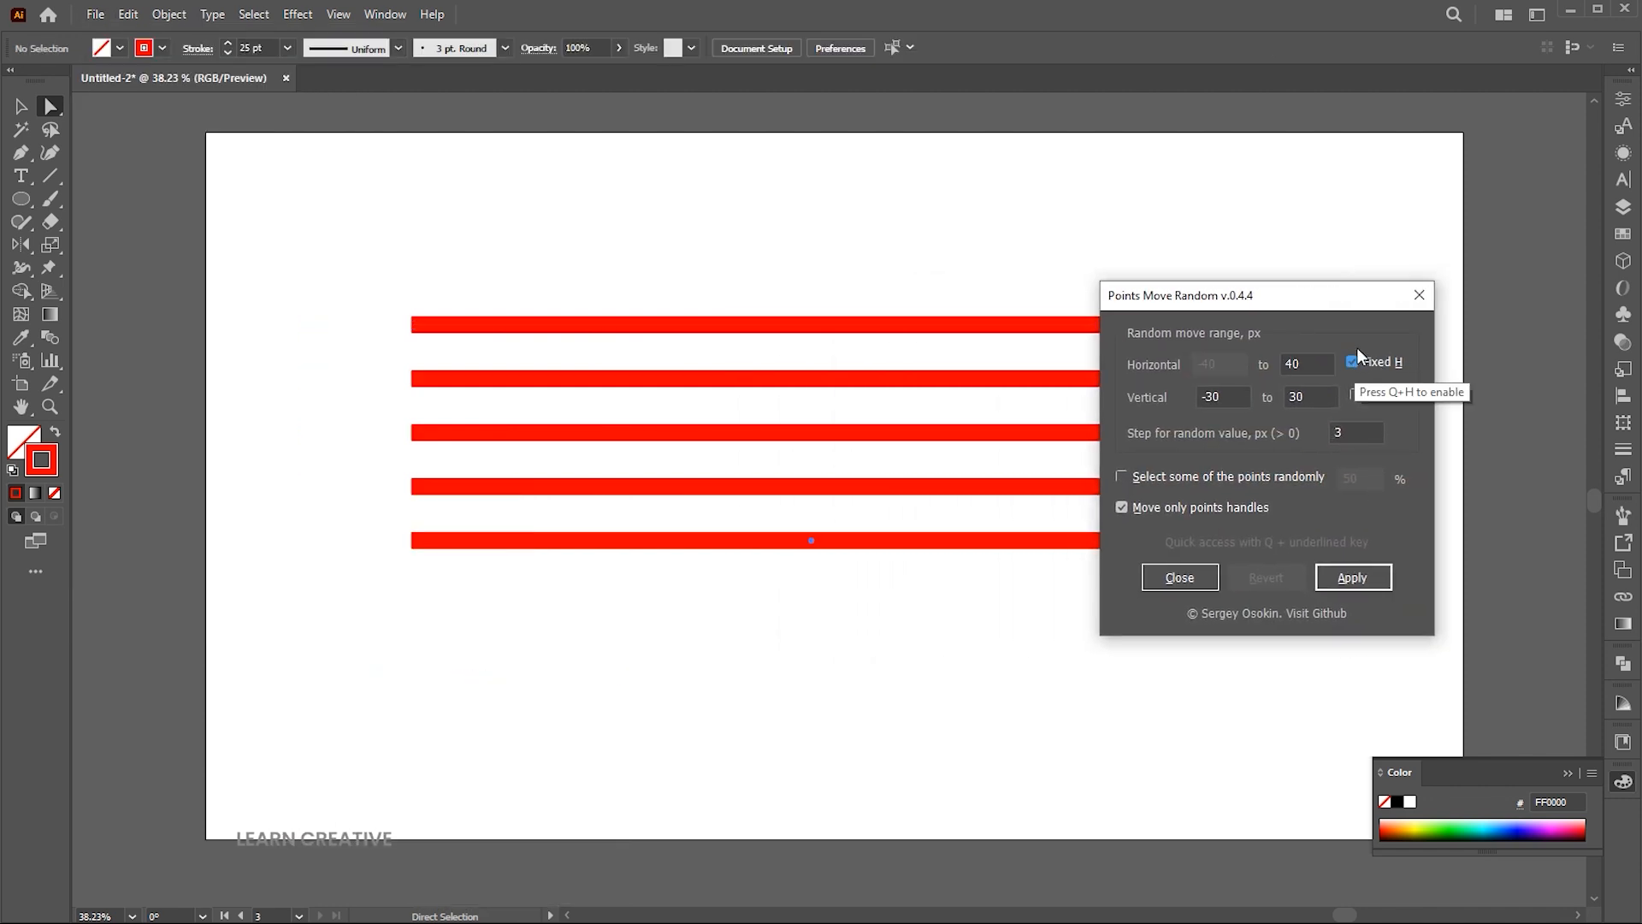
pyautogui.click(1352, 361)
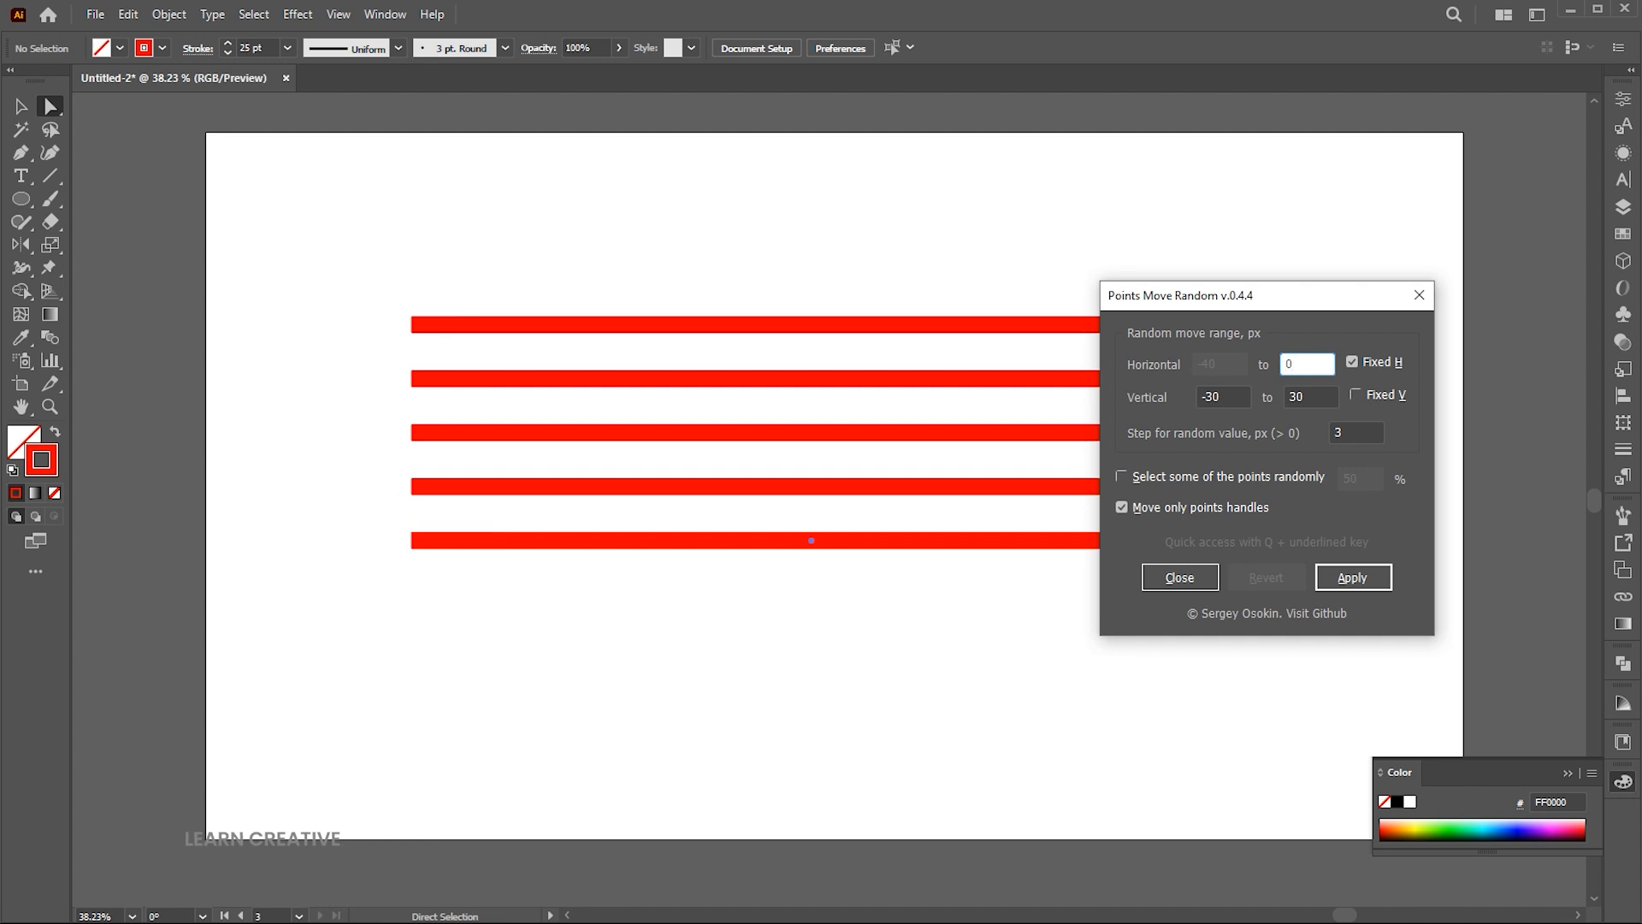
pyautogui.click(1121, 508)
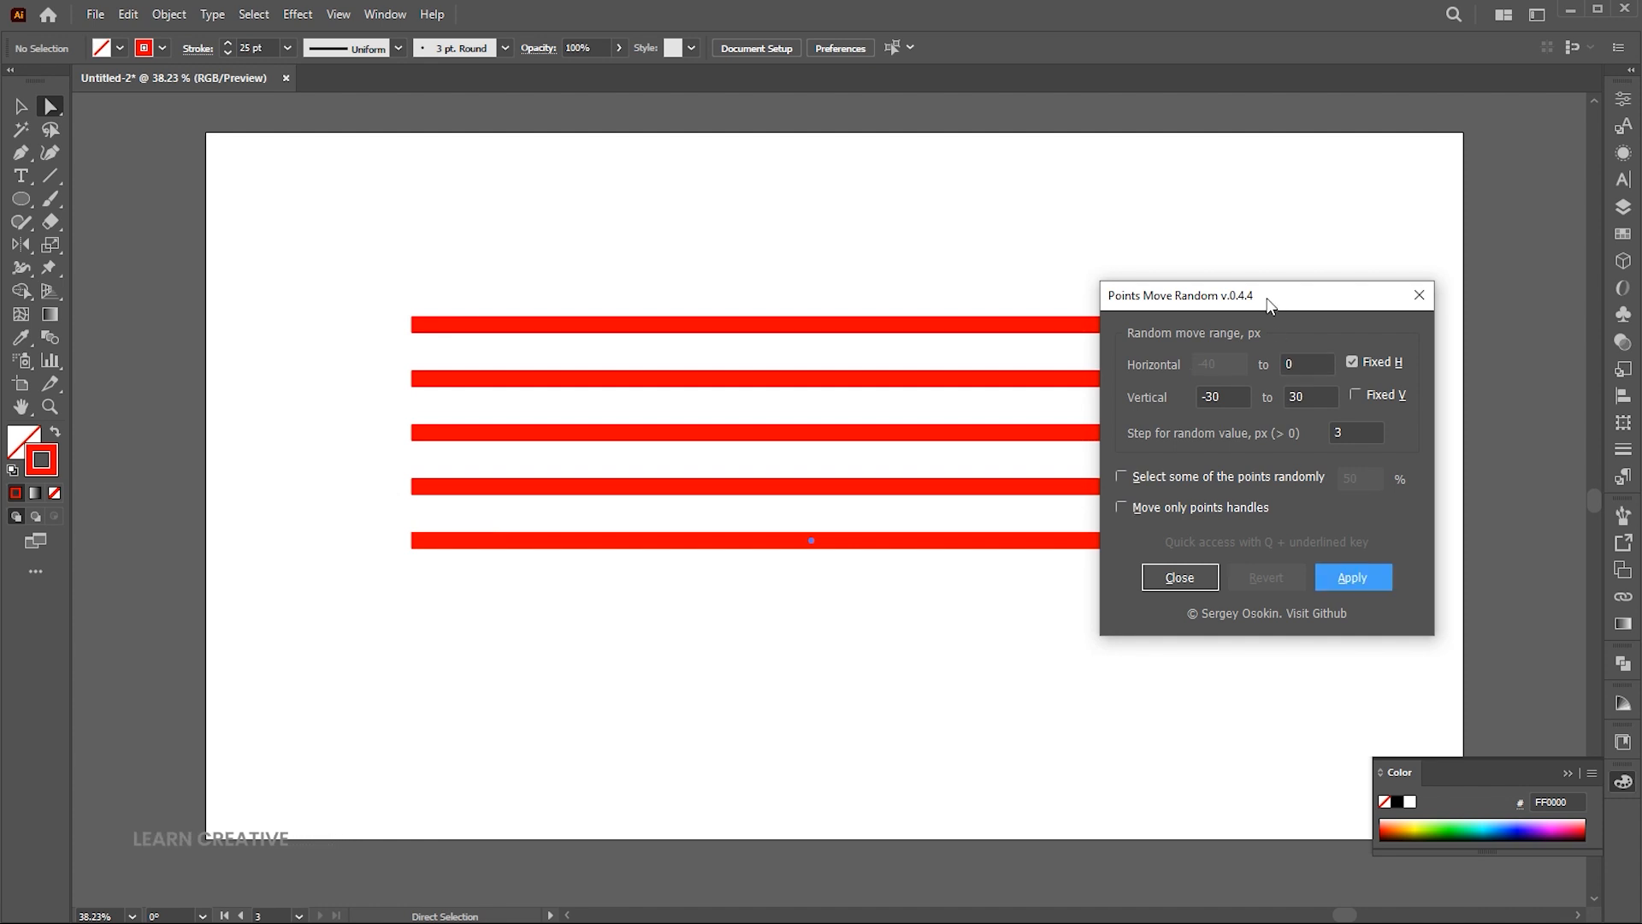
pyautogui.moveTo(1268, 296); pyautogui.dragTo(1401, 274)
pyautogui.write('1')
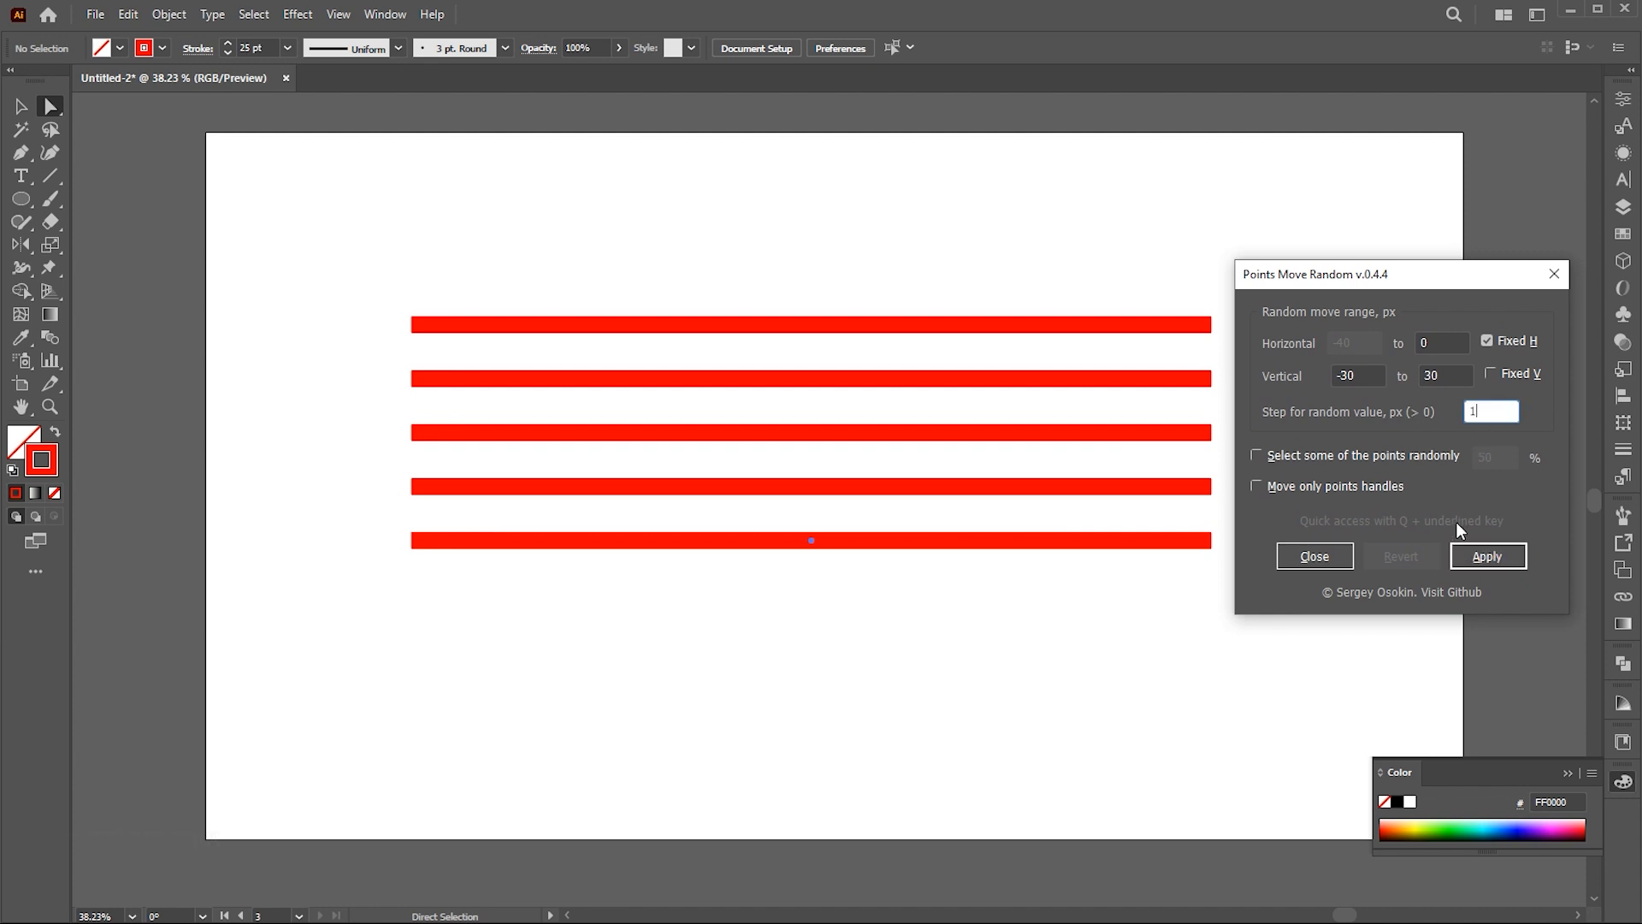
# Preview random vertical zigzags on the five lines at Step 1 and Step 3, reverting each.
pyautogui.click(1488, 556)
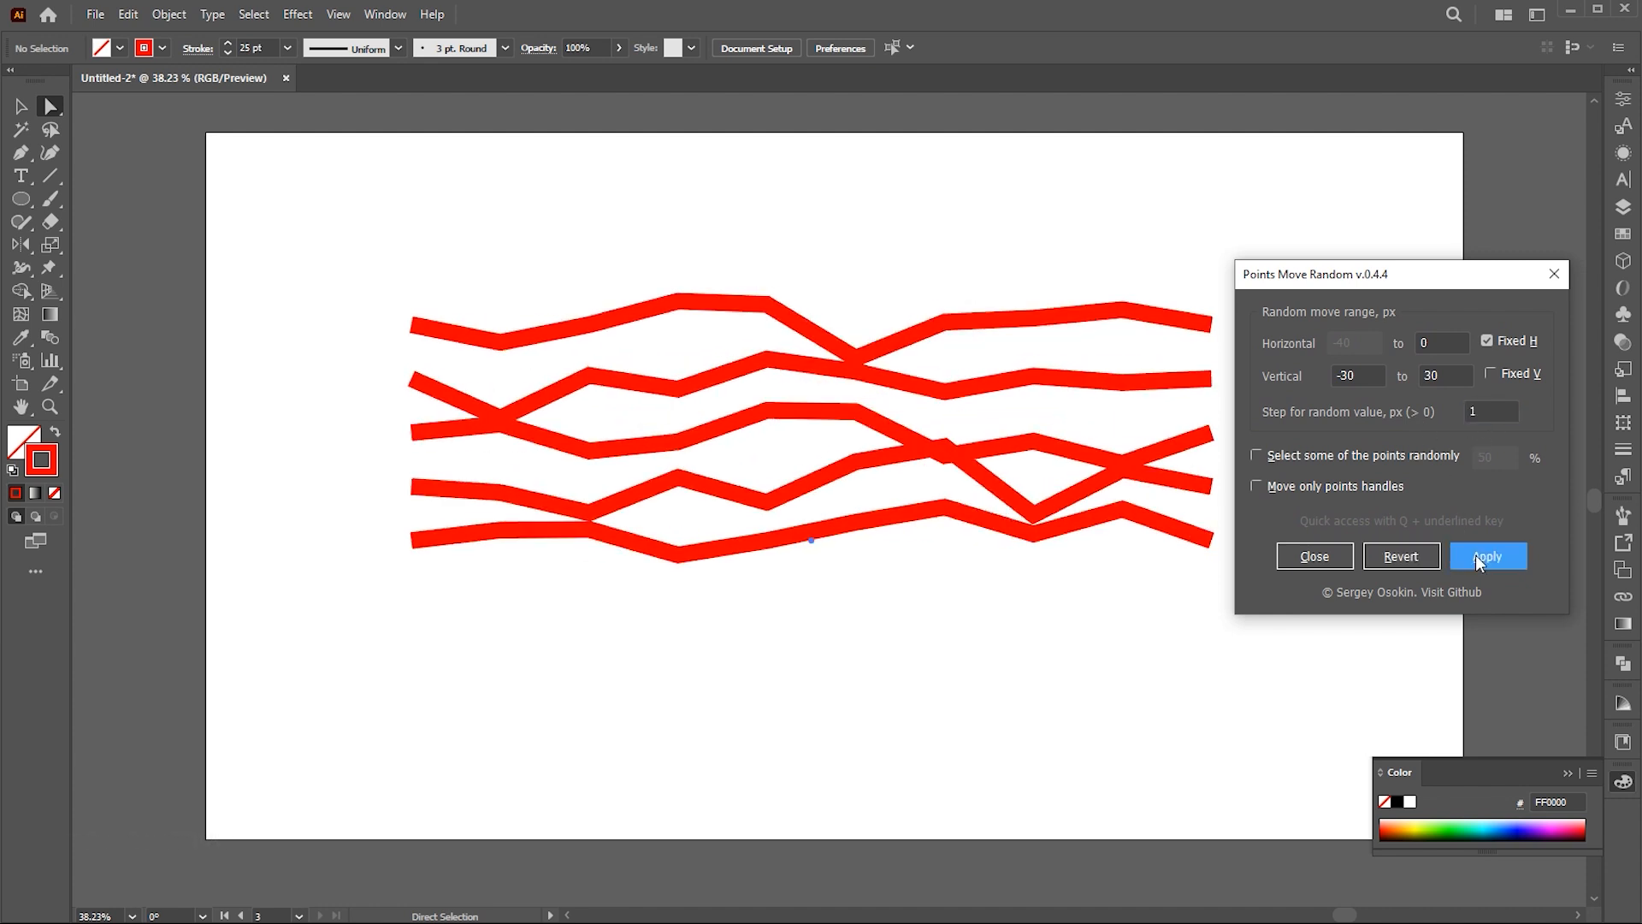
pyautogui.click(1400, 555)
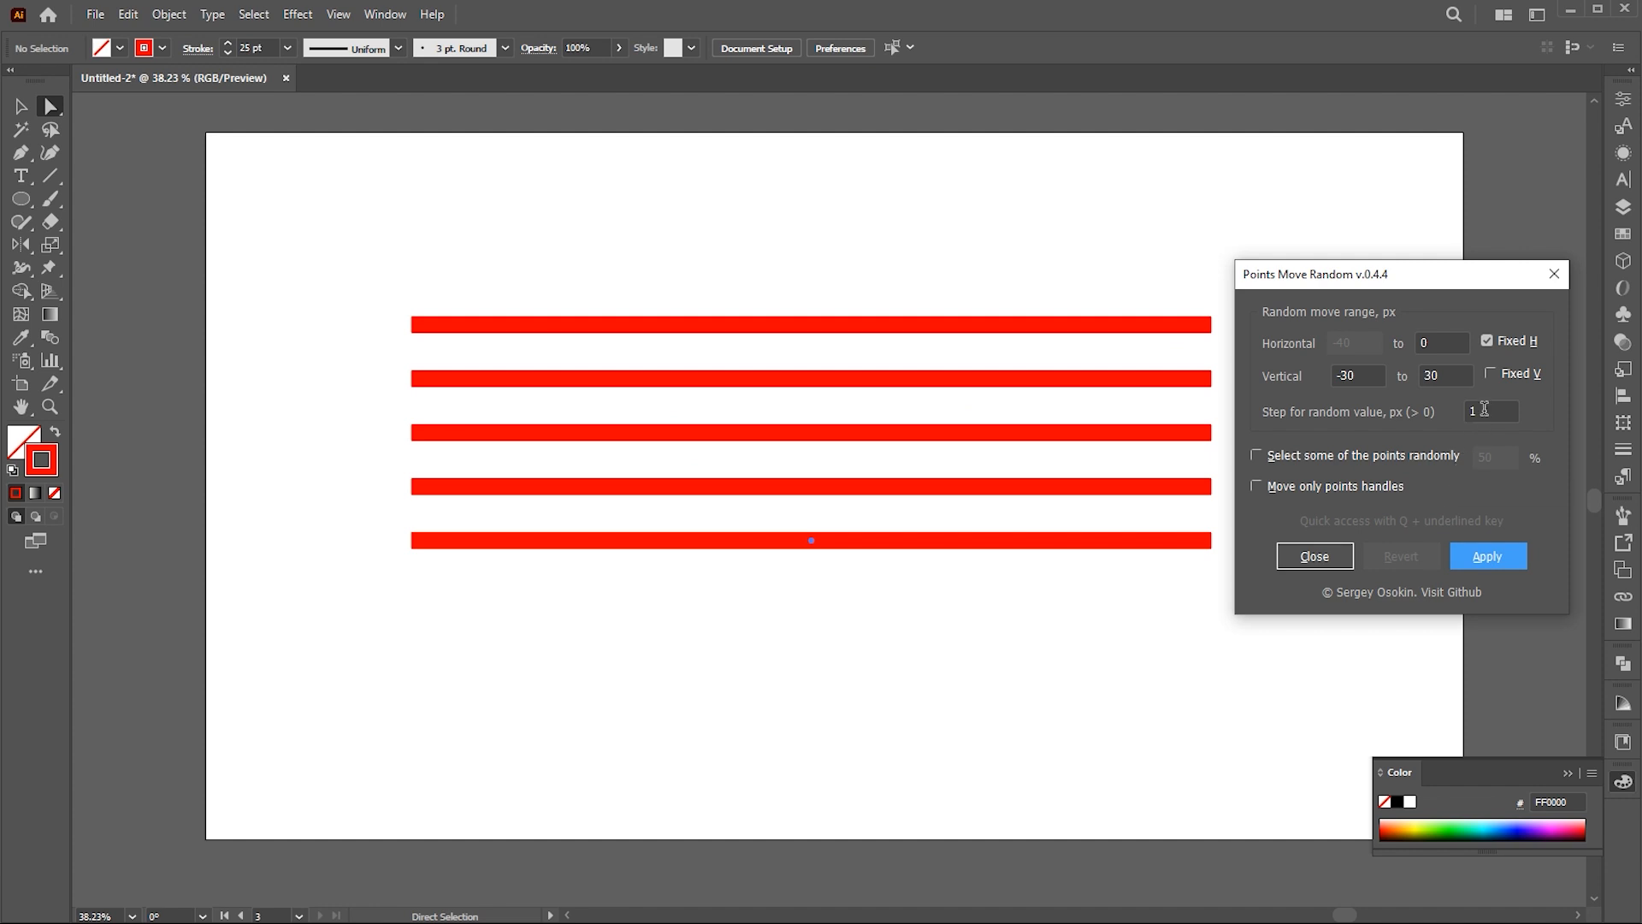
pyautogui.click(1487, 555)
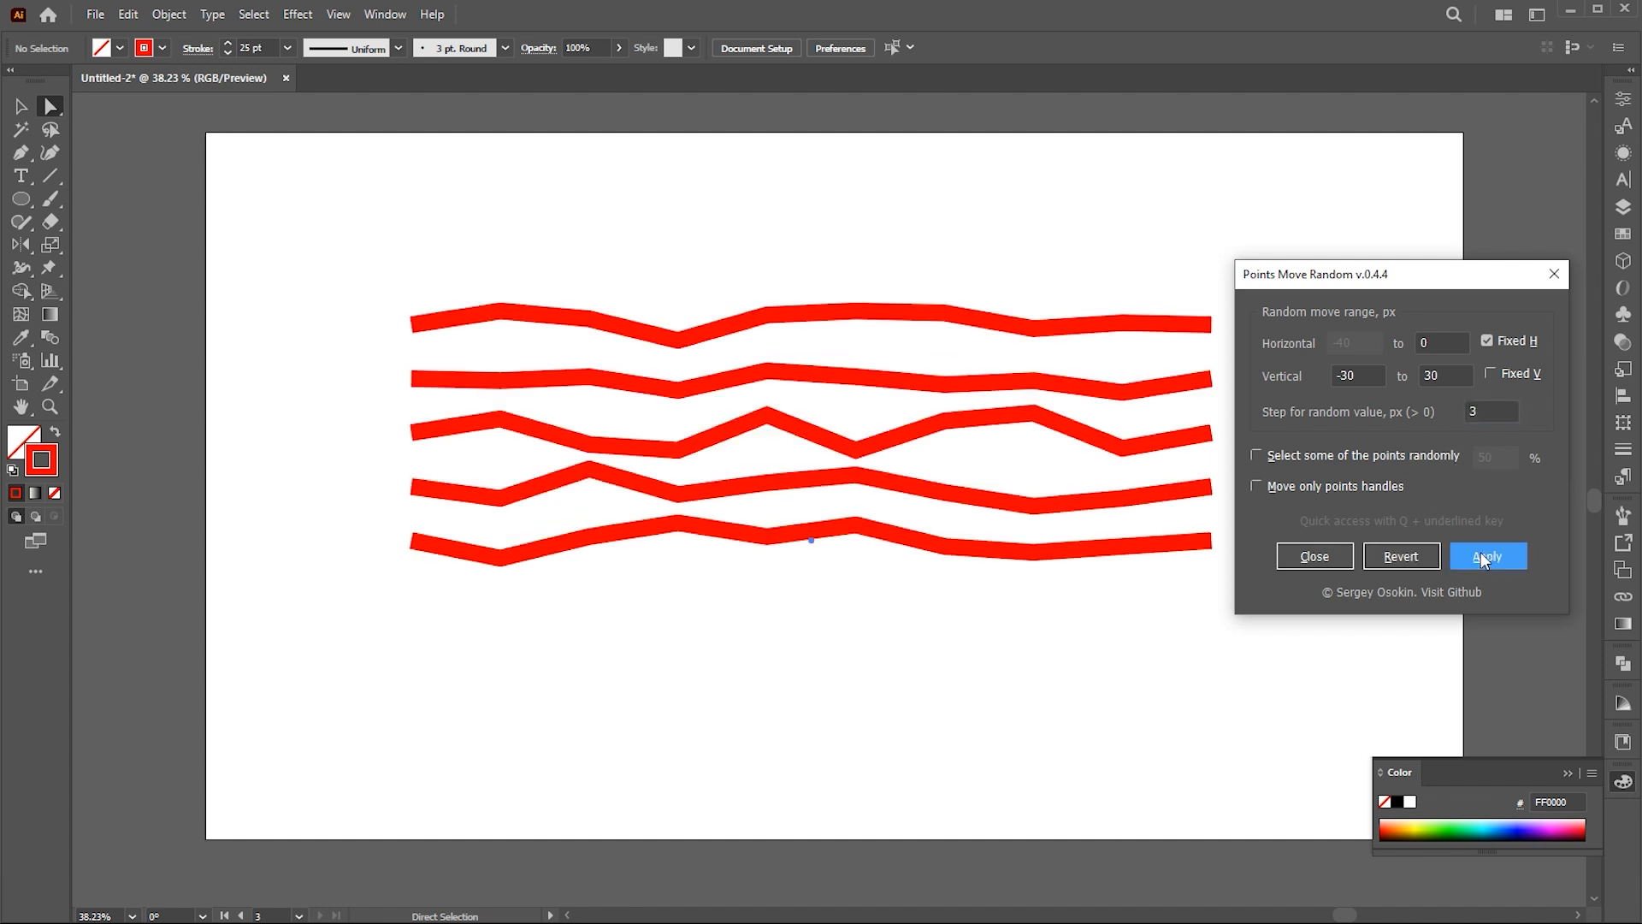
pyautogui.click(1487, 556)
pyautogui.write('1')
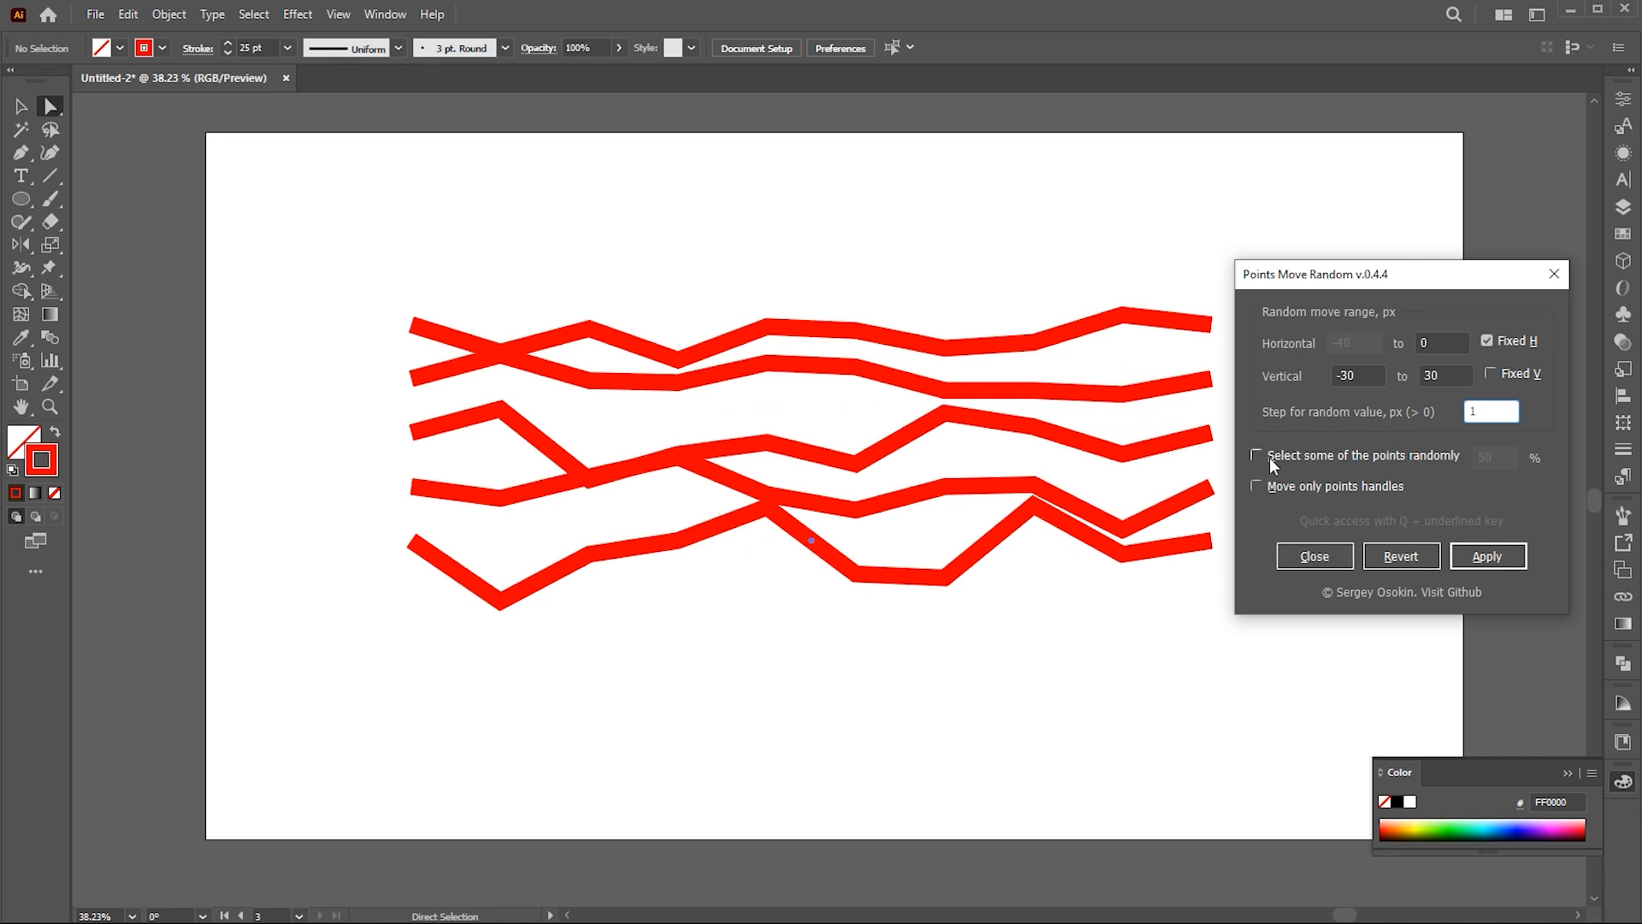
# Try random moves on a randomly selected subset of points, then revert to straight lines.
pyautogui.click(1256, 454)
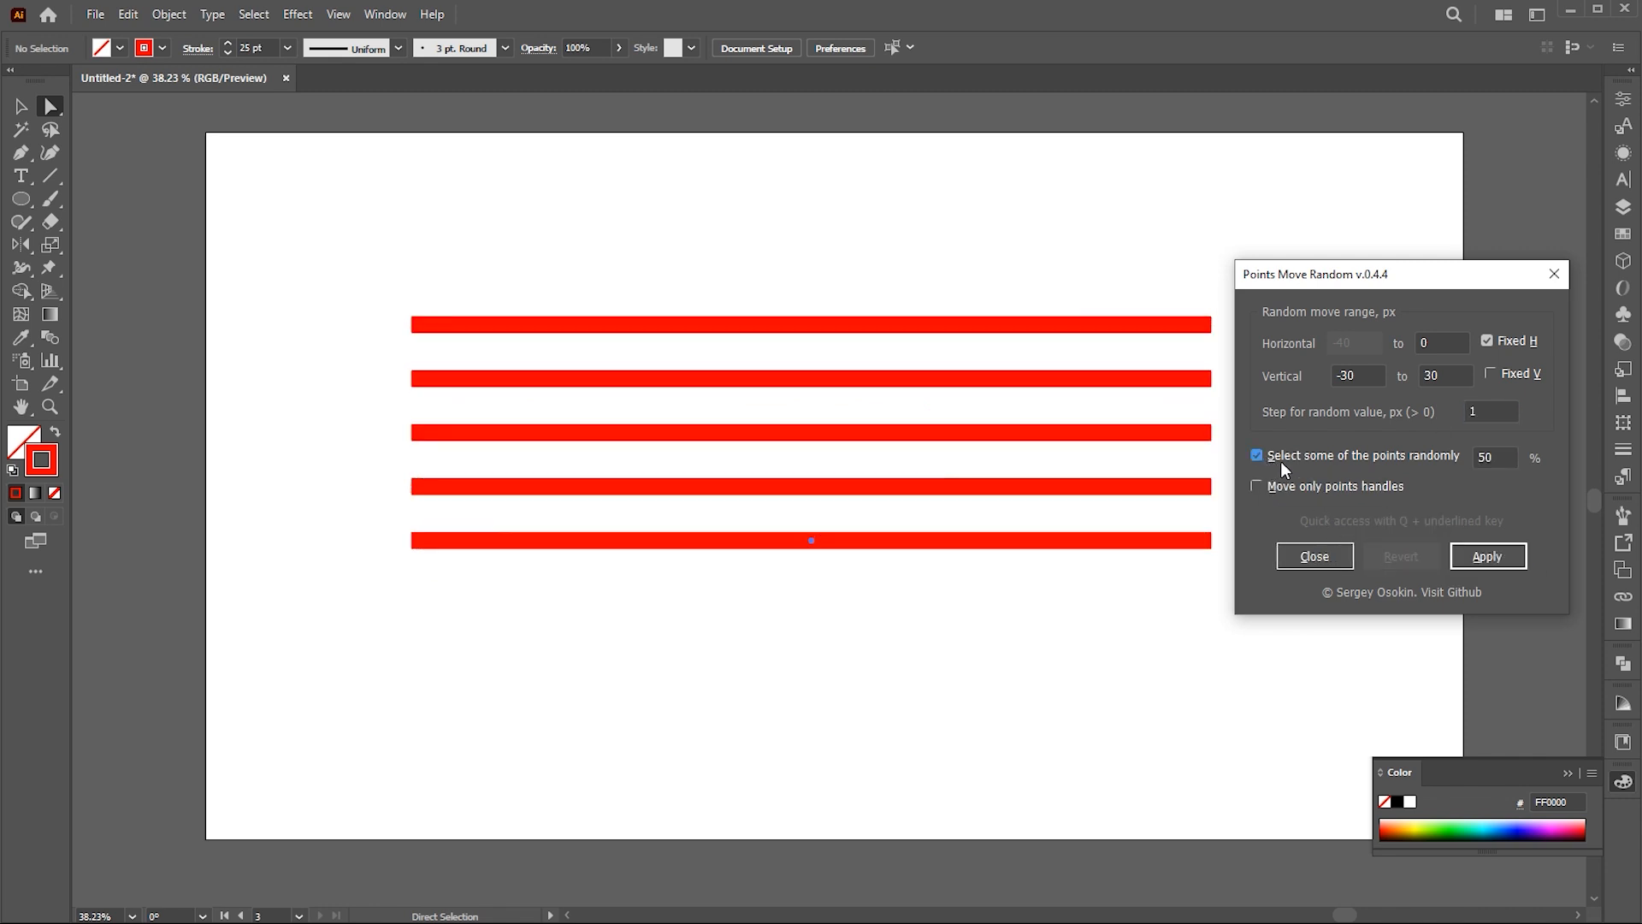
pyautogui.click(1487, 556)
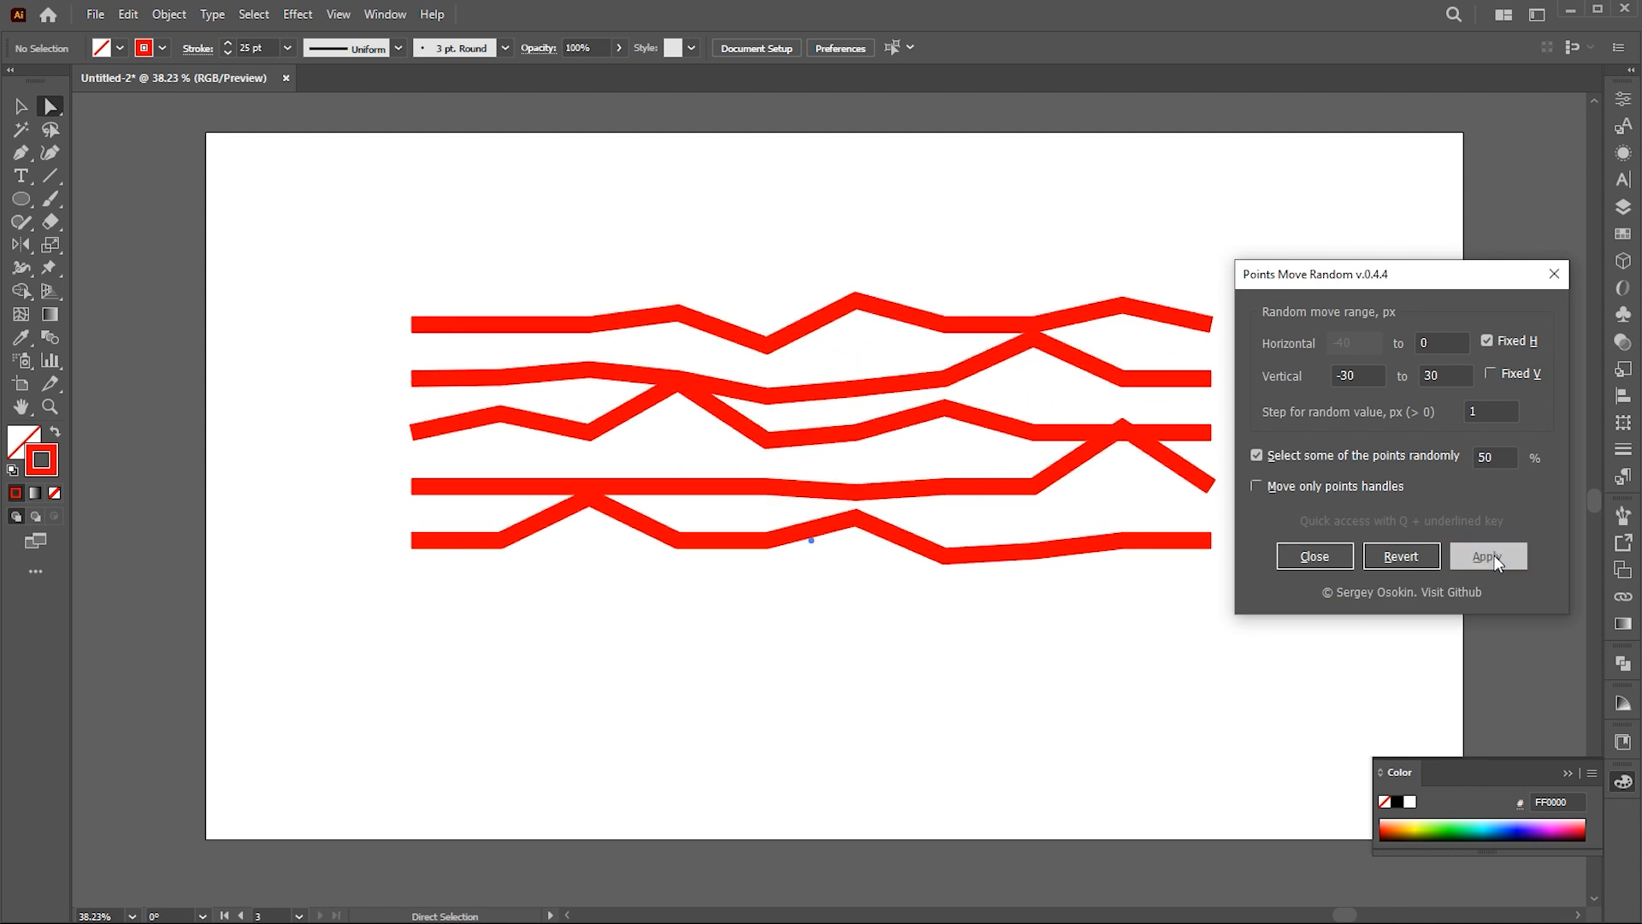
pyautogui.click(1487, 555)
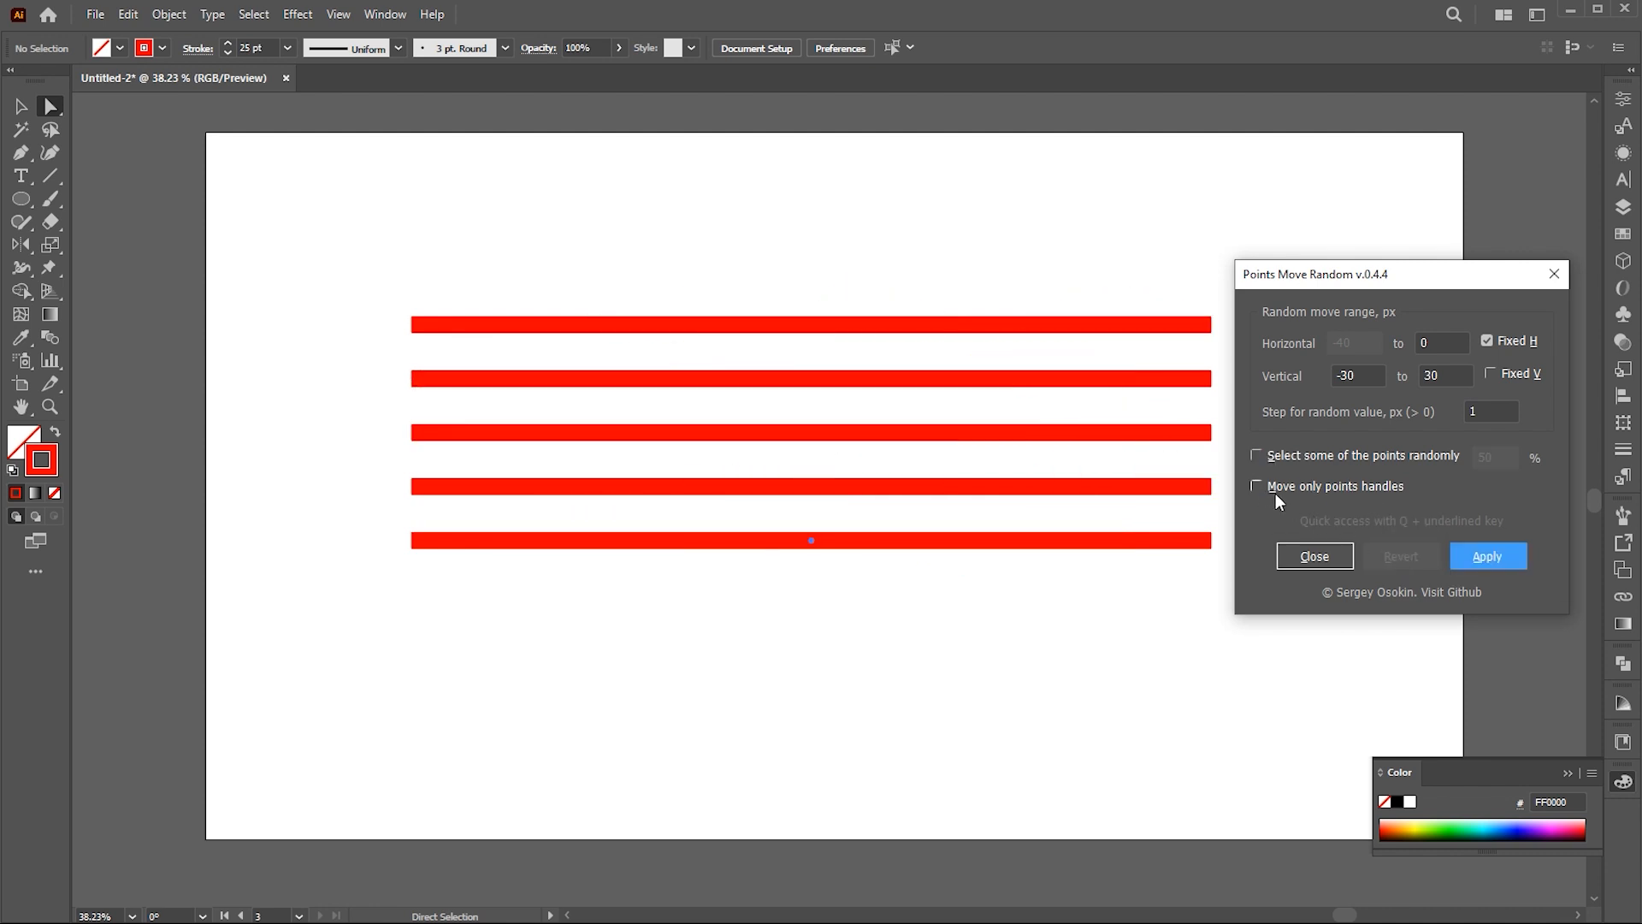
# Randomly move only point handles, applying repeatedly to bend the lines into smooth waves.
pyautogui.click(1486, 555)
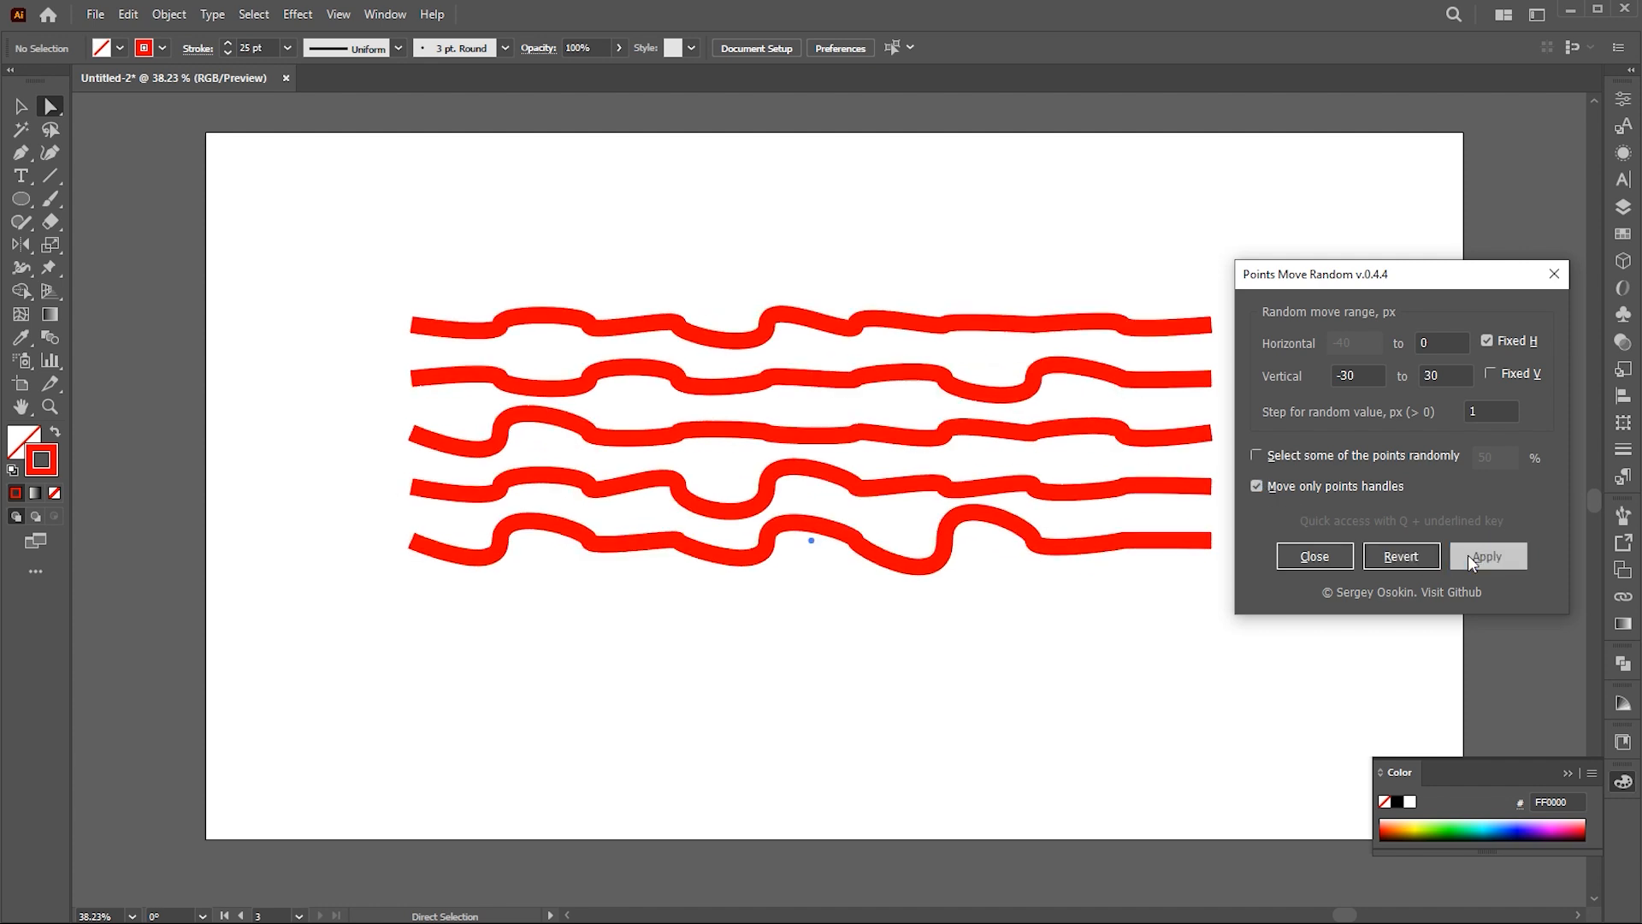
pyautogui.click(1486, 556)
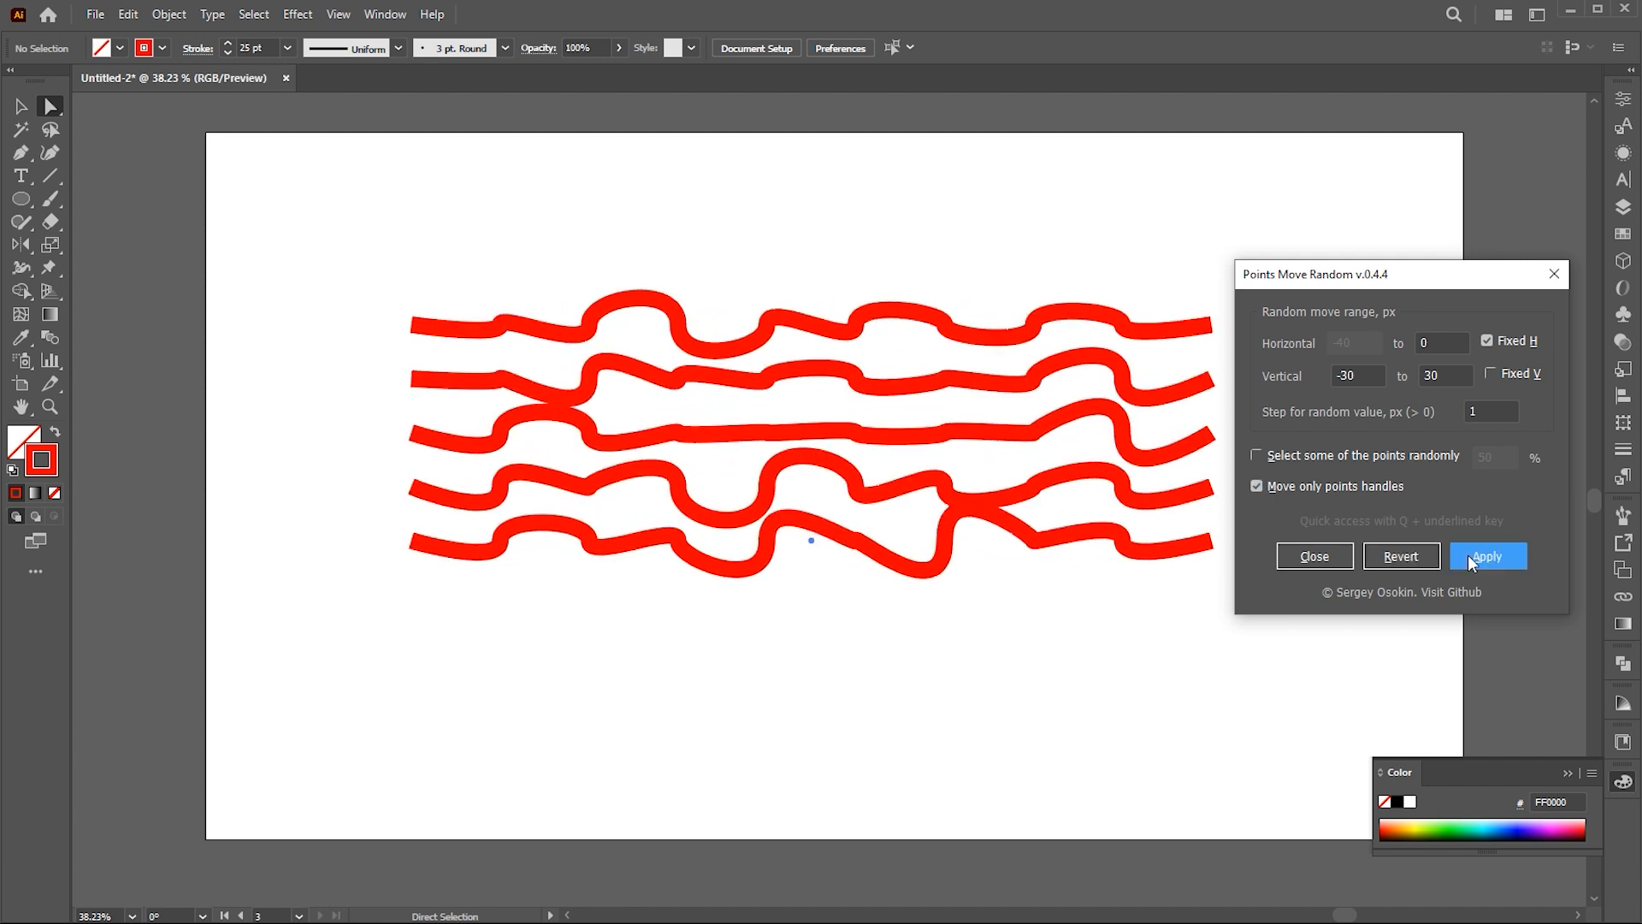
pyautogui.click(1487, 556)
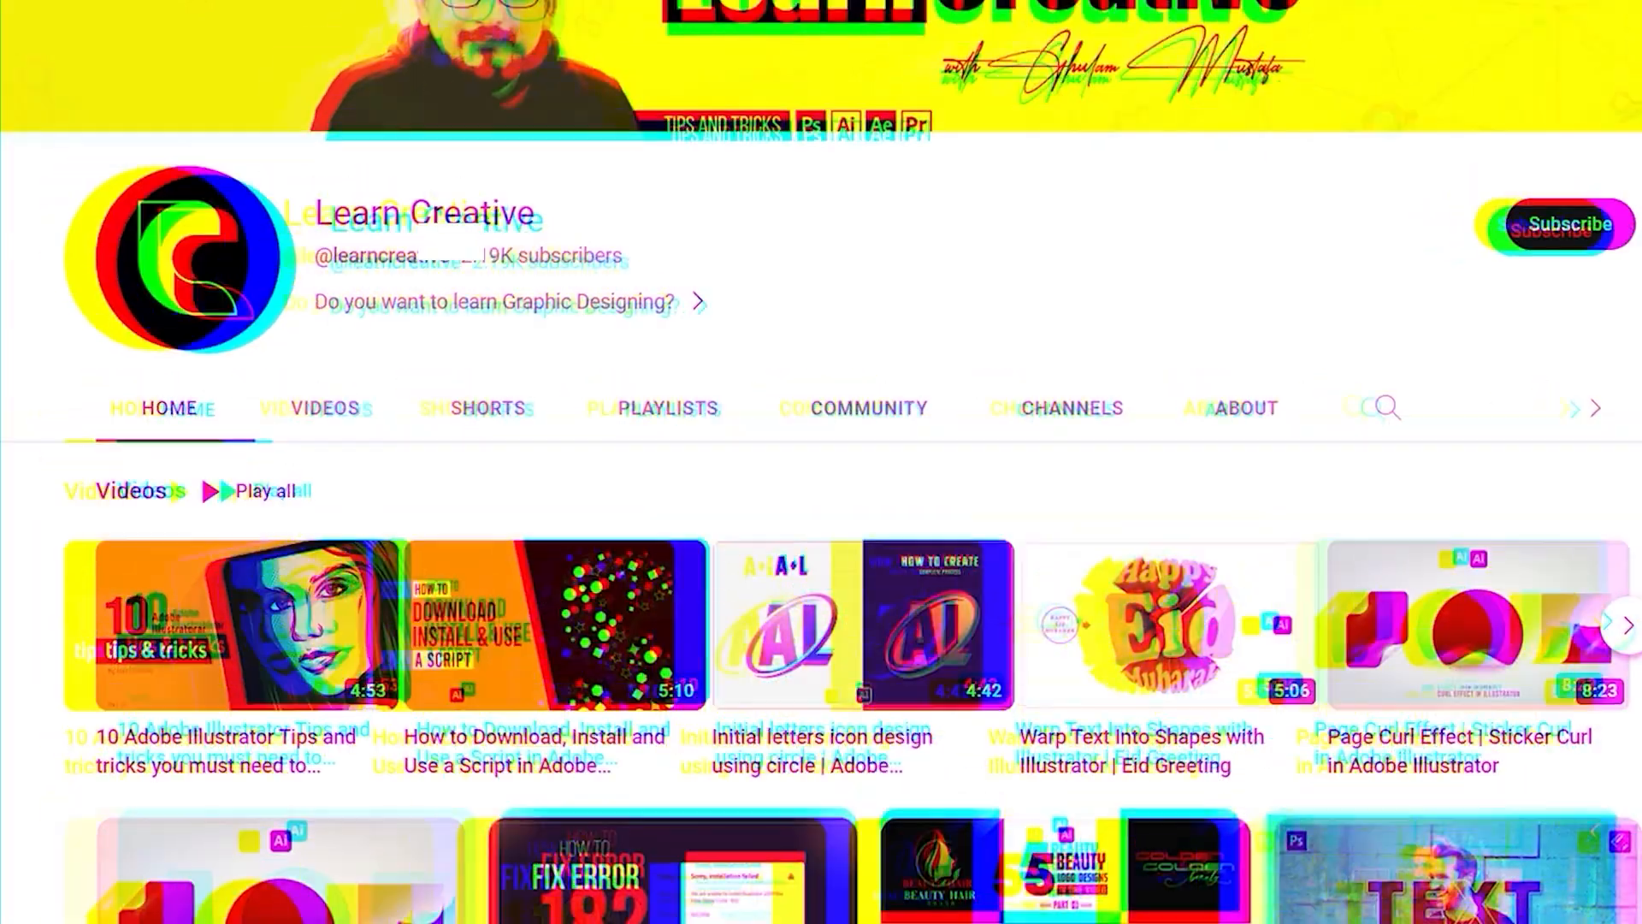
# Scroll down the Learn Creative channel's video grid of logo and icon tutorials.
pyautogui.scroll(-3)
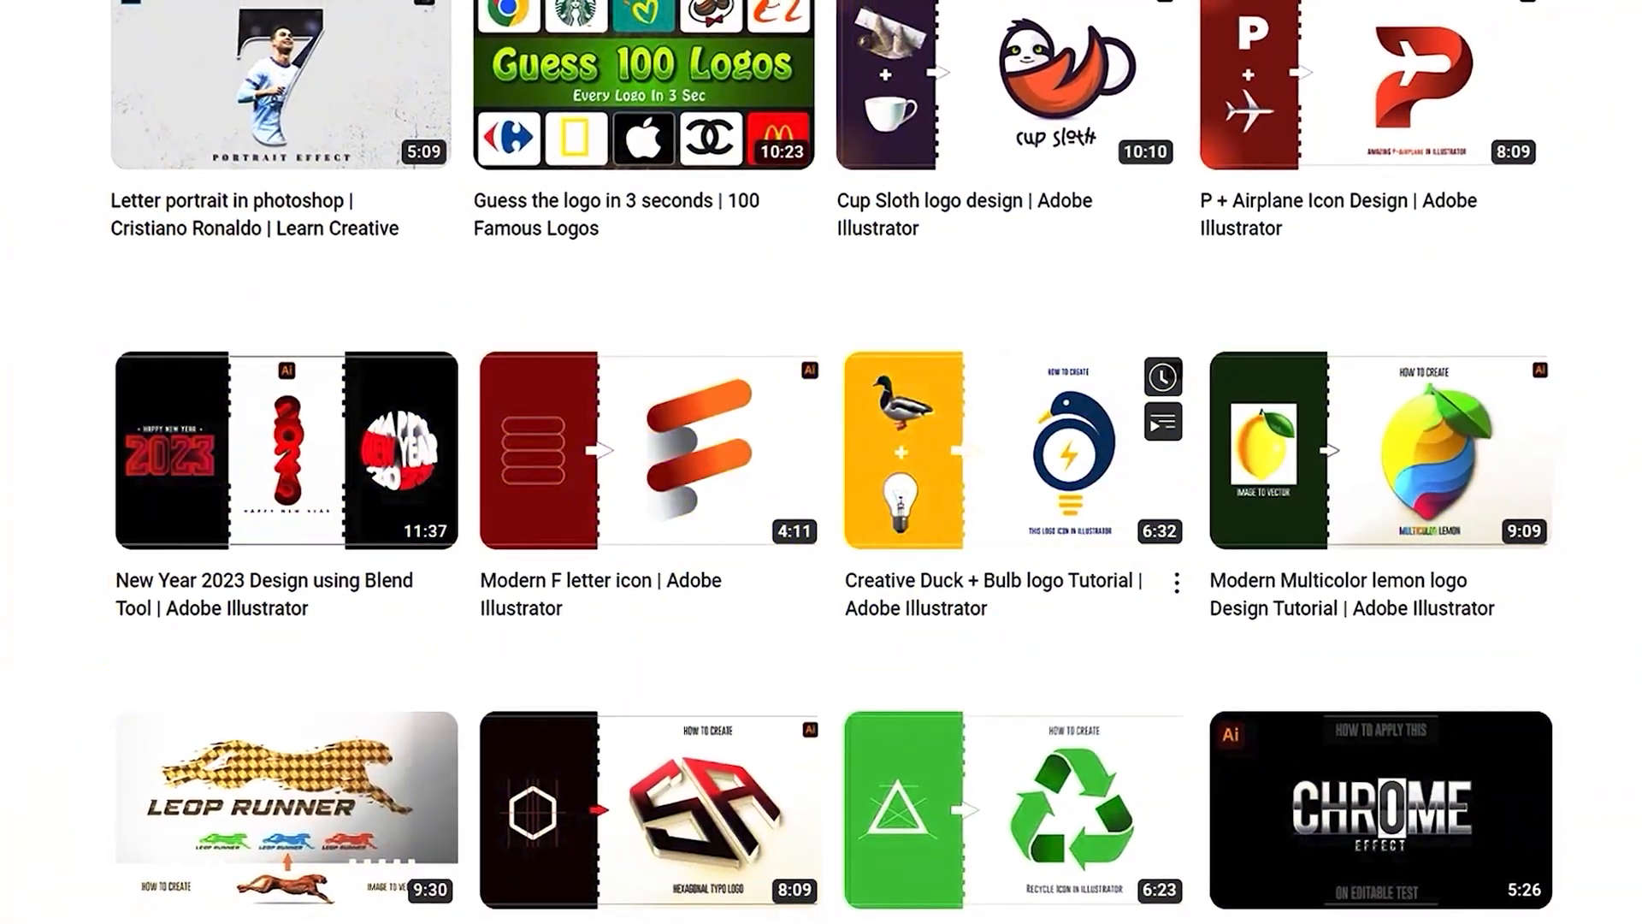
pyautogui.scroll(-3)
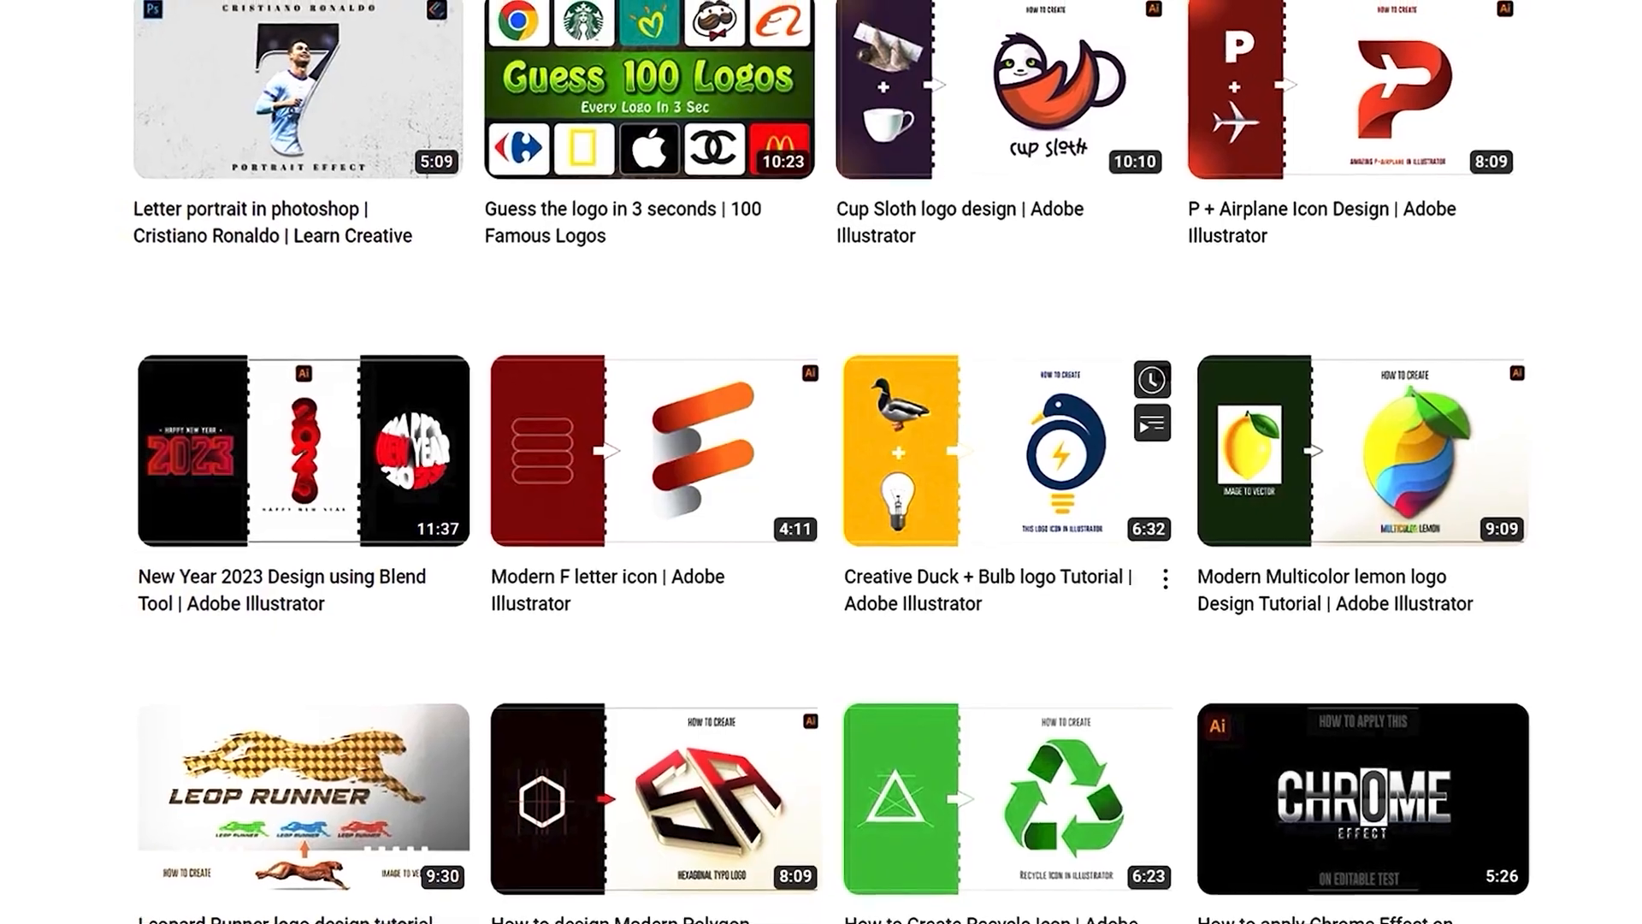